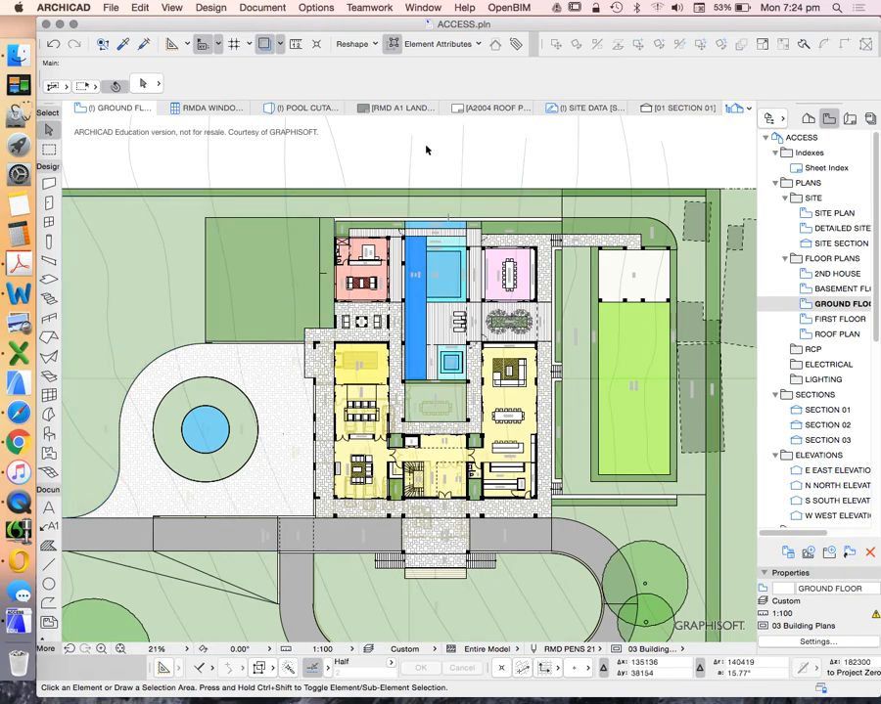
Show the entire model in 3D from the floor plan's context menu
{"action": "right_click", "coordinate": [425, 148]}
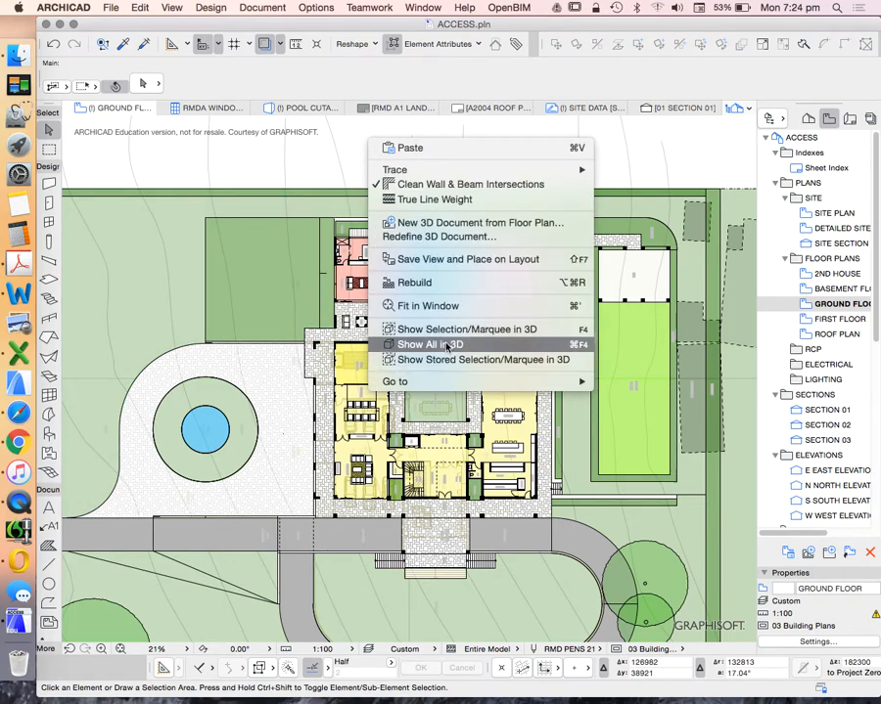
{"action": "left_click", "coordinate": [428, 343]}
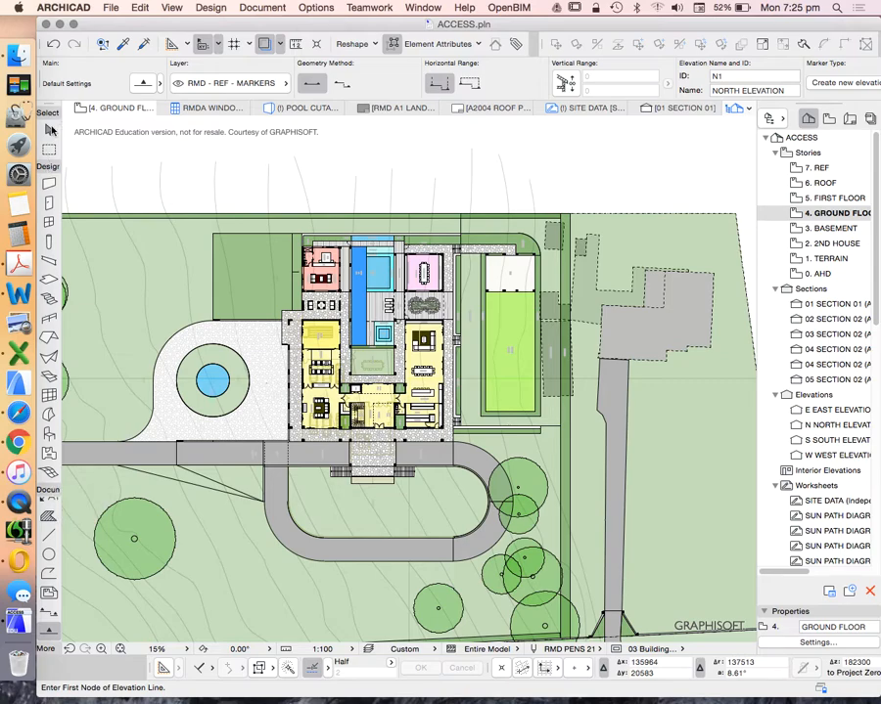
{"action": "mouse_move", "coordinate": [48, 118]}
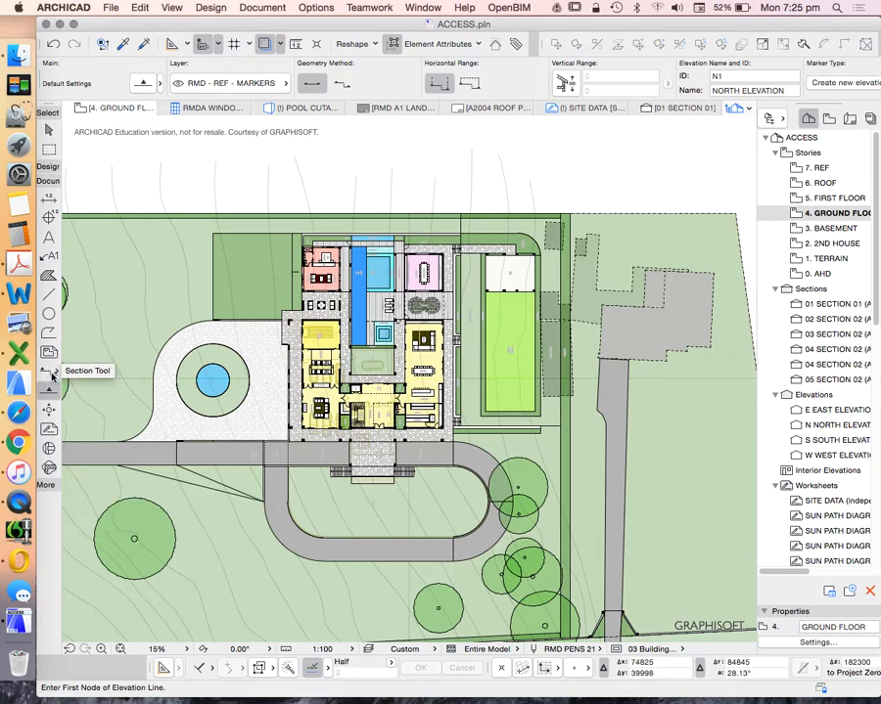
{"action": "mouse_move", "coordinate": [49, 390]}
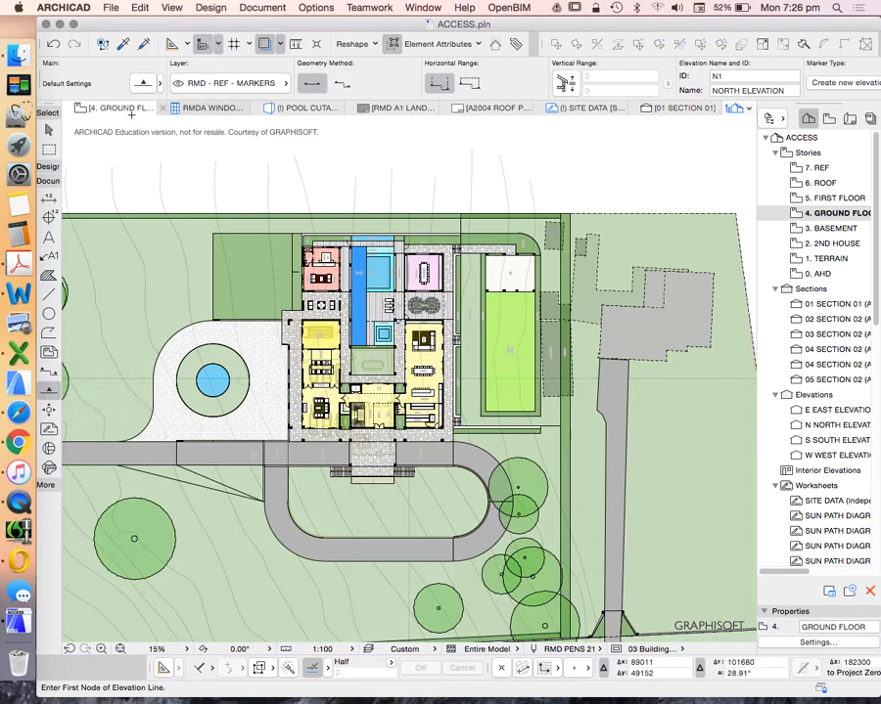
{"action": "mouse_move", "coordinate": [142, 83]}
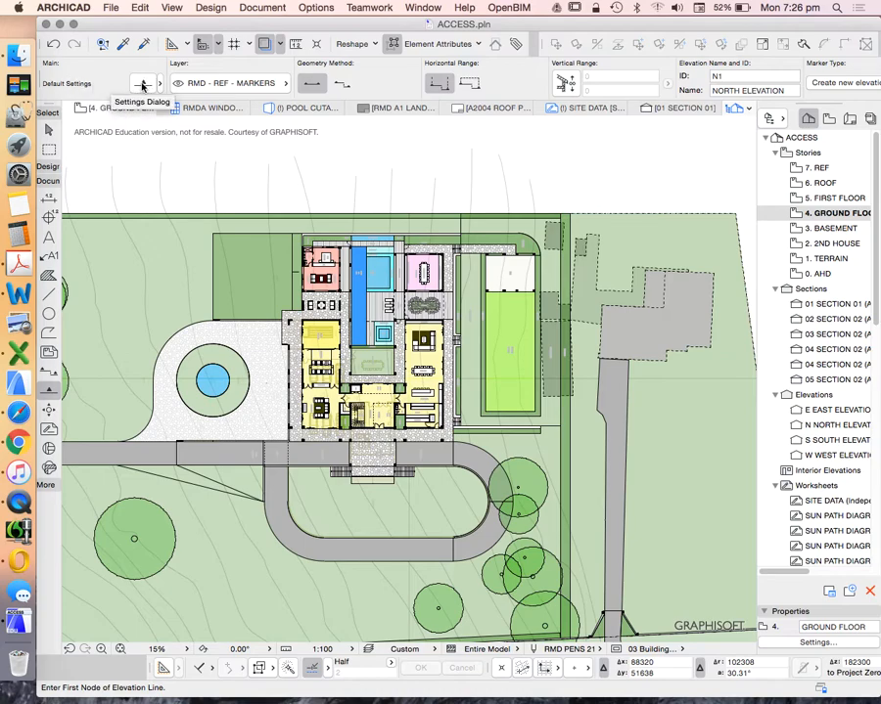
Change the default elevation Reference ID from N1 to NORTH
{"action": "left_click", "coordinate": [142, 83]}
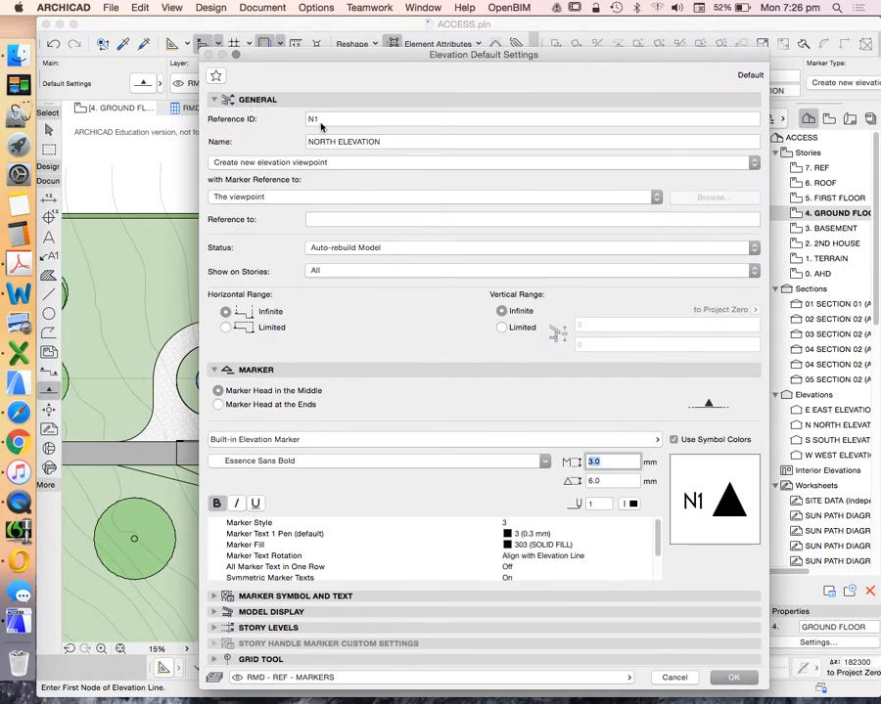
{"action": "mouse_move", "coordinate": [295, 123]}
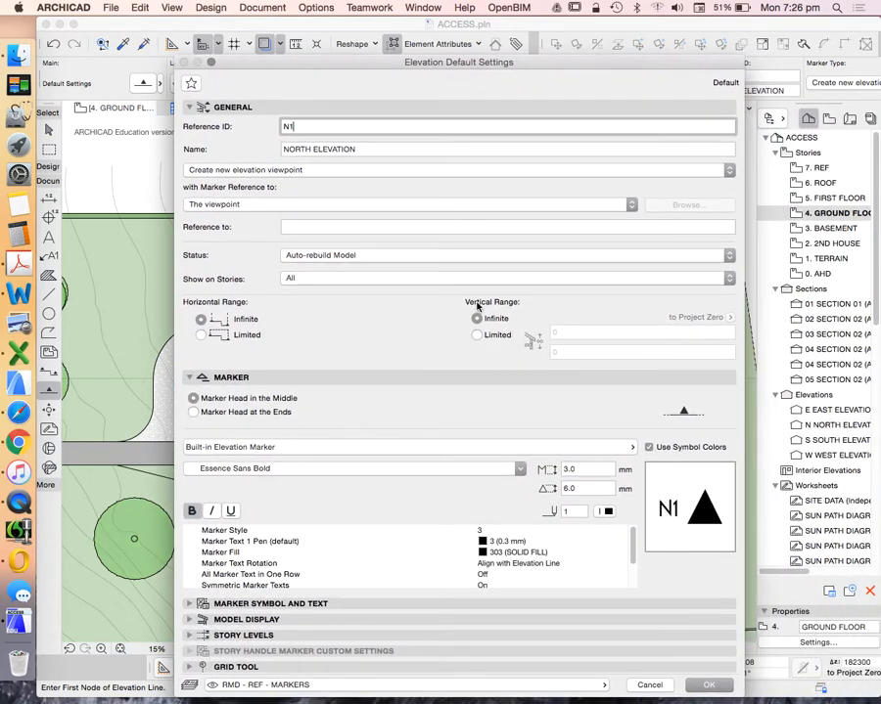
{"action": "mouse_move", "coordinate": [523, 271]}
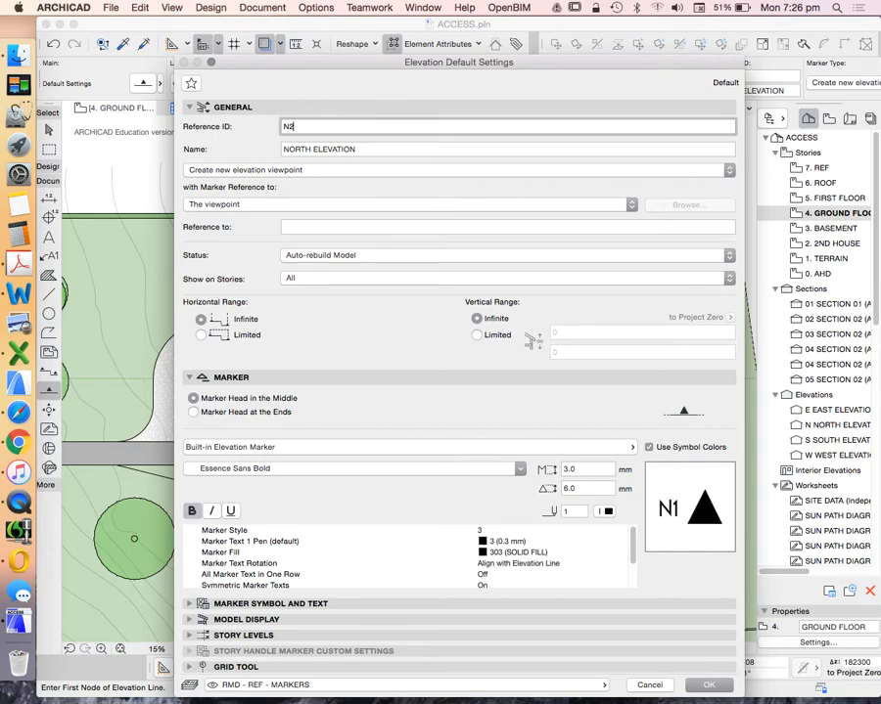
{"action": "type", "text": "2"}
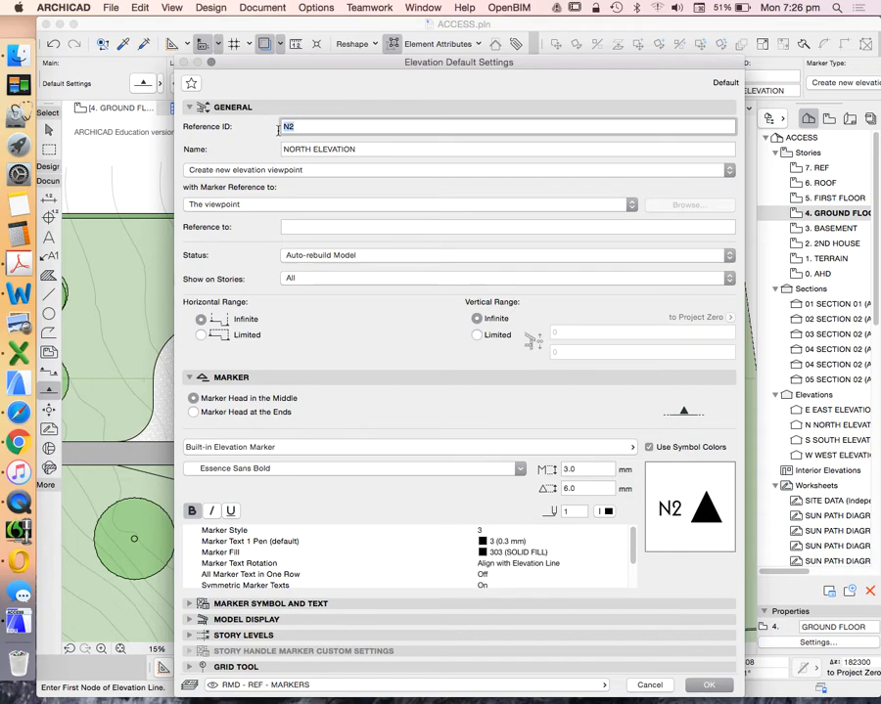
{"action": "type", "text": "north"}
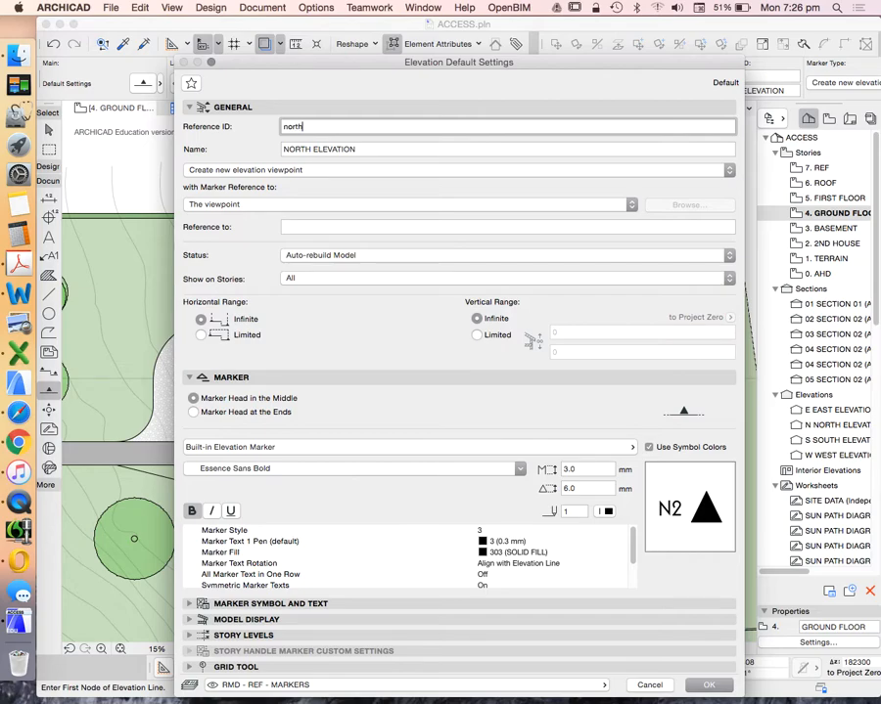
{"action": "type", "text": "NO"}
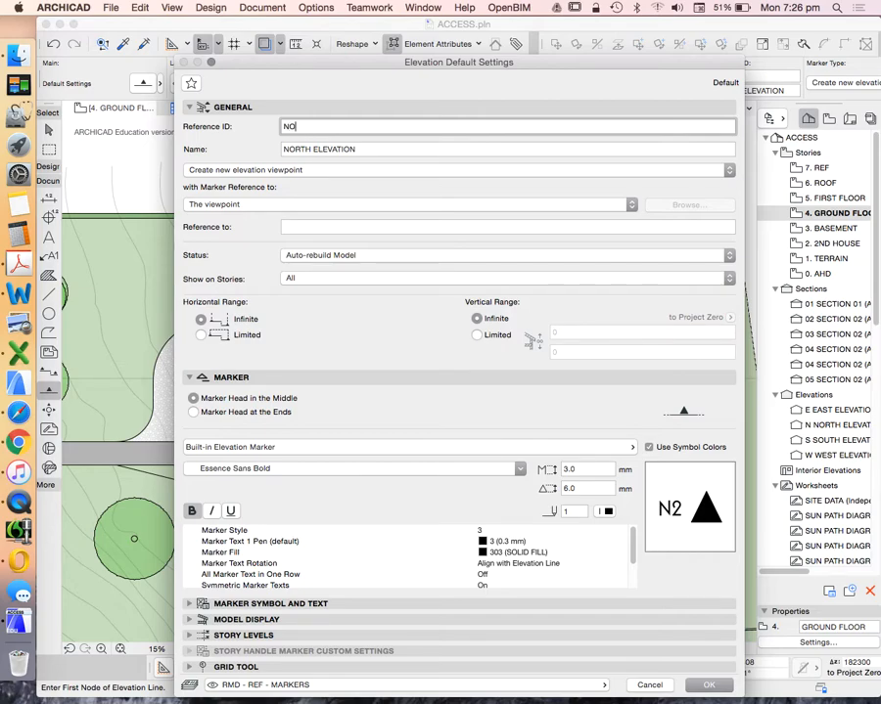
{"action": "type", "text": "NORTH"}
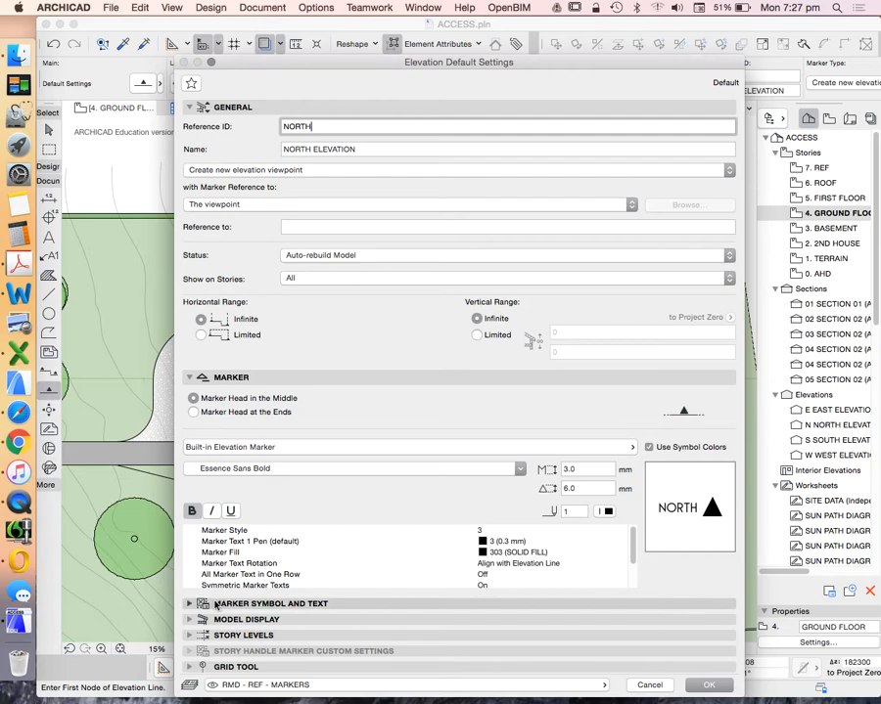
Expand Marker Symbol and Text and keep the solid-filled Style 3 marker
{"action": "left_click", "coordinate": [189, 604]}
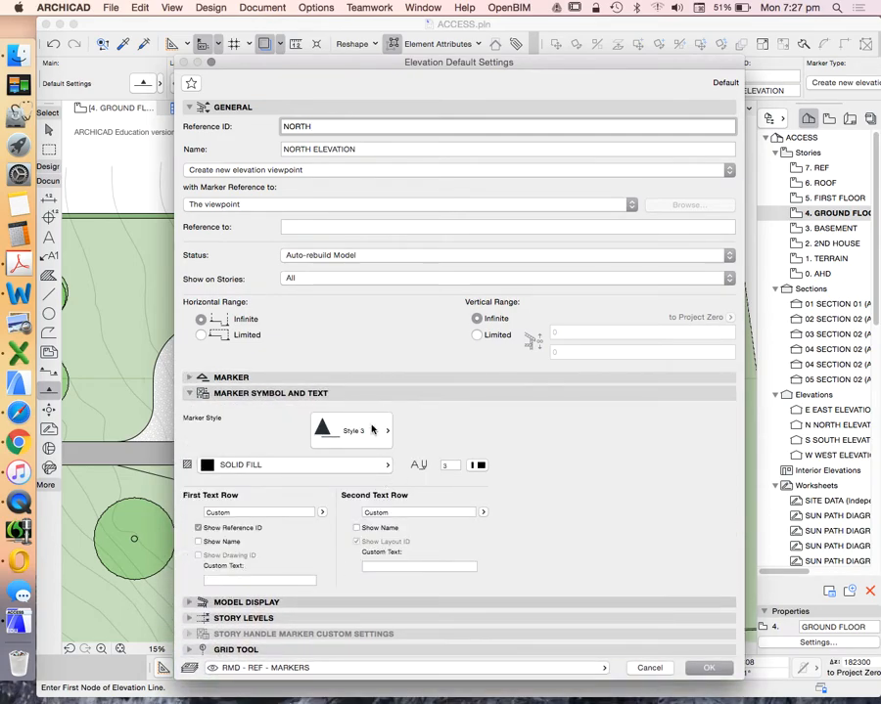
{"action": "left_click", "coordinate": [350, 430]}
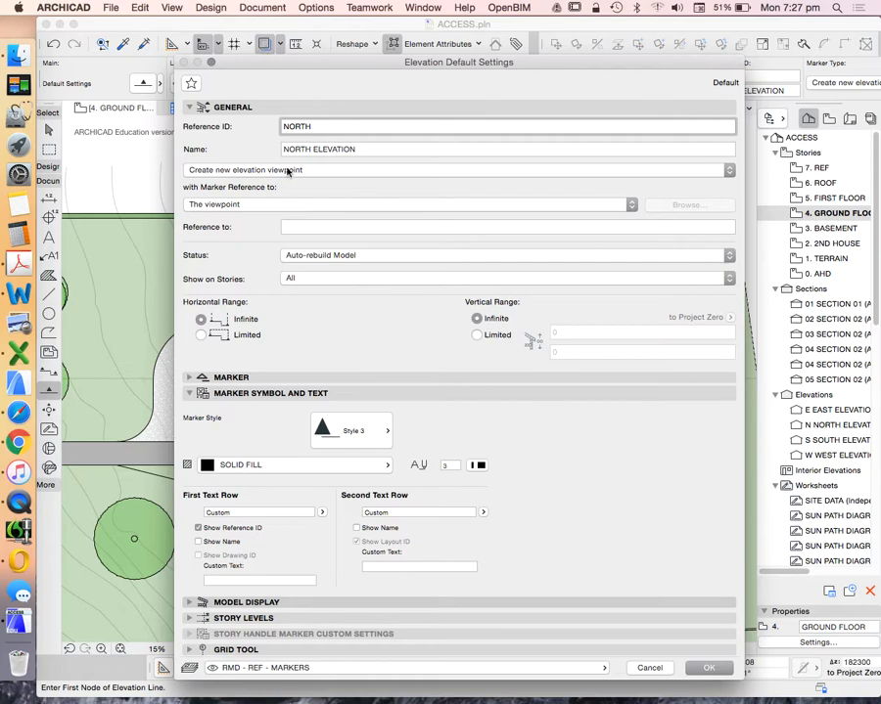
{"action": "mouse_move", "coordinate": [377, 424]}
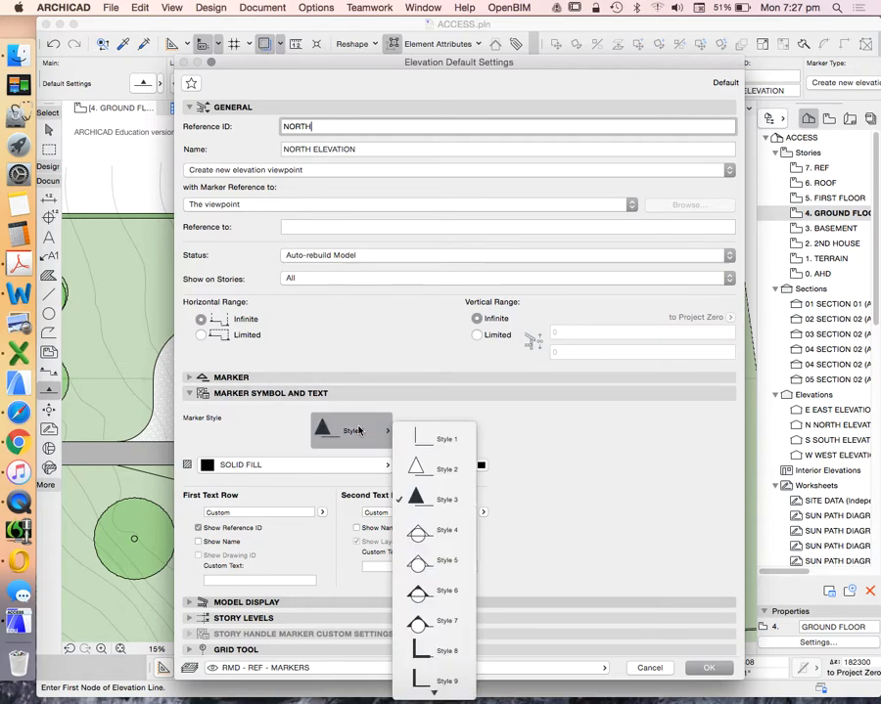
{"action": "left_click", "coordinate": [448, 530]}
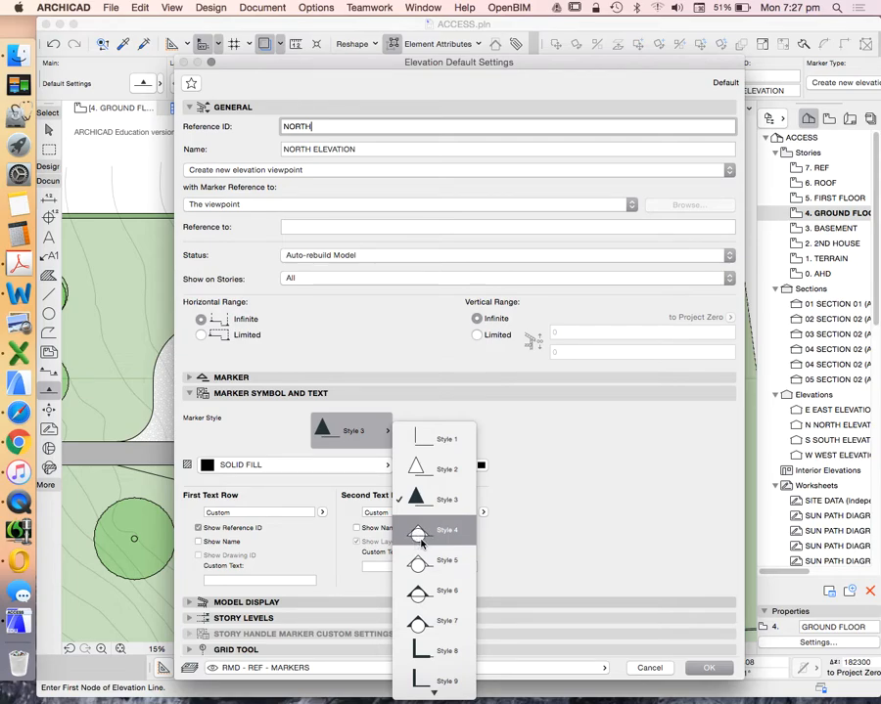
{"action": "left_click", "coordinate": [354, 431]}
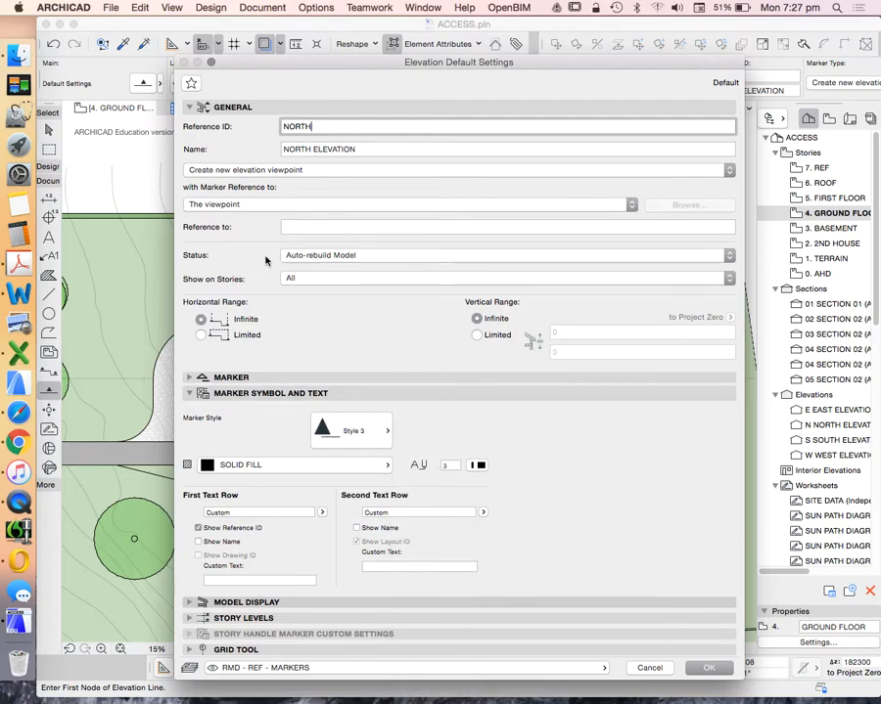
{"action": "mouse_move", "coordinate": [244, 317]}
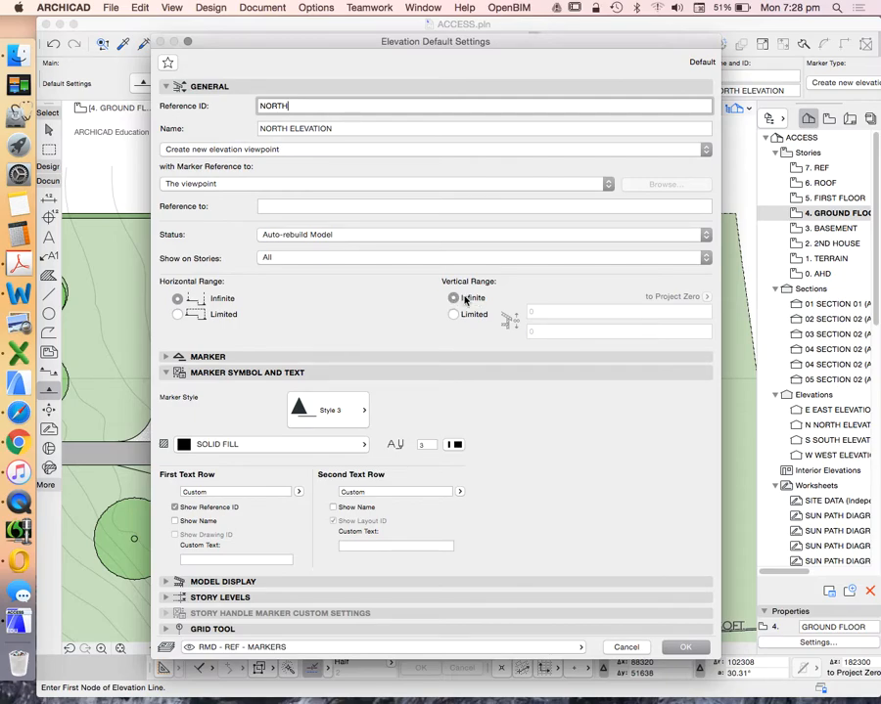
Keep vertical range Infinite, status Auto-rebuild Model, and Show on Stories All
{"action": "left_click", "coordinate": [479, 234]}
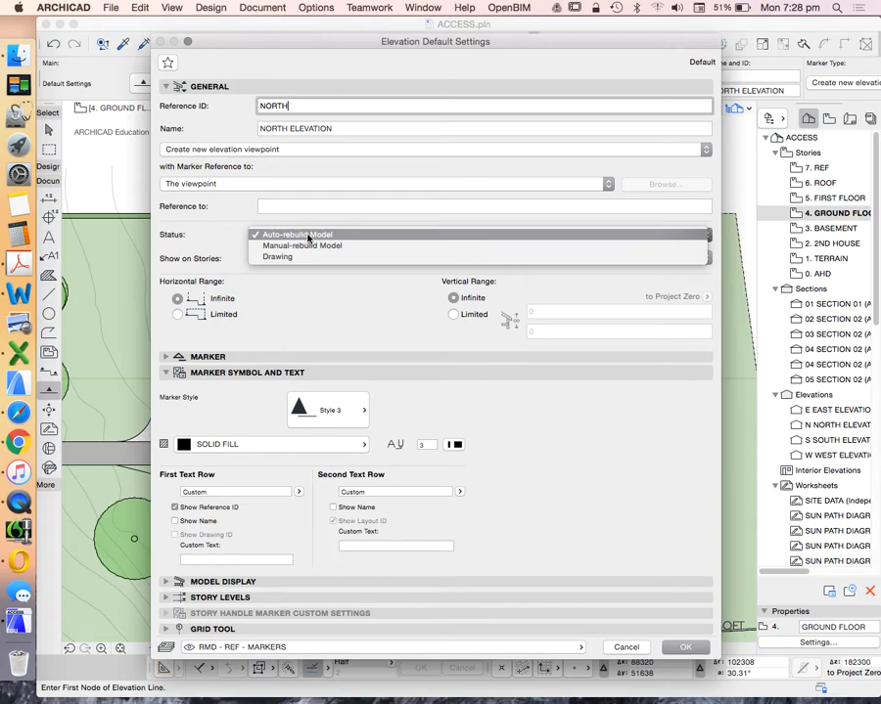
{"action": "left_click", "coordinate": [297, 234]}
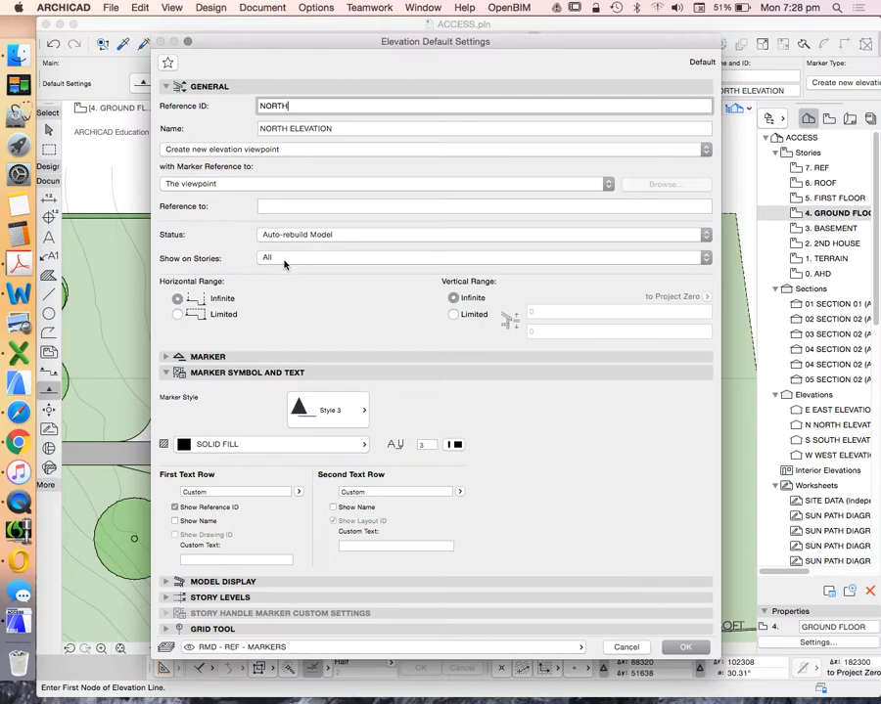
{"action": "left_click", "coordinate": [480, 257]}
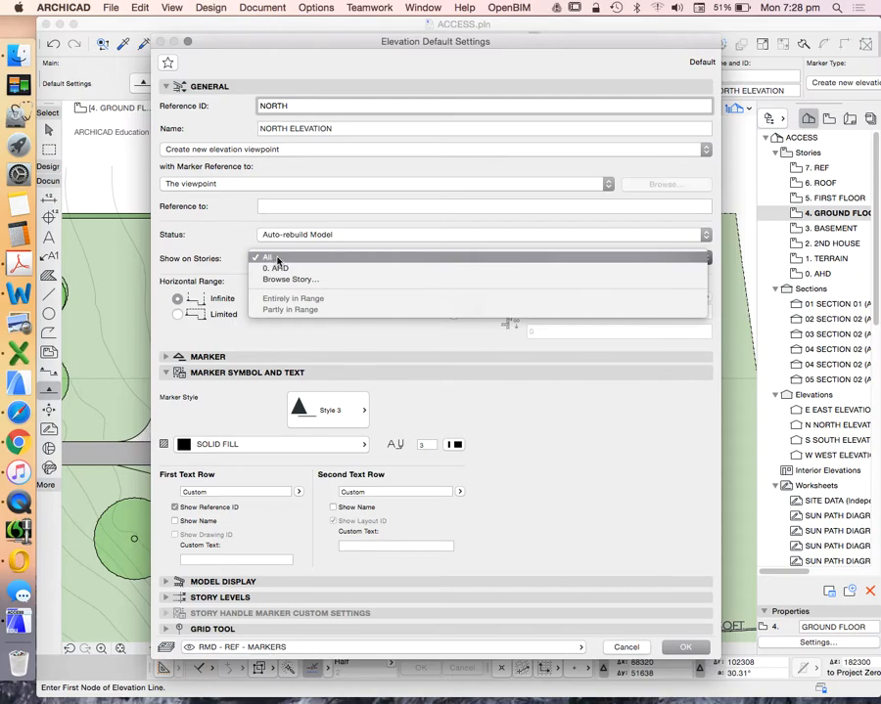
{"action": "left_click", "coordinate": [267, 258]}
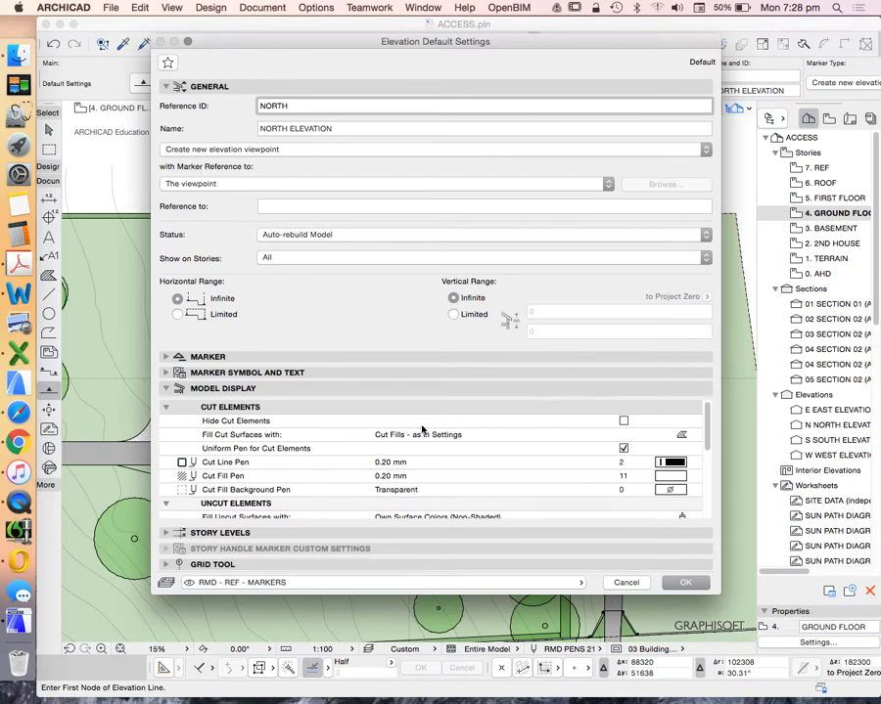
Set Show Story Levels to None and accept the elevation default settings
{"action": "left_click", "coordinate": [287, 105]}
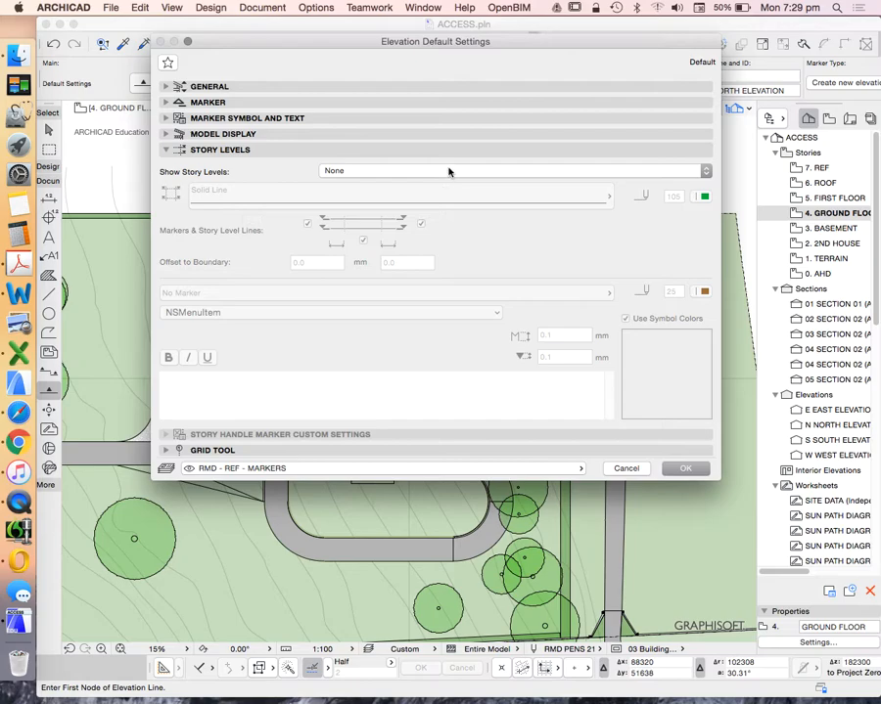
{"action": "left_click", "coordinate": [514, 171]}
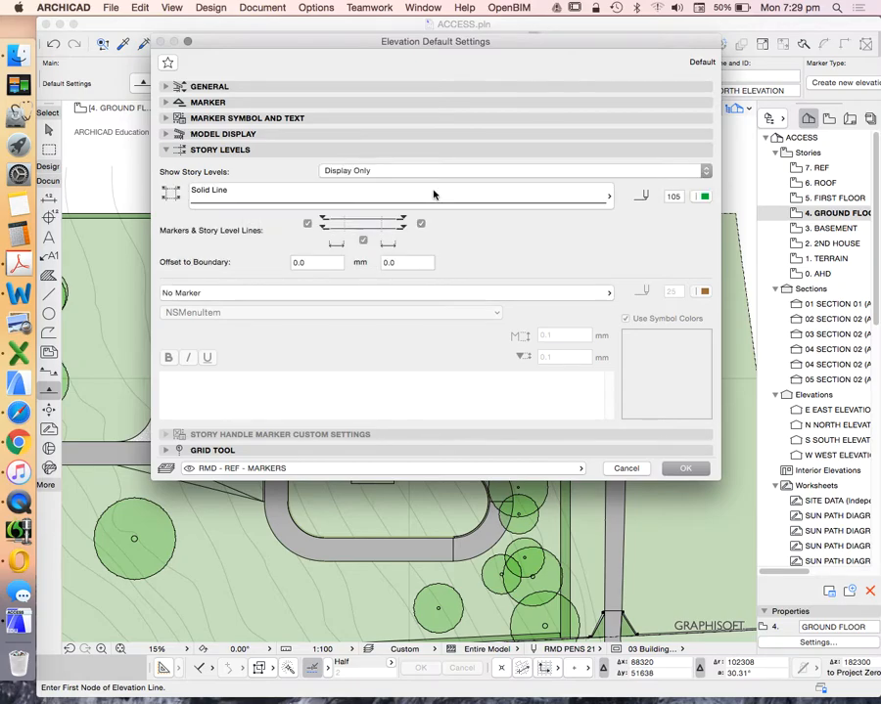
{"action": "mouse_move", "coordinate": [763, 213]}
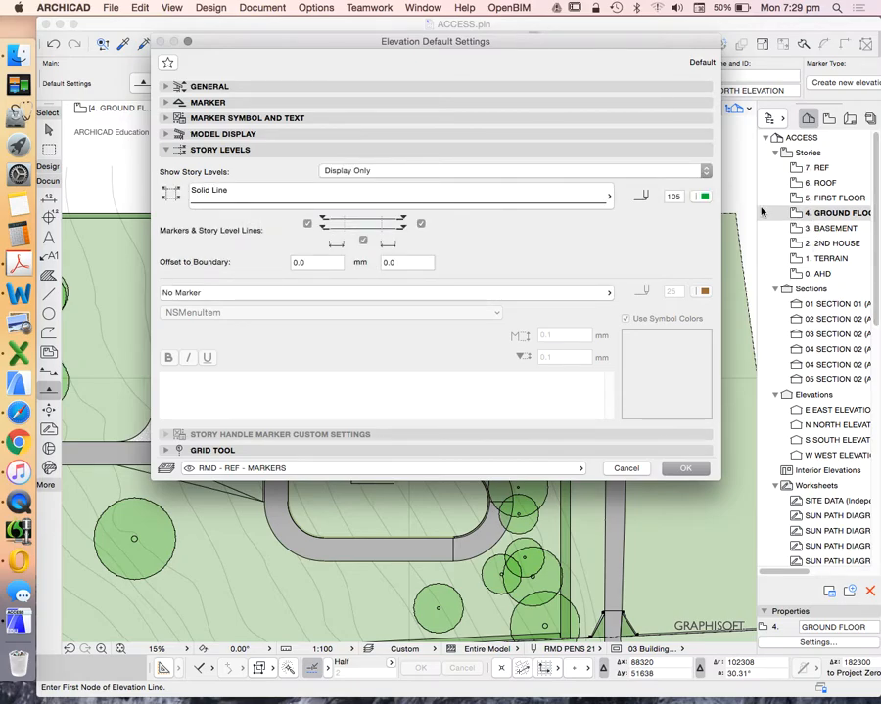
{"action": "left_click", "coordinate": [513, 170]}
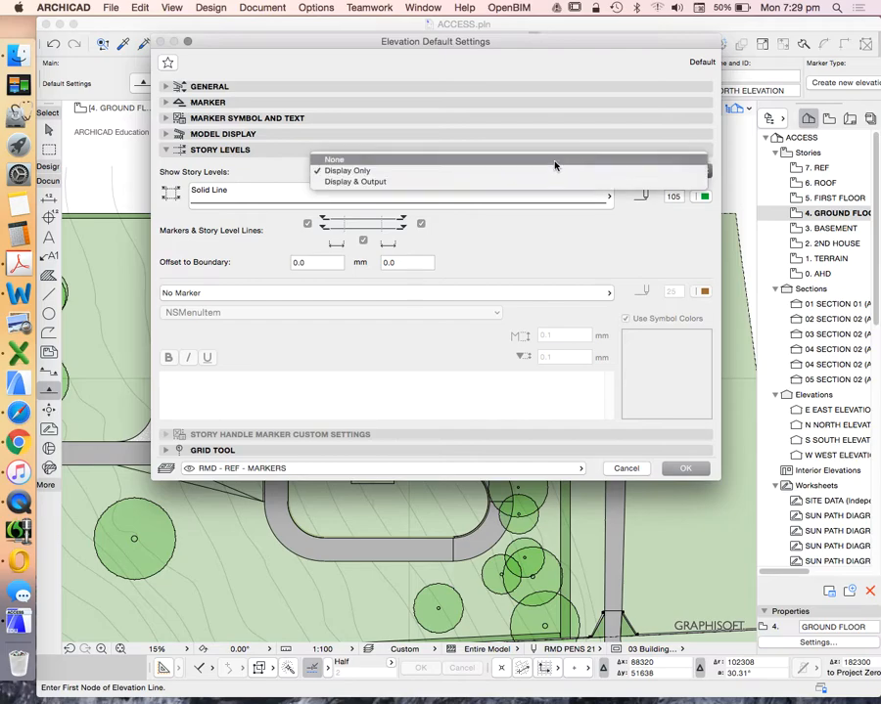
{"action": "left_click", "coordinate": [334, 158]}
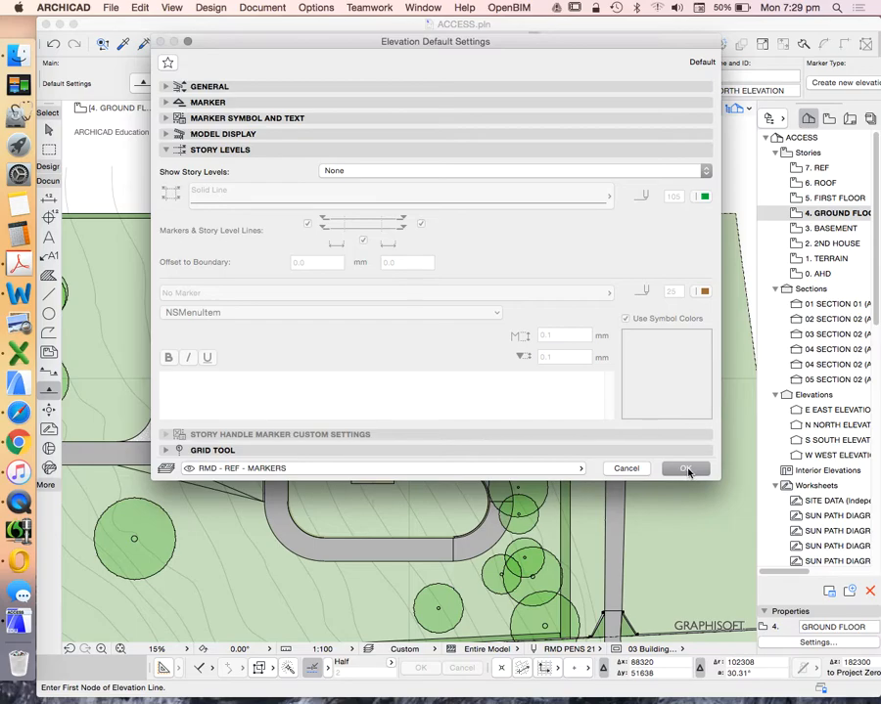
{"action": "mouse_move", "coordinate": [689, 474]}
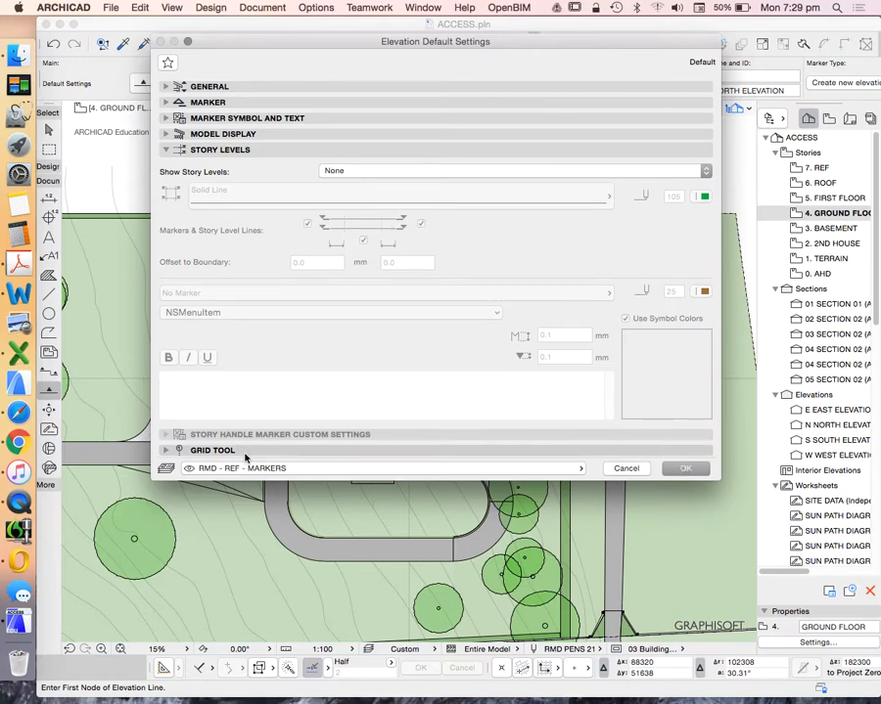
{"action": "left_click", "coordinate": [212, 450]}
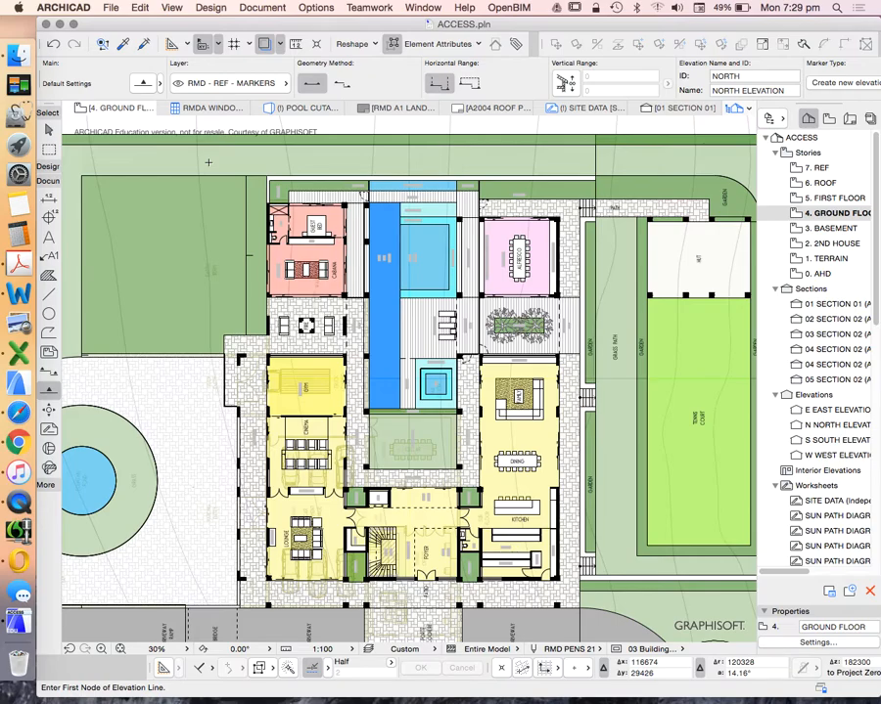
{"action": "mouse_move", "coordinate": [318, 86]}
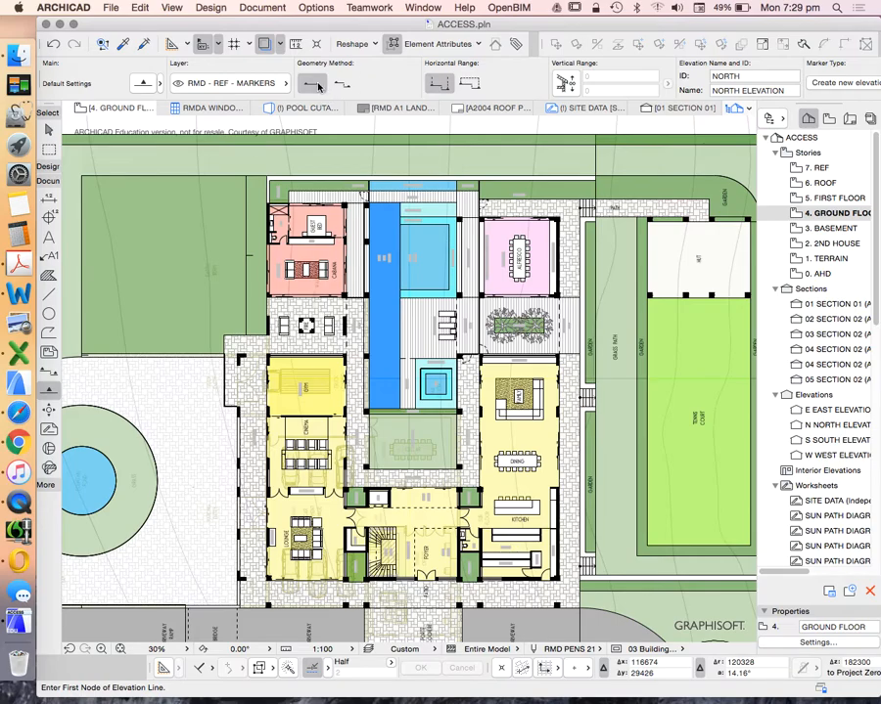
{"action": "mouse_move", "coordinate": [312, 84]}
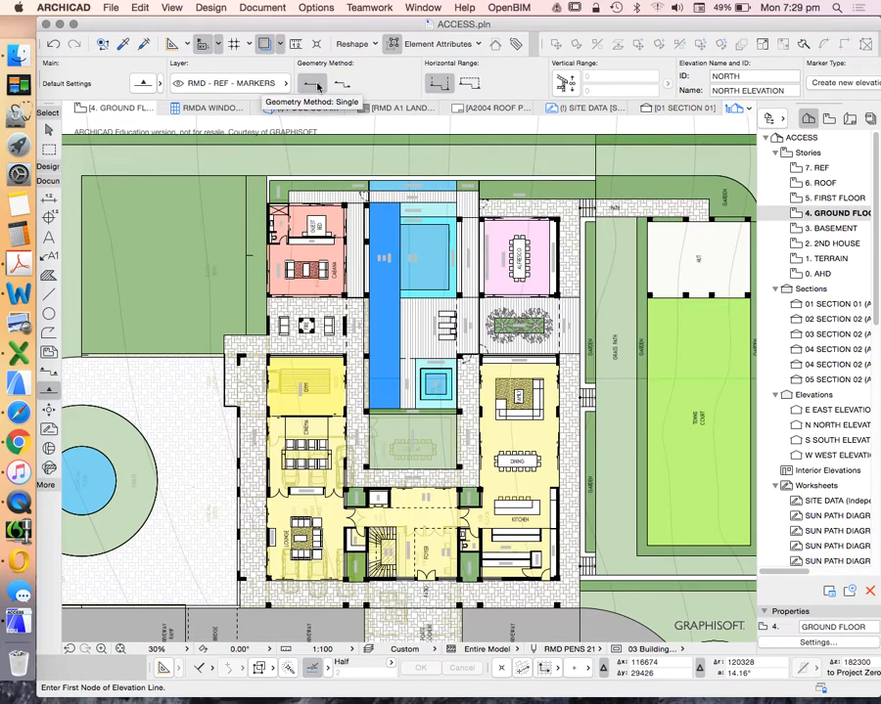
Choose the Single geometry method for the elevation line
{"action": "left_click", "coordinate": [342, 82]}
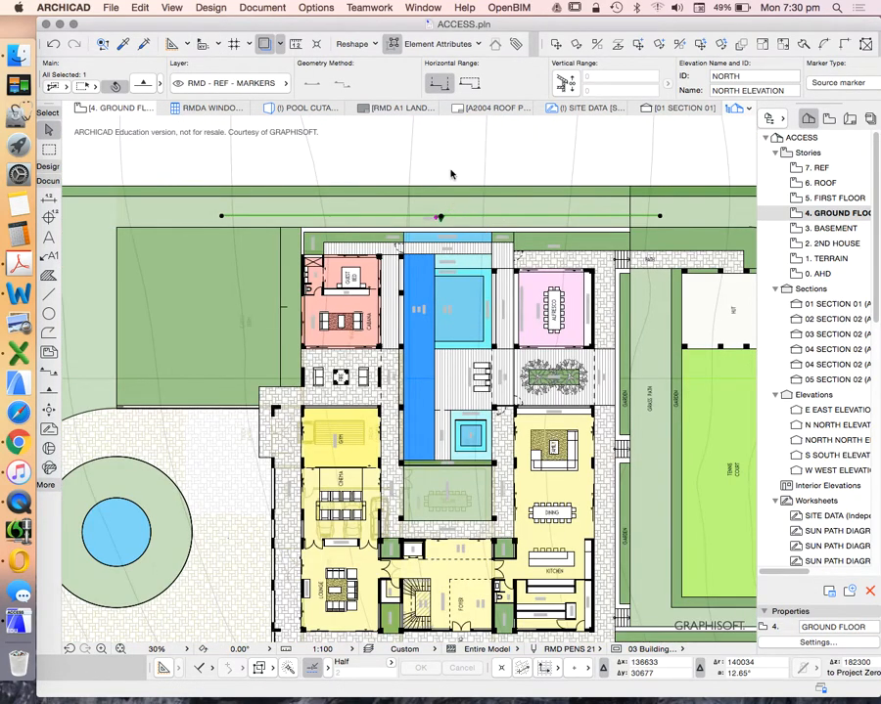
{"action": "mouse_move", "coordinate": [450, 145]}
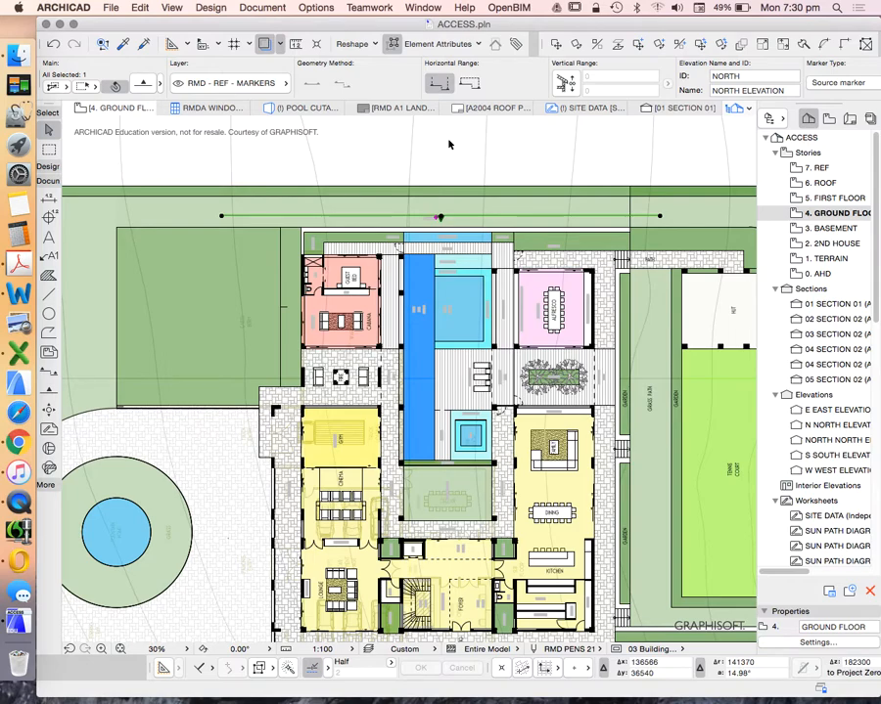
{"action": "mouse_move", "coordinate": [460, 177]}
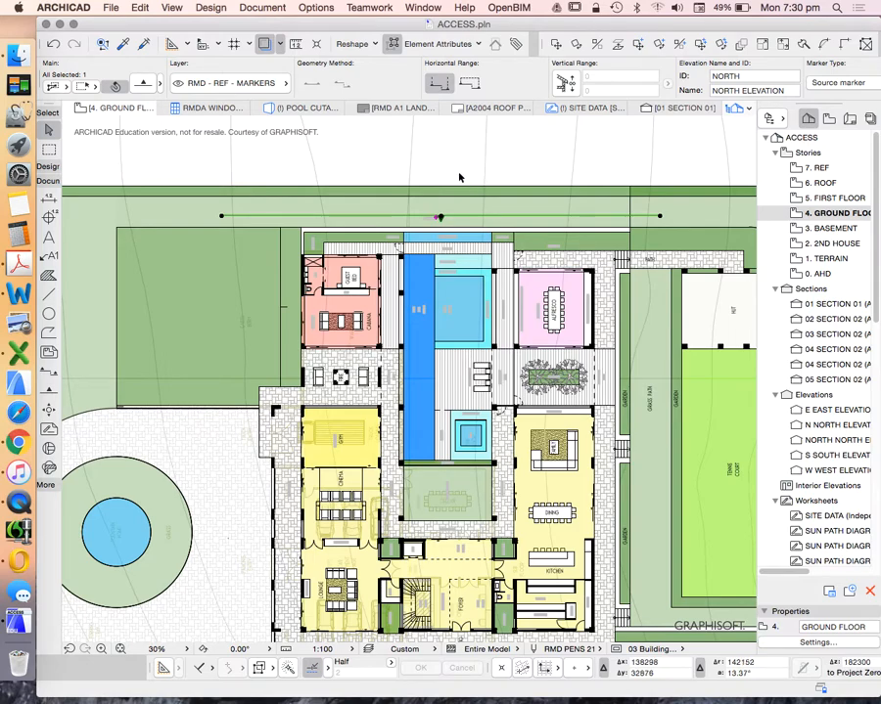
{"action": "mouse_move", "coordinate": [489, 223]}
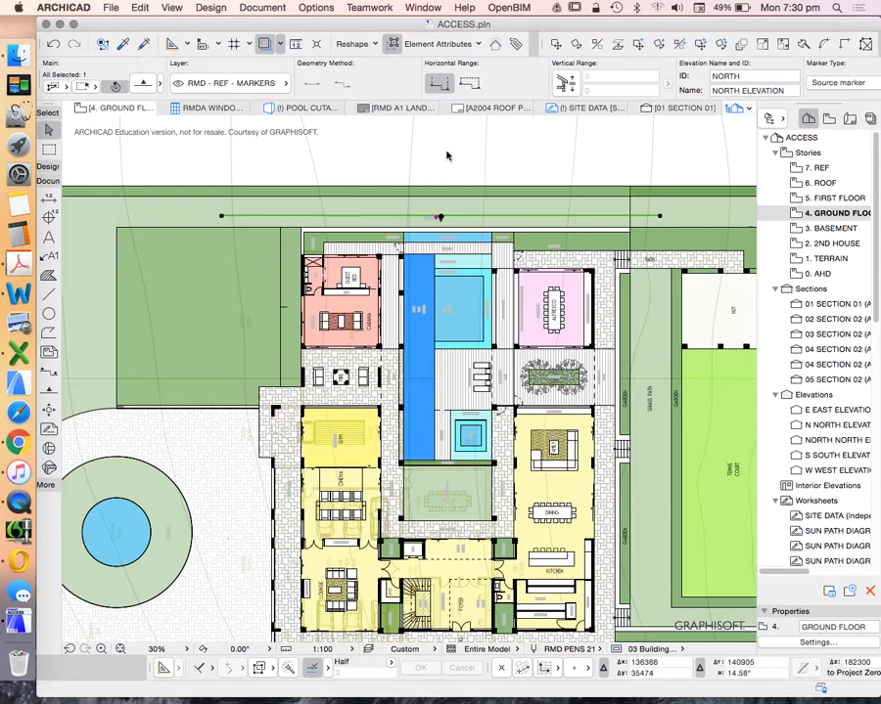
Open the new NORTH ELEVATION view
{"action": "right_click", "coordinate": [438, 217]}
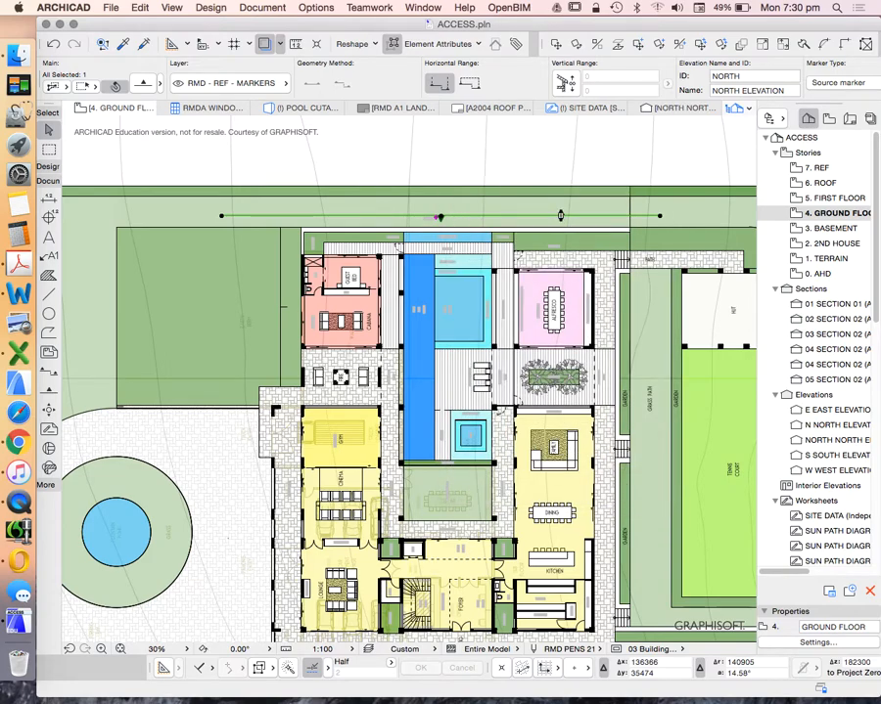
{"action": "double_click", "coordinate": [830, 439]}
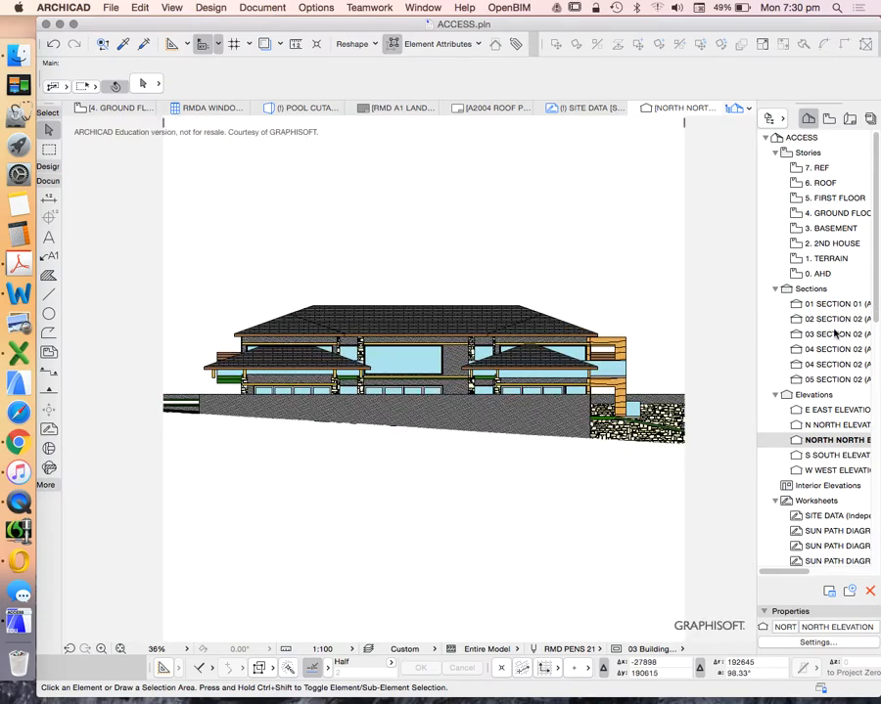
{"action": "mouse_move", "coordinate": [415, 382]}
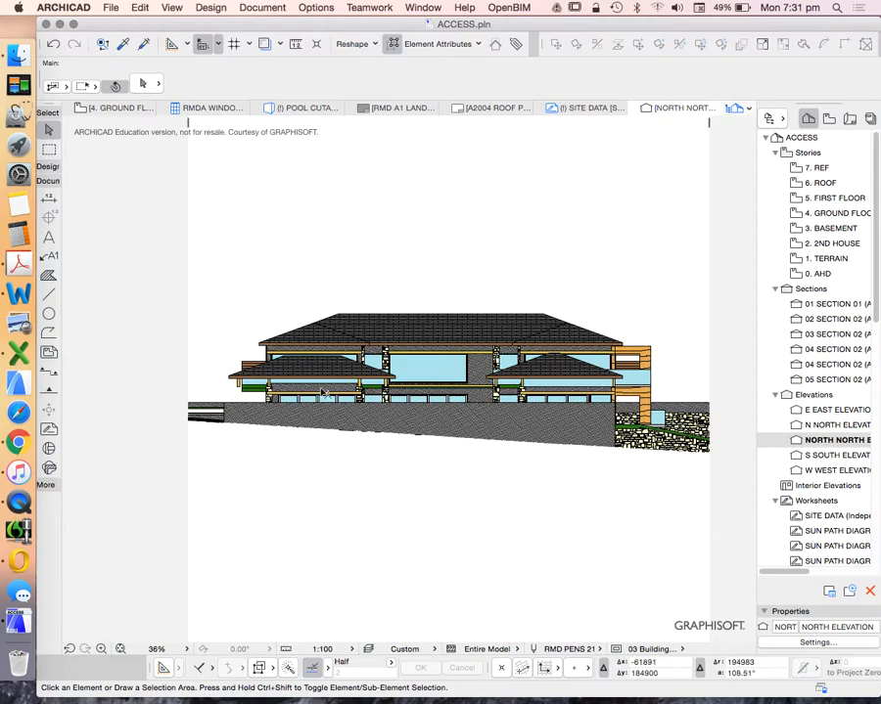
{"action": "mouse_move", "coordinate": [617, 364]}
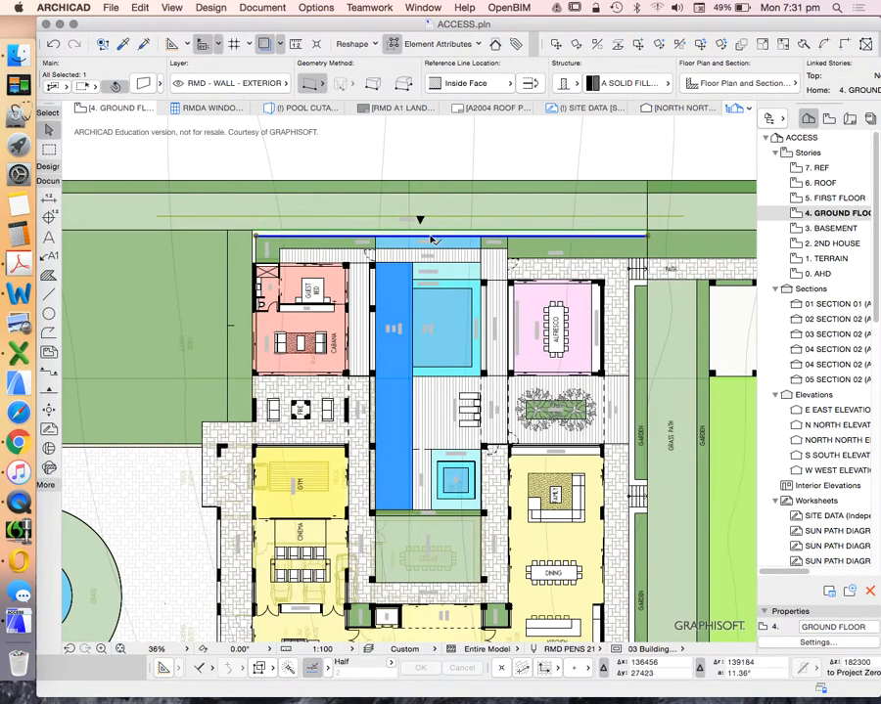
{"action": "mouse_move", "coordinate": [421, 218]}
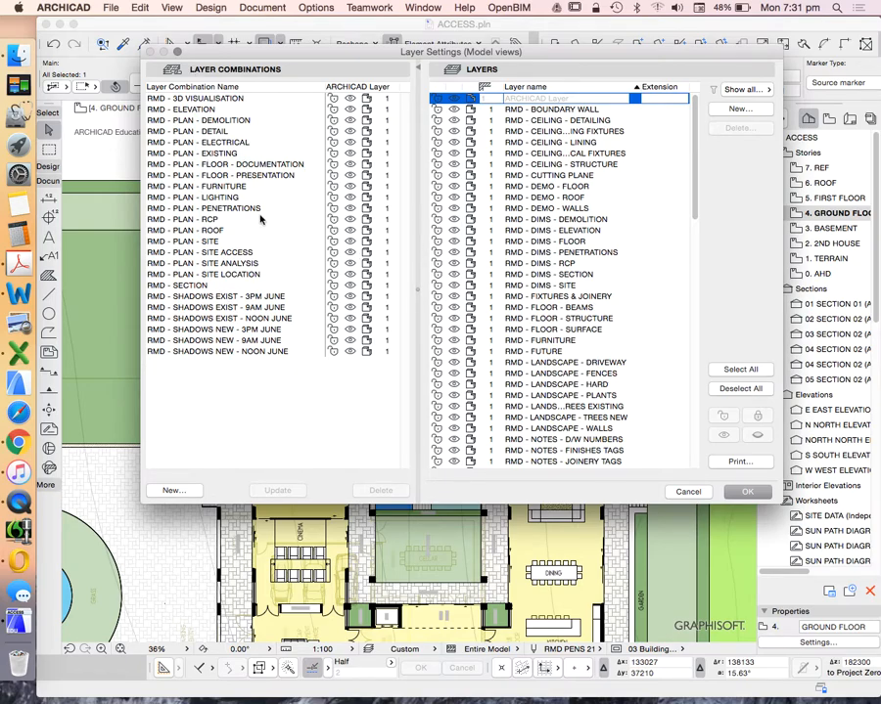
Update the RMD - ELEVATION layer combination with current layer visibility and confirm
{"action": "scroll", "scroll_direction": "down", "scroll_amount": 3}
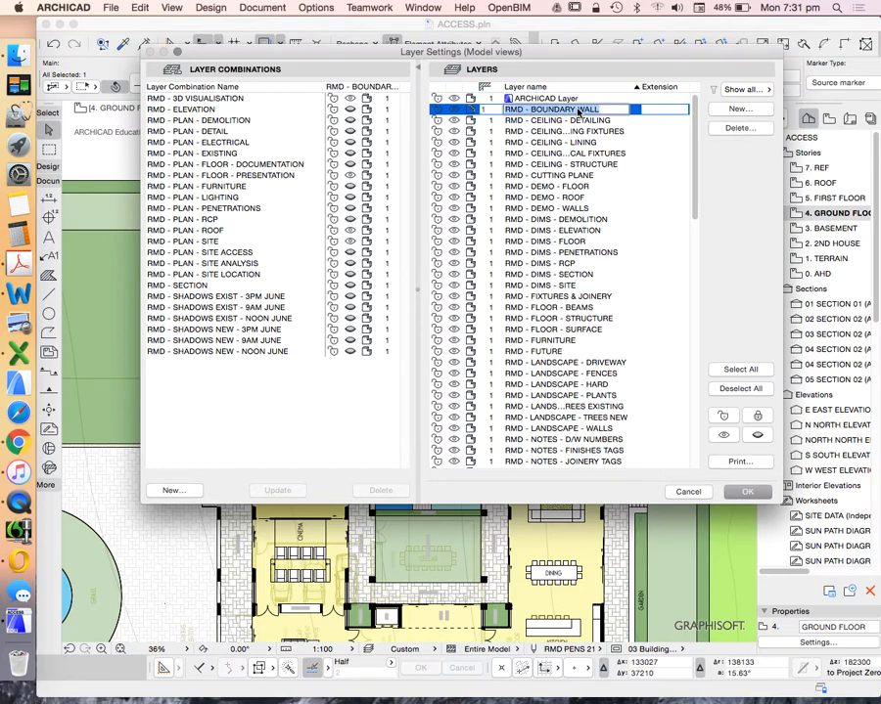
{"action": "mouse_move", "coordinate": [745, 520]}
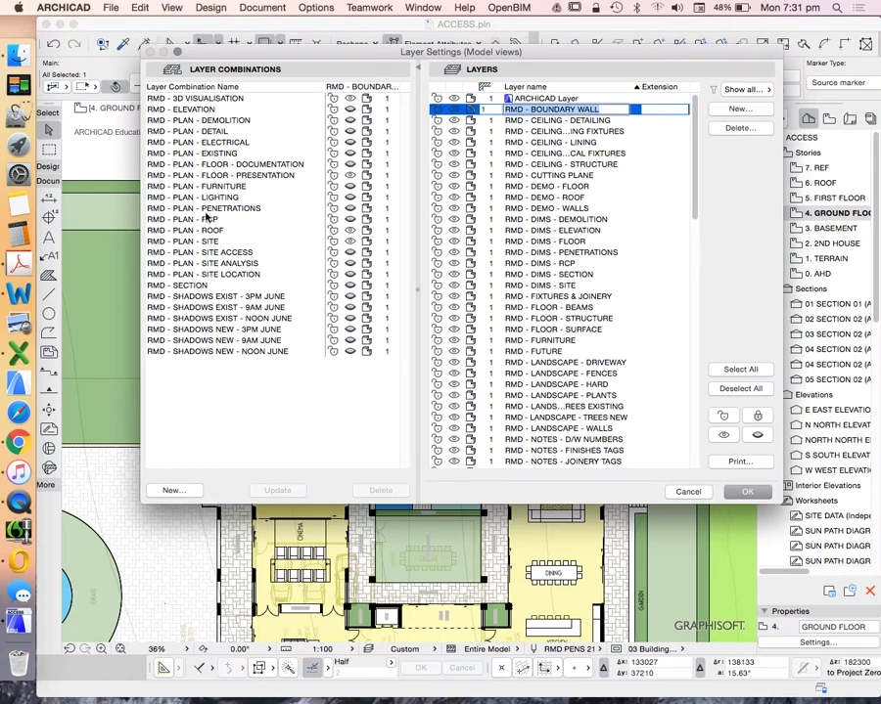
{"action": "mouse_move", "coordinate": [249, 274]}
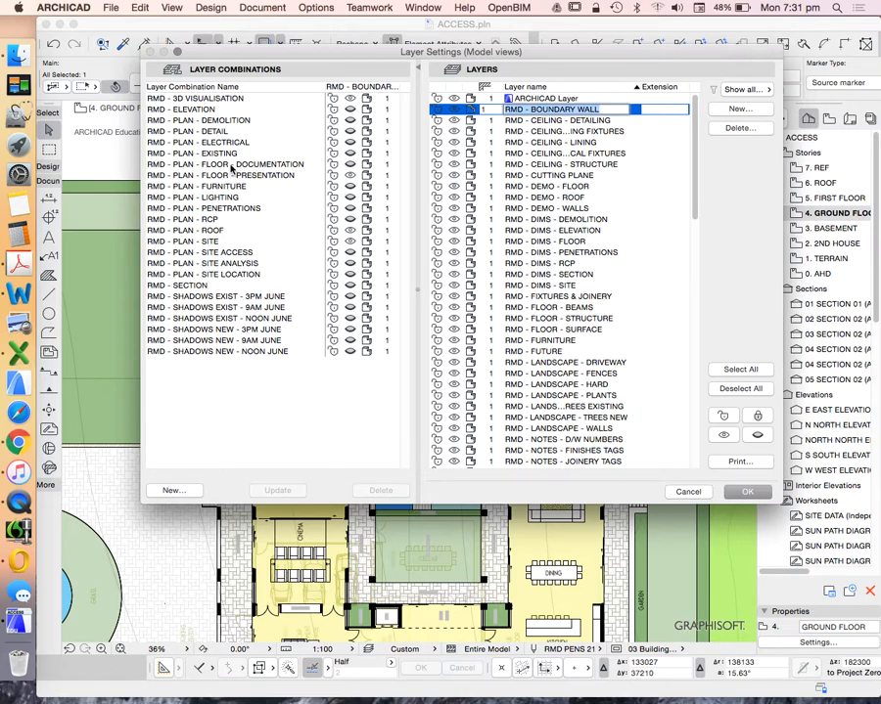
{"action": "left_click", "coordinate": [181, 108]}
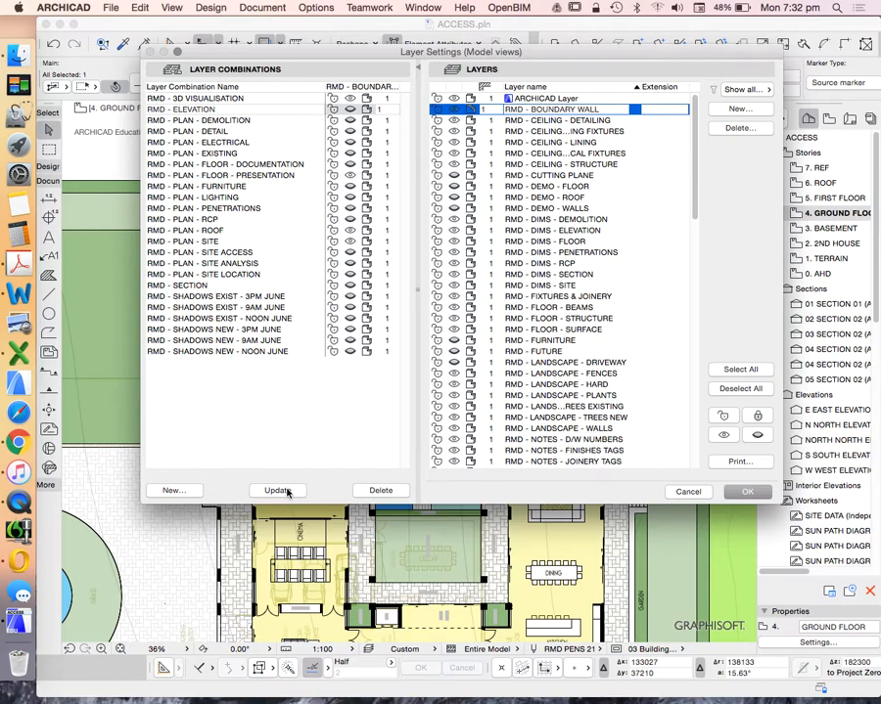
{"action": "left_click", "coordinate": [278, 490]}
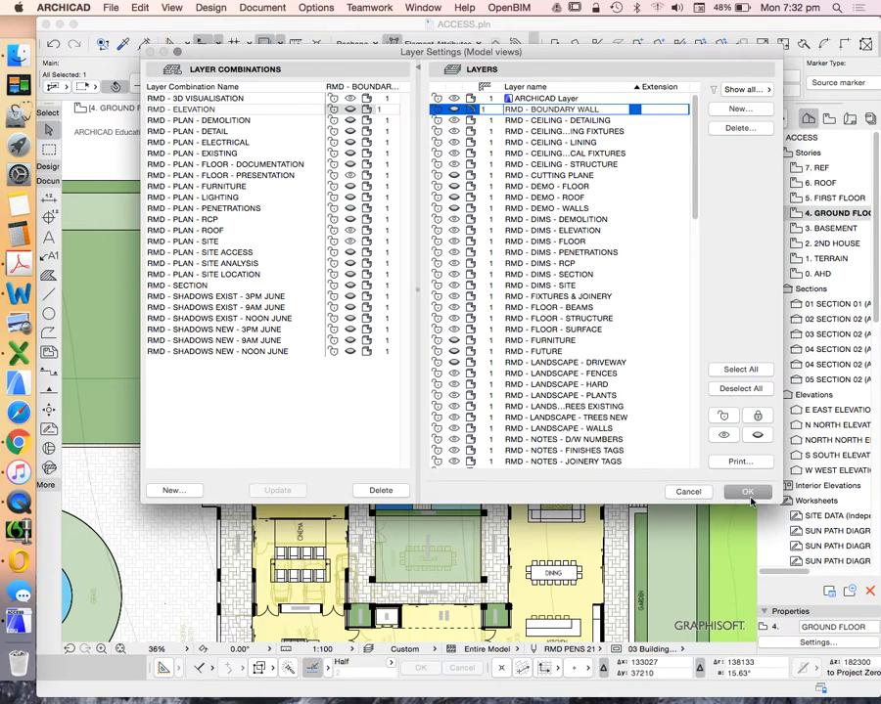
{"action": "left_click", "coordinate": [746, 491]}
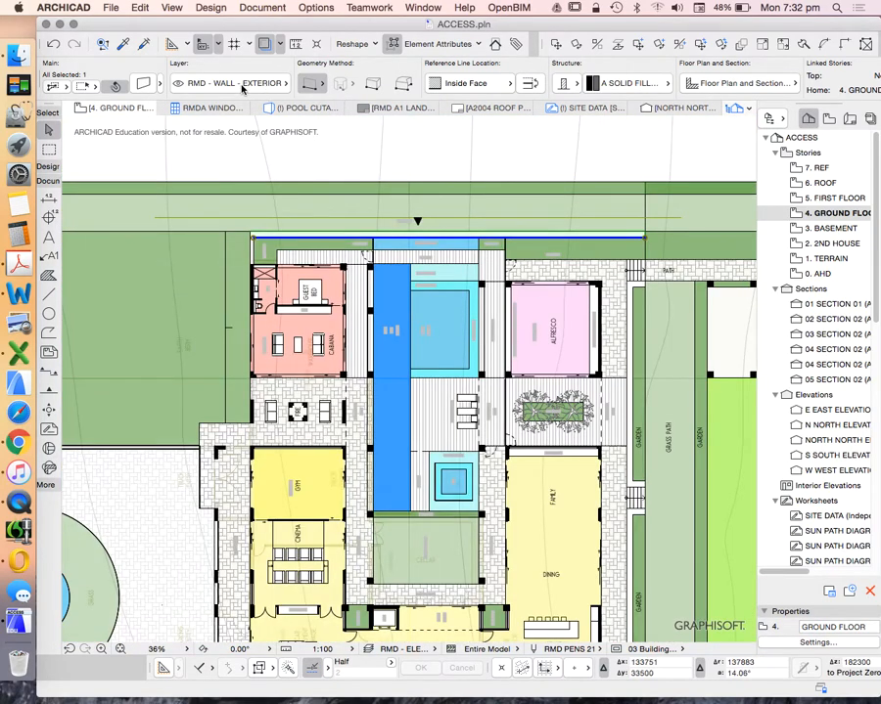
Deselect the walls, zoom in, and select the north elevation line
{"action": "left_click", "coordinate": [235, 83]}
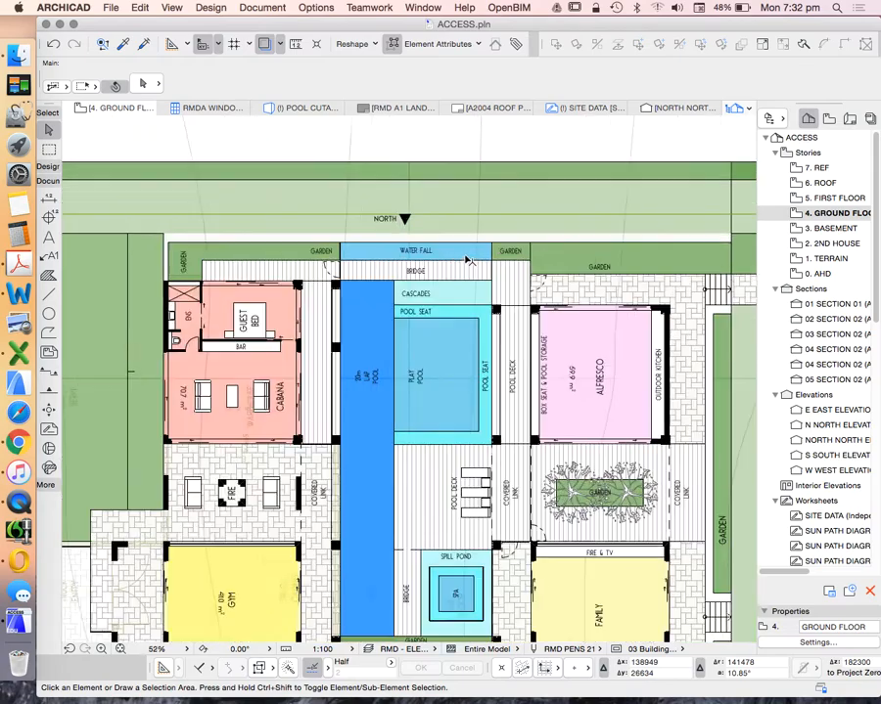
{"action": "scroll", "scroll_direction": "down", "scroll_amount": 3}
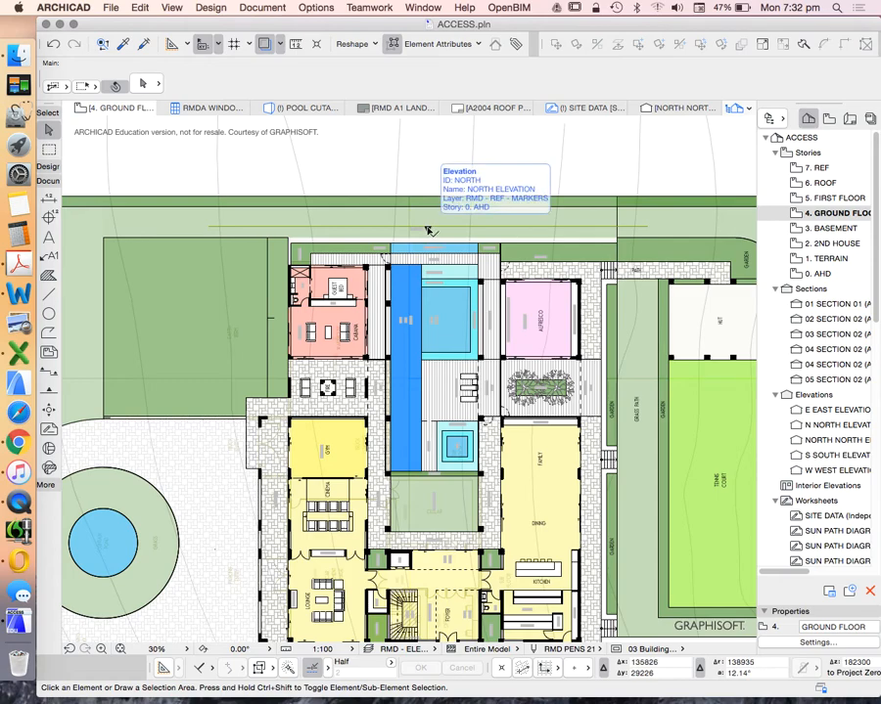
{"action": "left_click", "coordinate": [425, 226]}
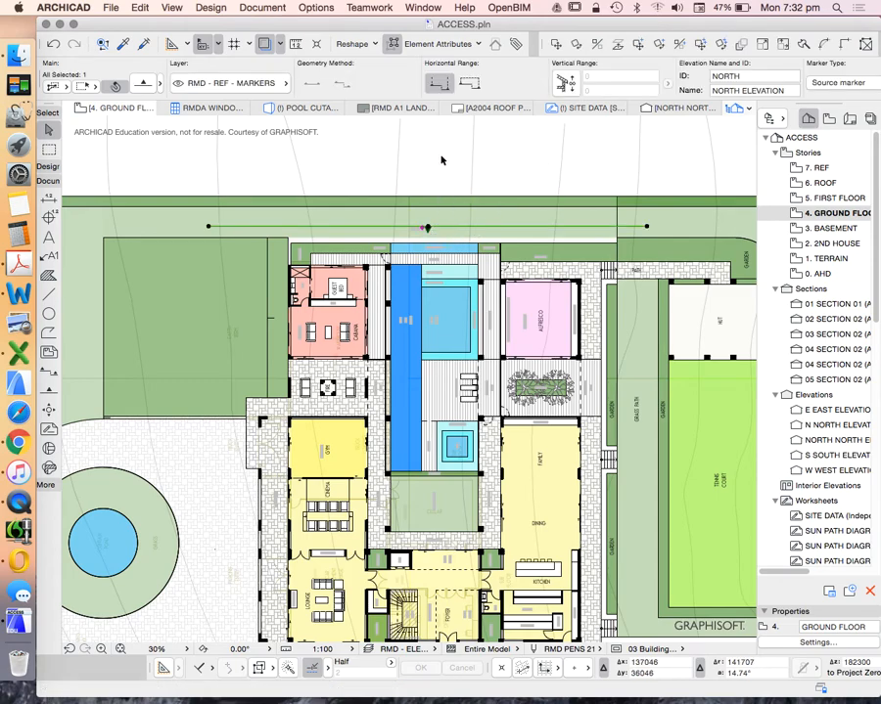
{"action": "mouse_move", "coordinate": [436, 164]}
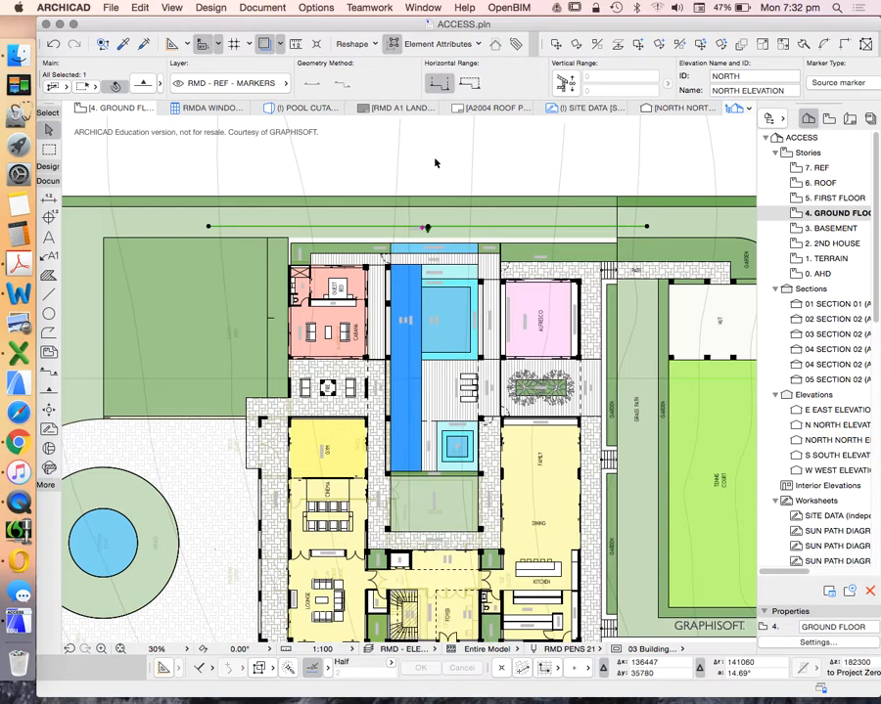
{"action": "mouse_move", "coordinate": [441, 158]}
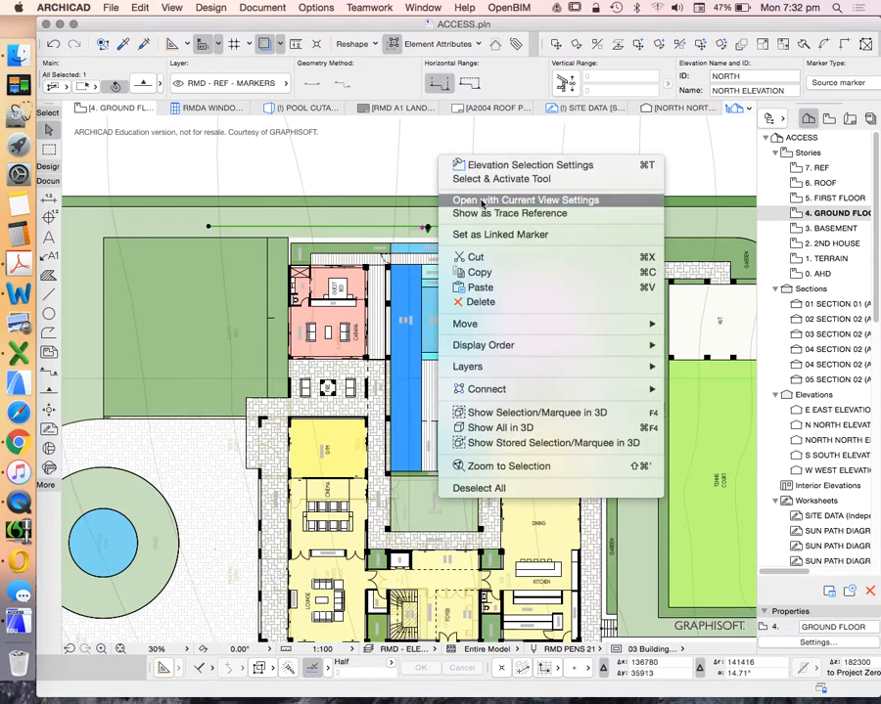
Open the north elevation and turn on the RMD - TERRAIN - NEW layer
{"action": "left_click", "coordinate": [525, 200]}
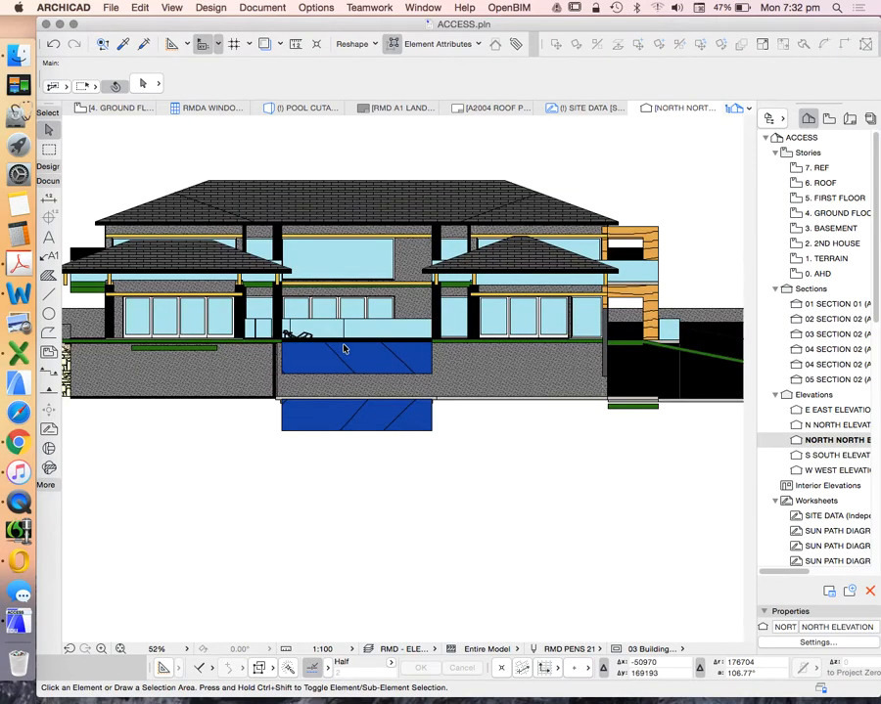
{"action": "scroll", "scroll_direction": "down", "scroll_amount": 3}
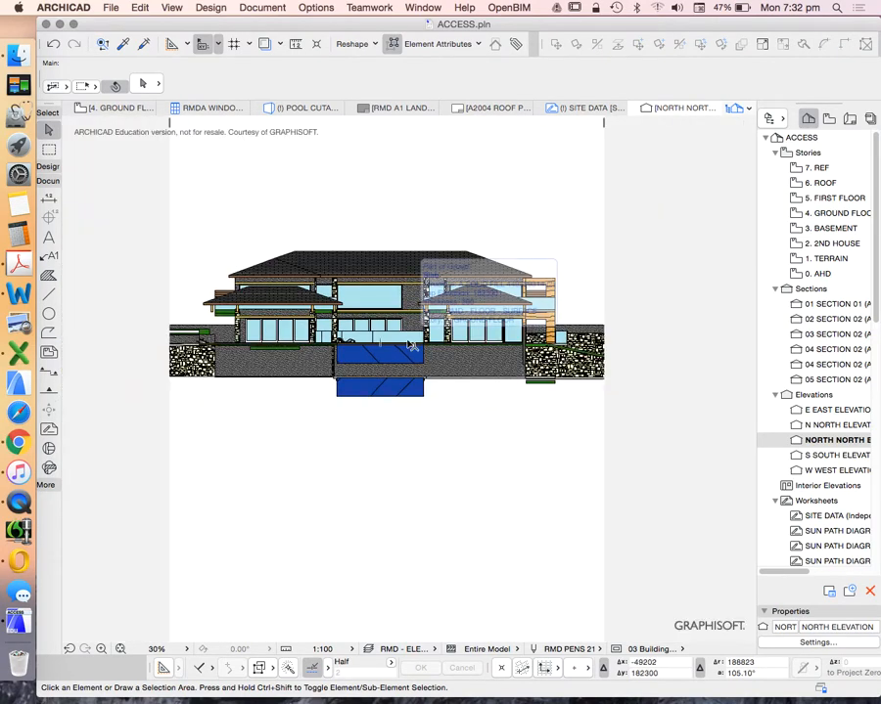
{"action": "mouse_move", "coordinate": [382, 348]}
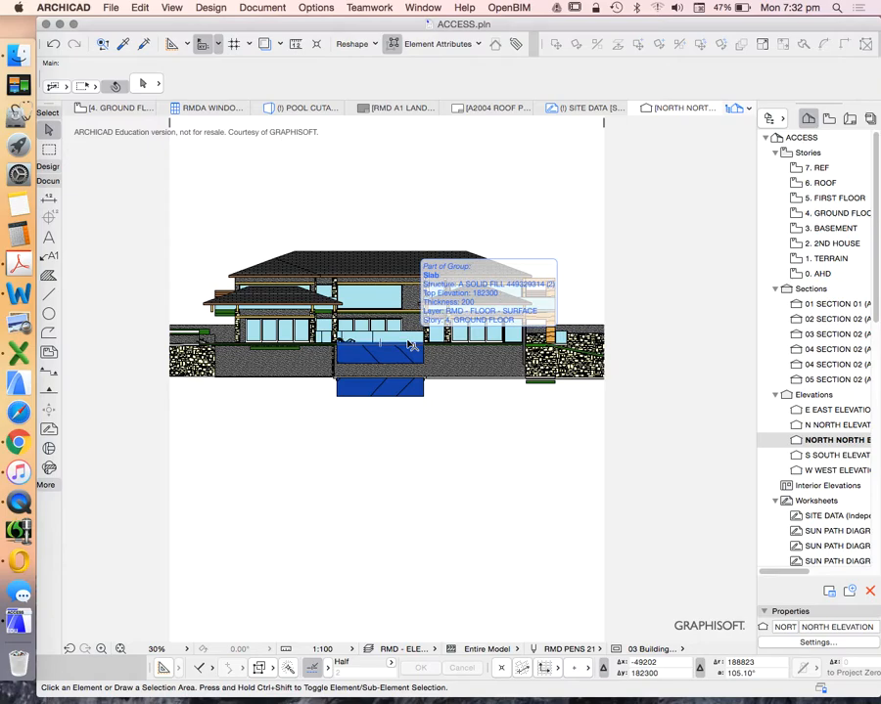
{"action": "left_click", "coordinate": [315, 7]}
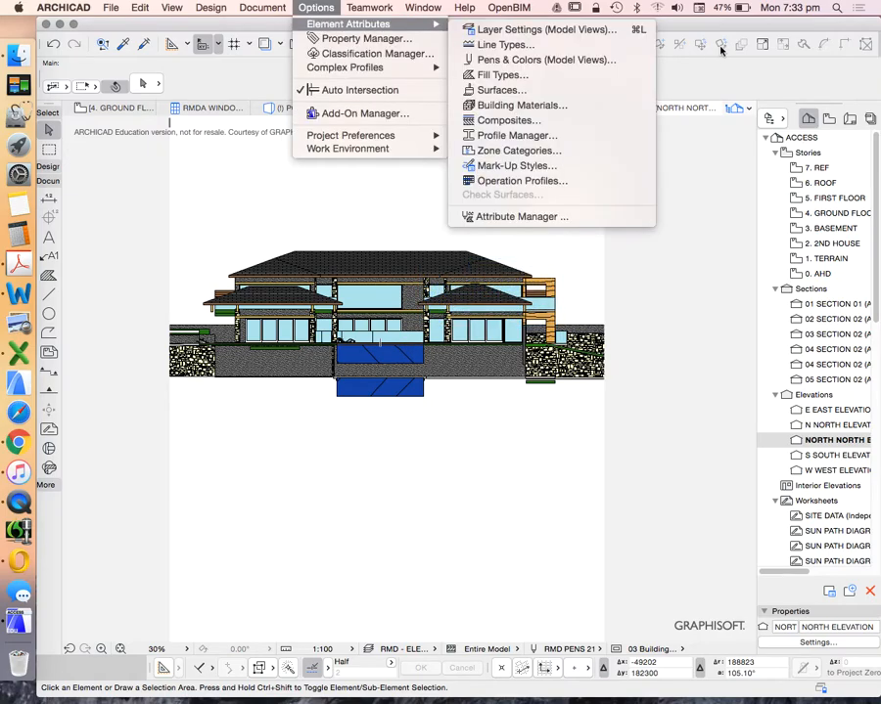
{"action": "left_click", "coordinate": [545, 29]}
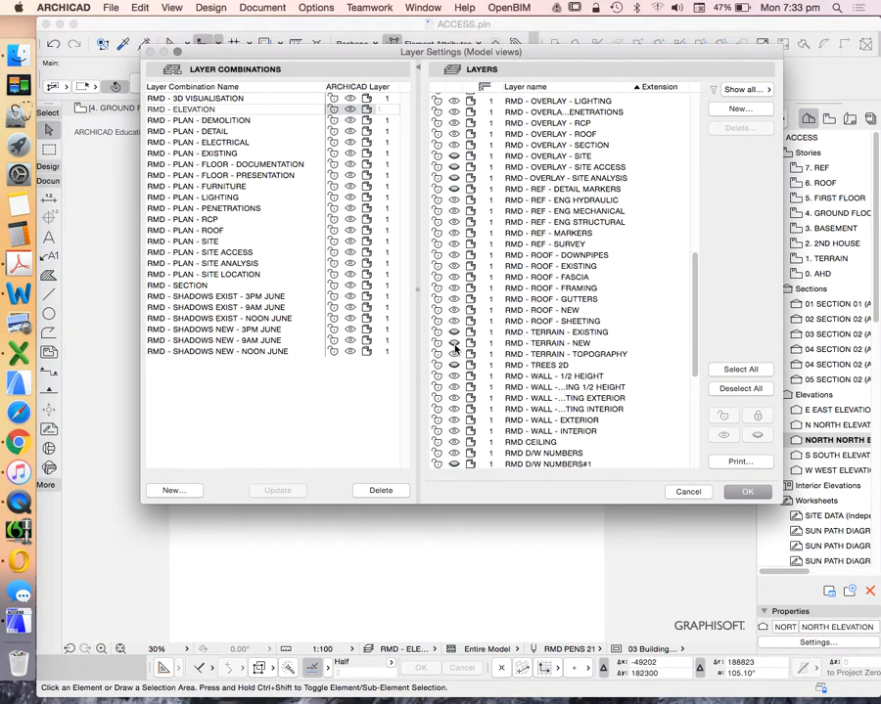
{"action": "left_click", "coordinate": [548, 342]}
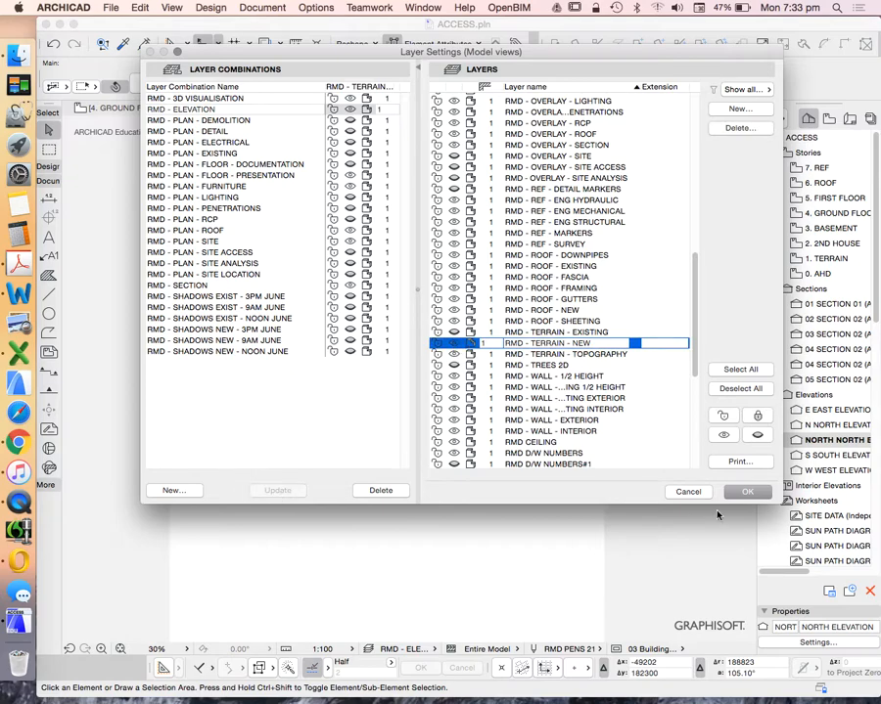
{"action": "left_click", "coordinate": [746, 491]}
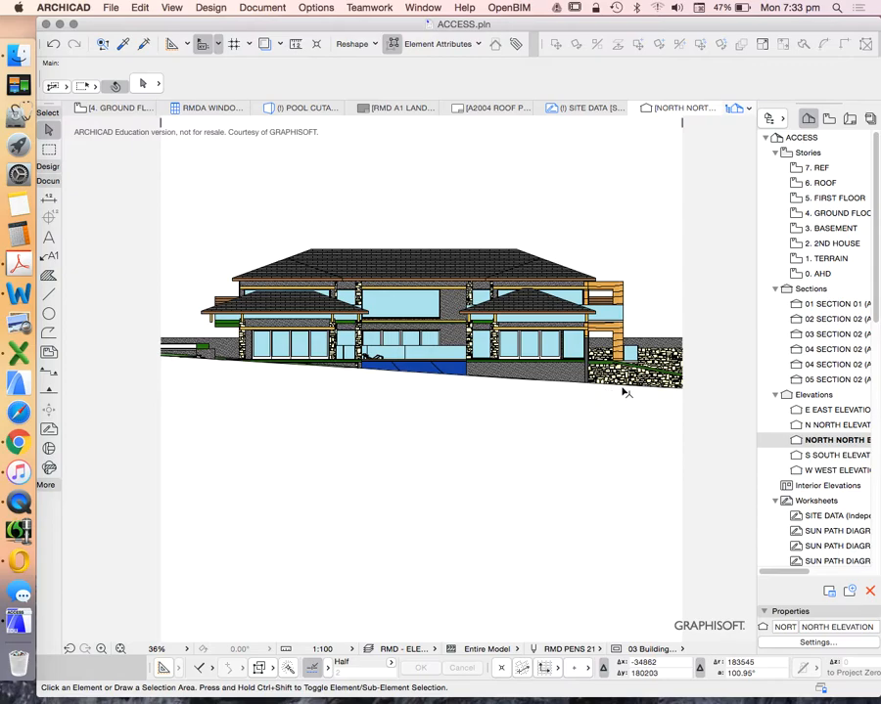
{"action": "mouse_move", "coordinate": [536, 357]}
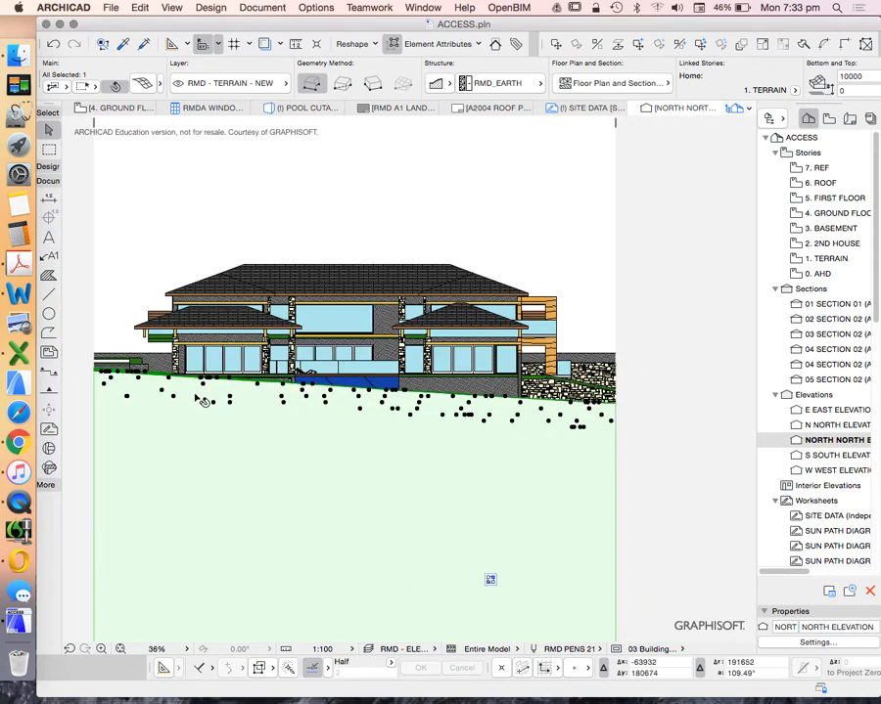
Zoom the North Elevation to inspect the house on the sloping terrain mesh
{"action": "scroll", "scroll_direction": "up", "scroll_amount": 3}
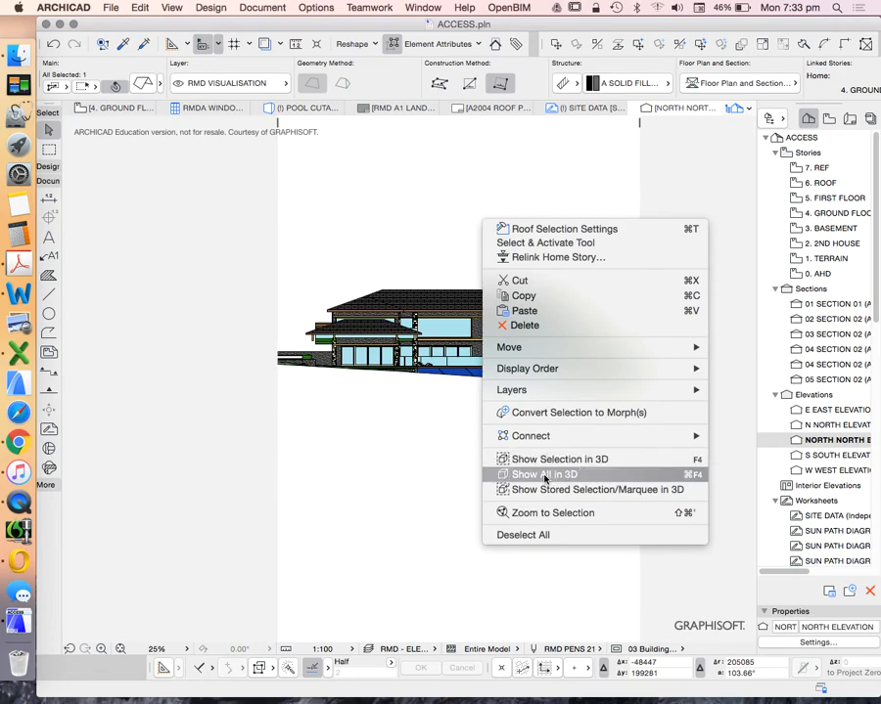
Show the whole model, terrain included, in 3D and orbit across the site
{"action": "left_click", "coordinate": [543, 474]}
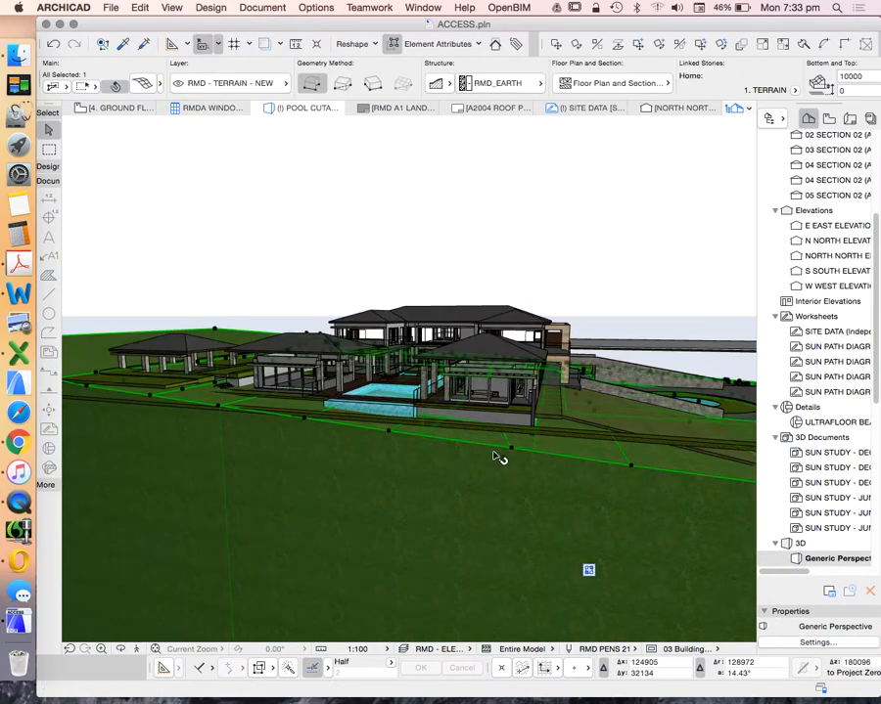
{"action": "left_click_drag", "start_coordinate": [499, 455], "coordinate": [536, 419]}
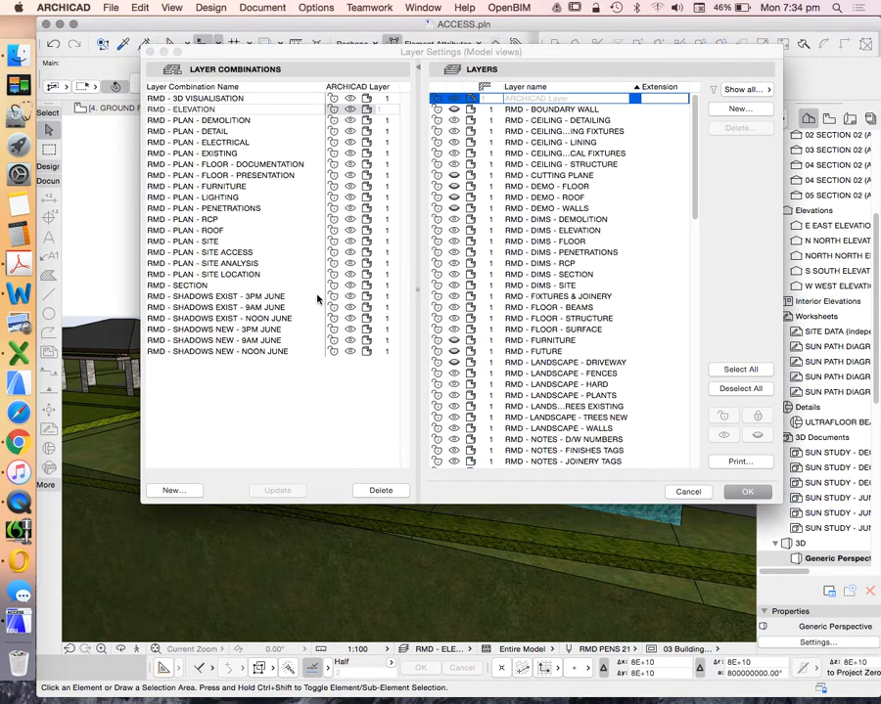
Apply the RMD - ELEVATION layer combination, then hide the RMD - TERRAIN - NEW layer
{"action": "left_click", "coordinate": [181, 108]}
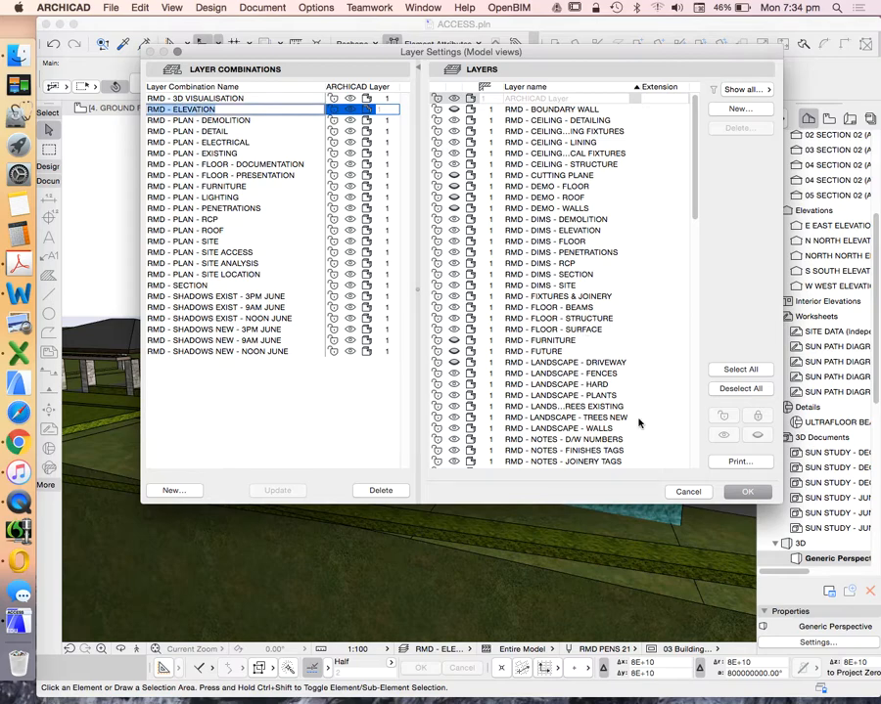
{"action": "left_click", "coordinate": [747, 491]}
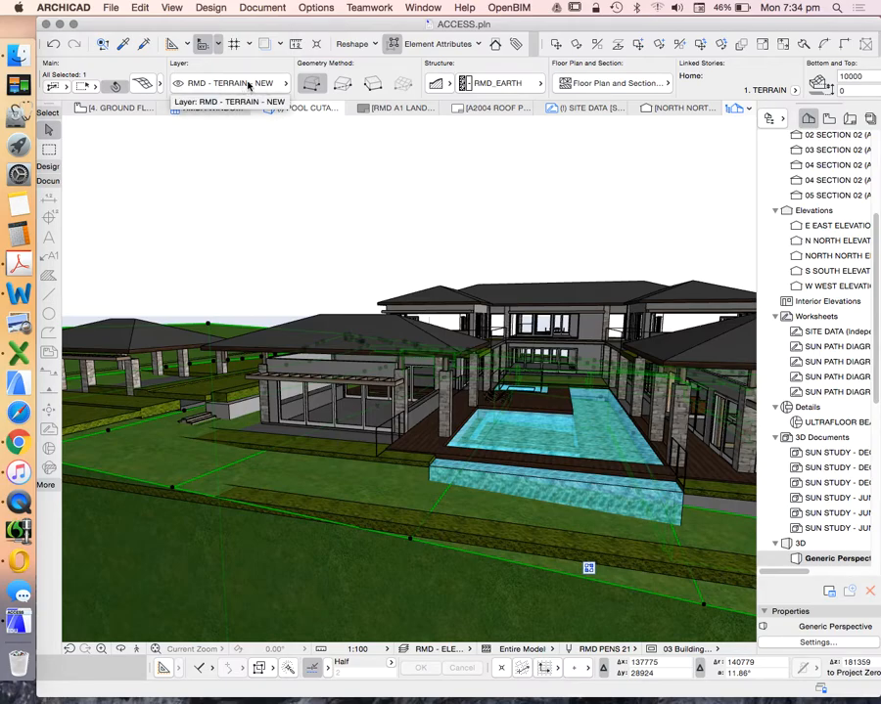
{"action": "left_click", "coordinate": [315, 8]}
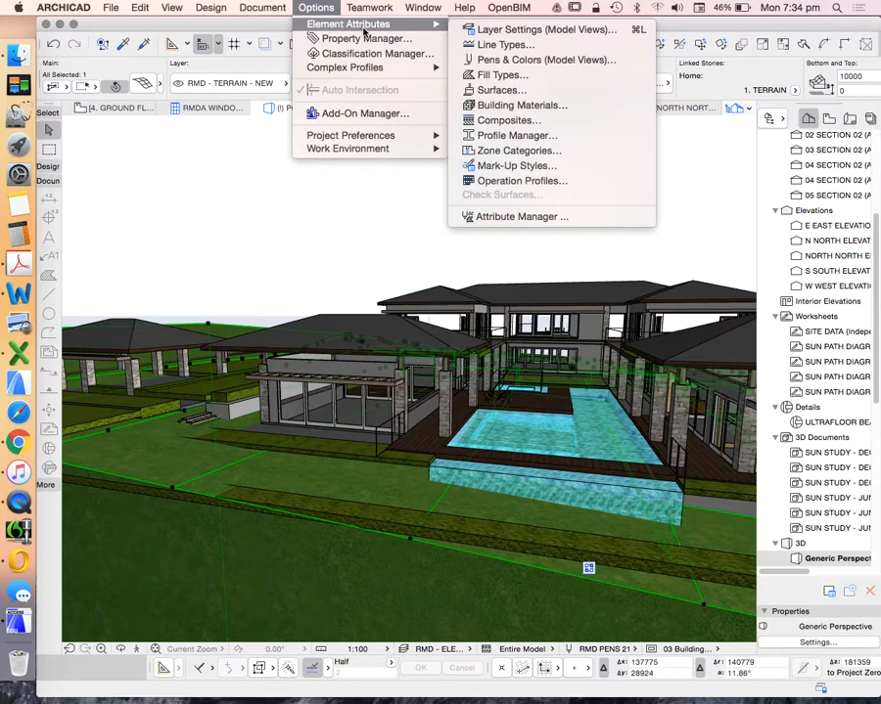
{"action": "left_click", "coordinate": [547, 30]}
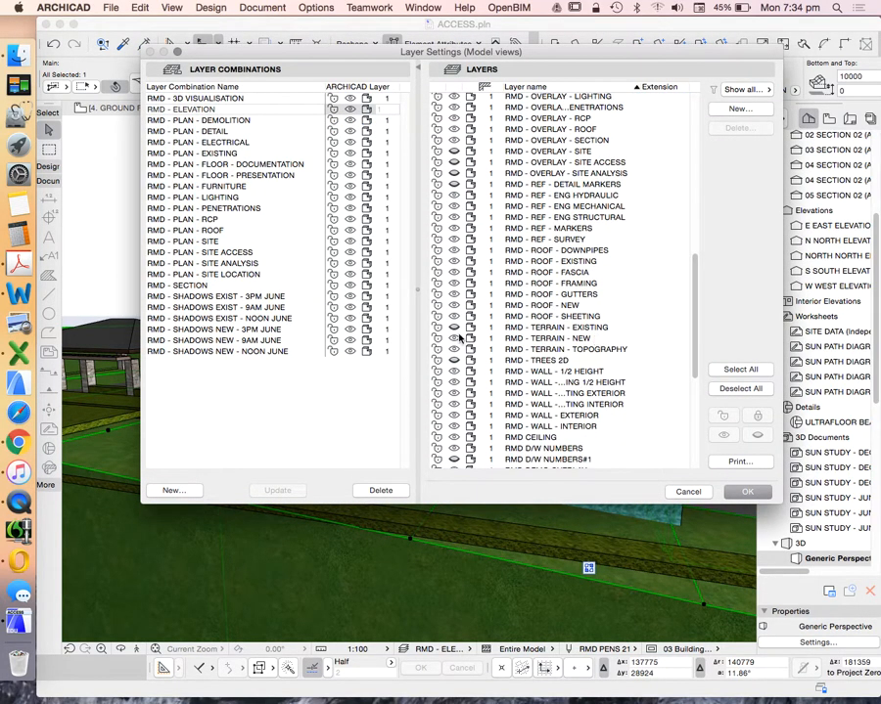
{"action": "left_click", "coordinate": [548, 337]}
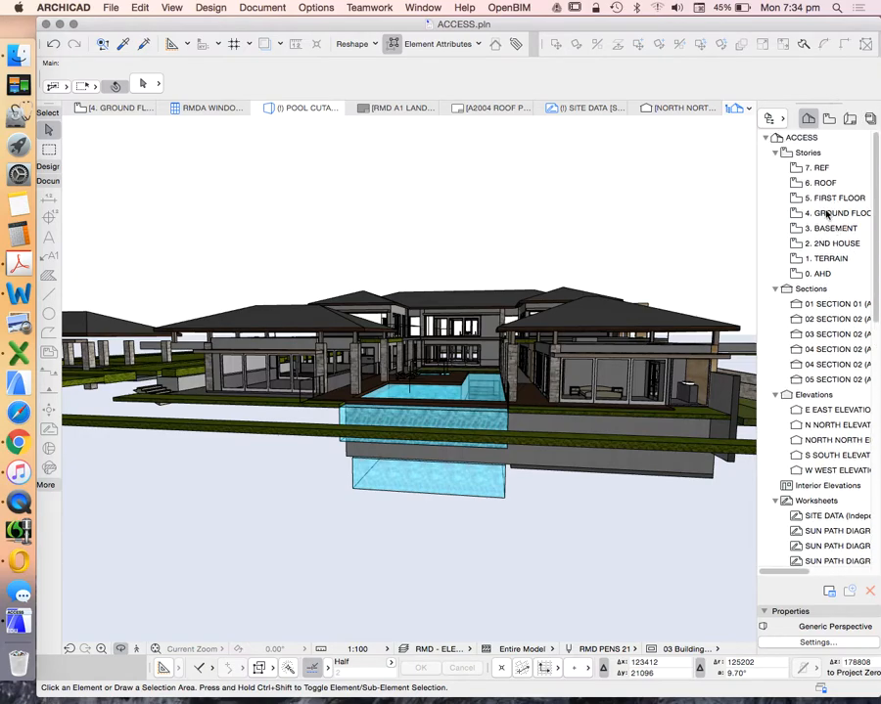
Return to the 4. GROUND FLOOR plan and bring up the north elevation marker's actions
{"action": "left_click", "coordinate": [833, 214]}
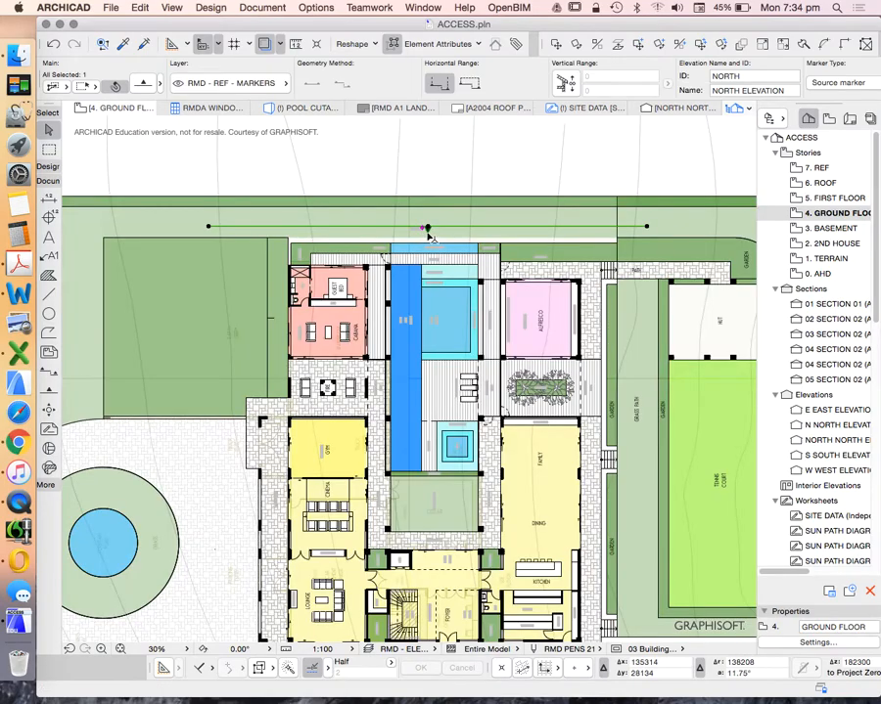
{"action": "mouse_move", "coordinate": [453, 183]}
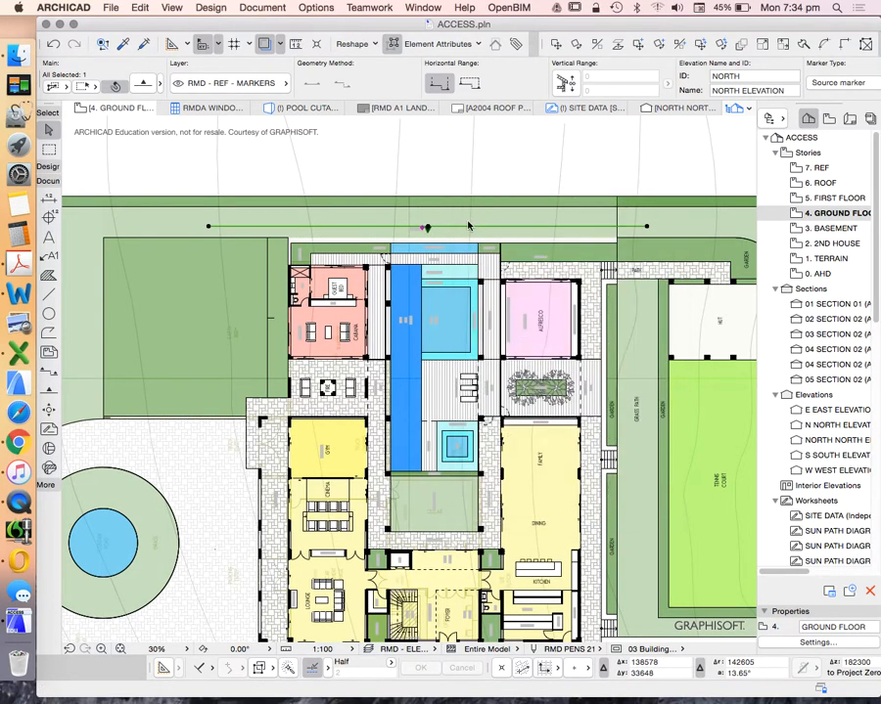
{"action": "right_click", "coordinate": [426, 227]}
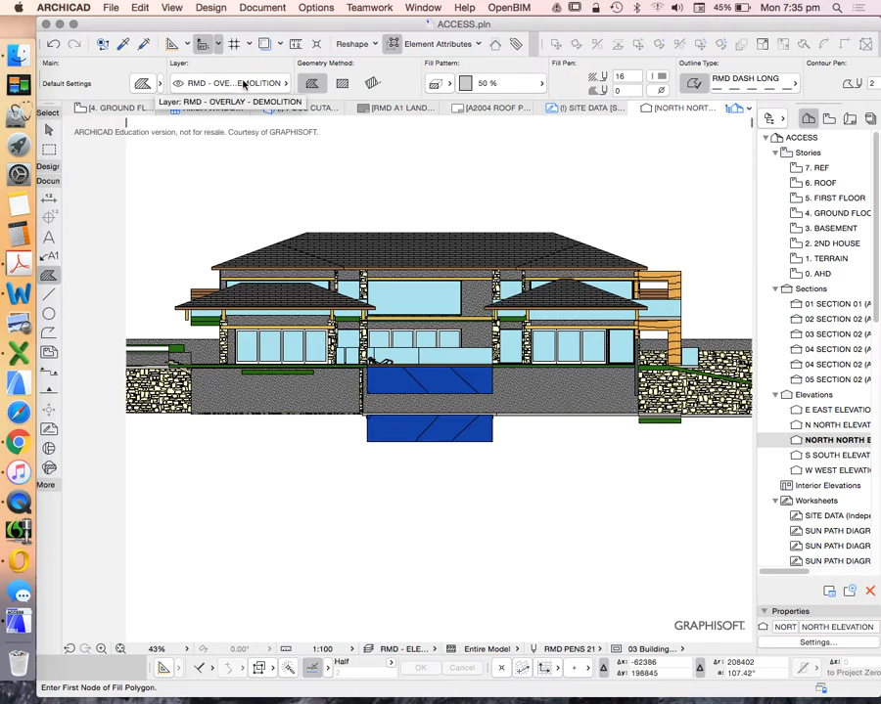
Draw an Empty Fill on RMD - OVERLAY - DEMOLITION tracing the sloping ground under the house
{"action": "left_click", "coordinate": [528, 83]}
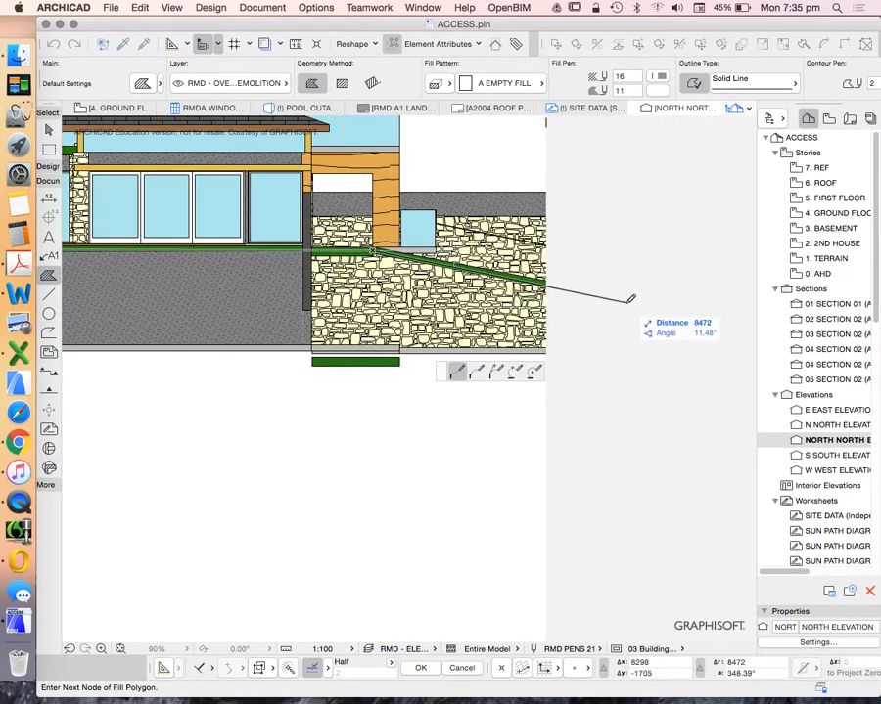
{"action": "left_click", "coordinate": [631, 454]}
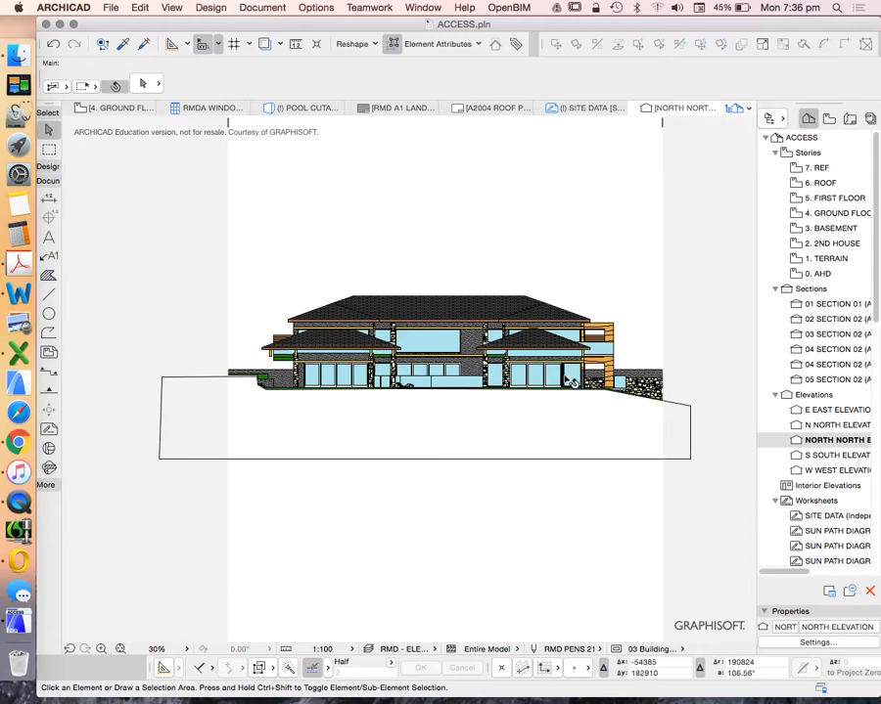
{"action": "mouse_move", "coordinate": [634, 438]}
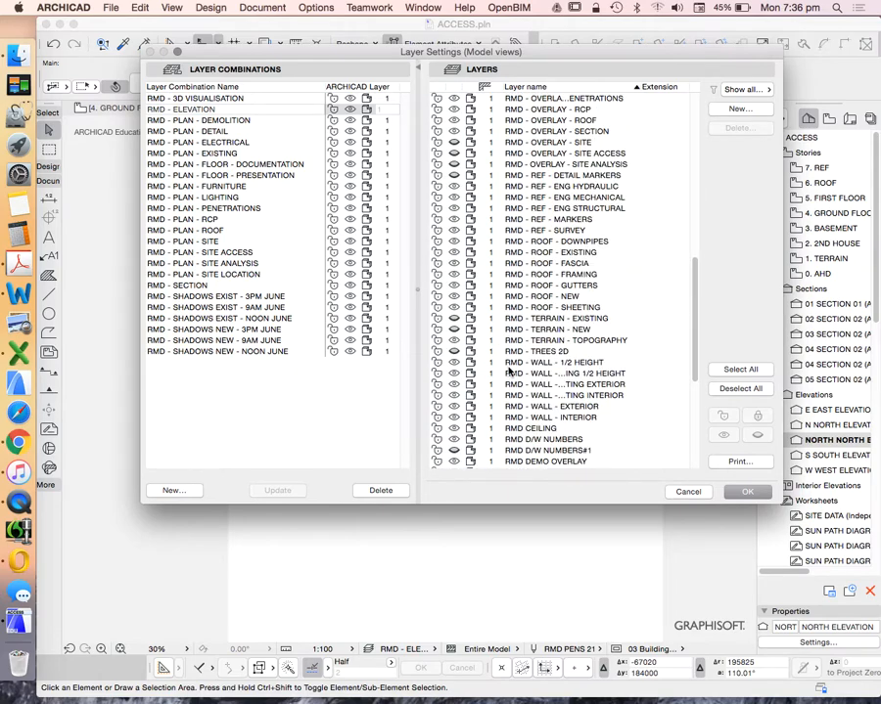
Change the RMD - TERRAIN - EXISTING layer visibility so the fill outline disappears
{"action": "left_click", "coordinate": [558, 318]}
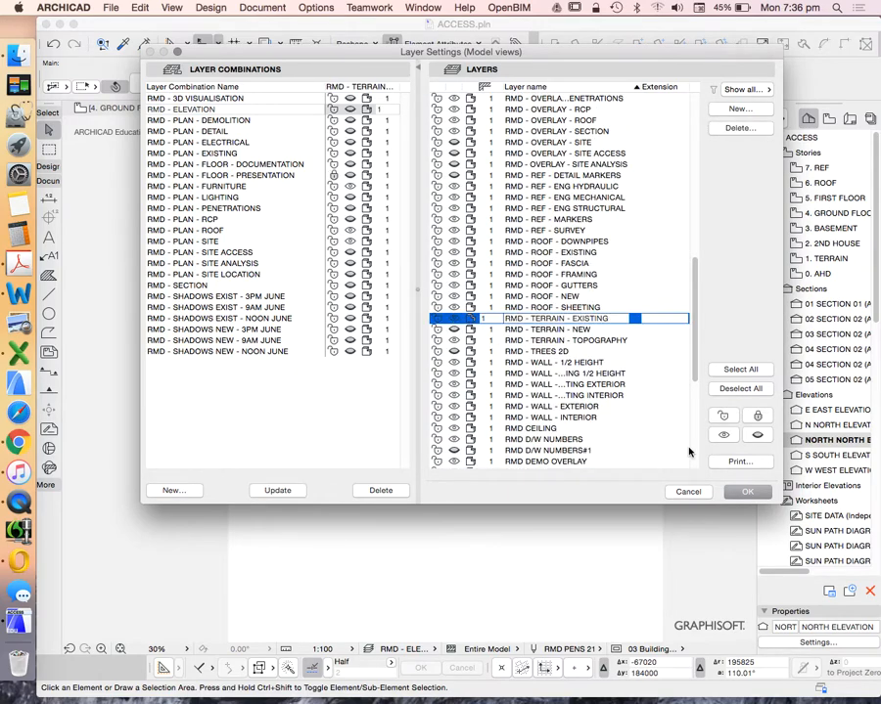
{"action": "left_click", "coordinate": [746, 491]}
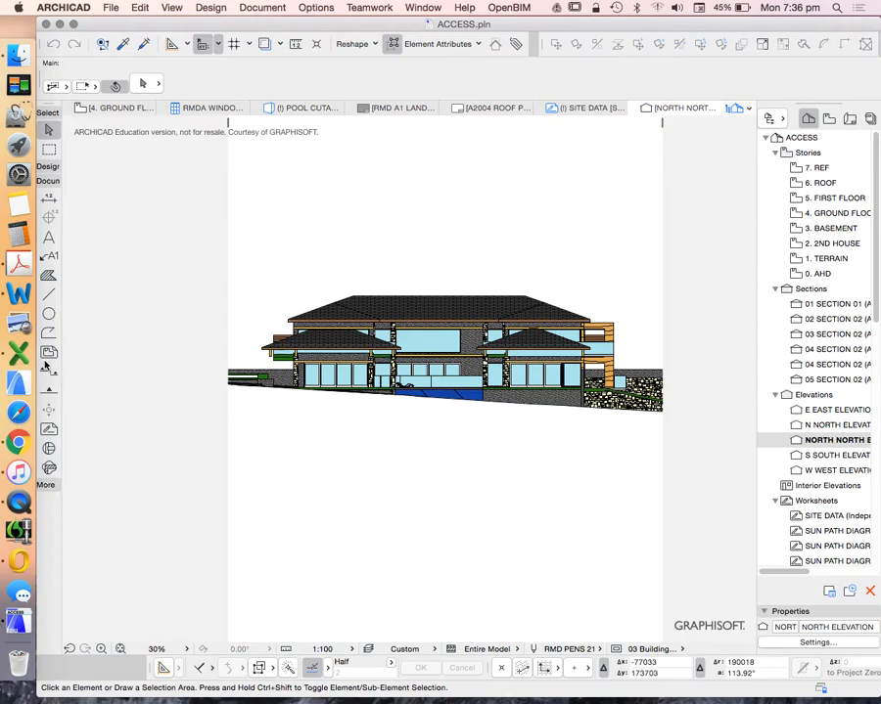
Reapply the RMD - ELEVATION layer combination and return to the 4. GROUND FLOOR plan
{"action": "left_click", "coordinate": [482, 78]}
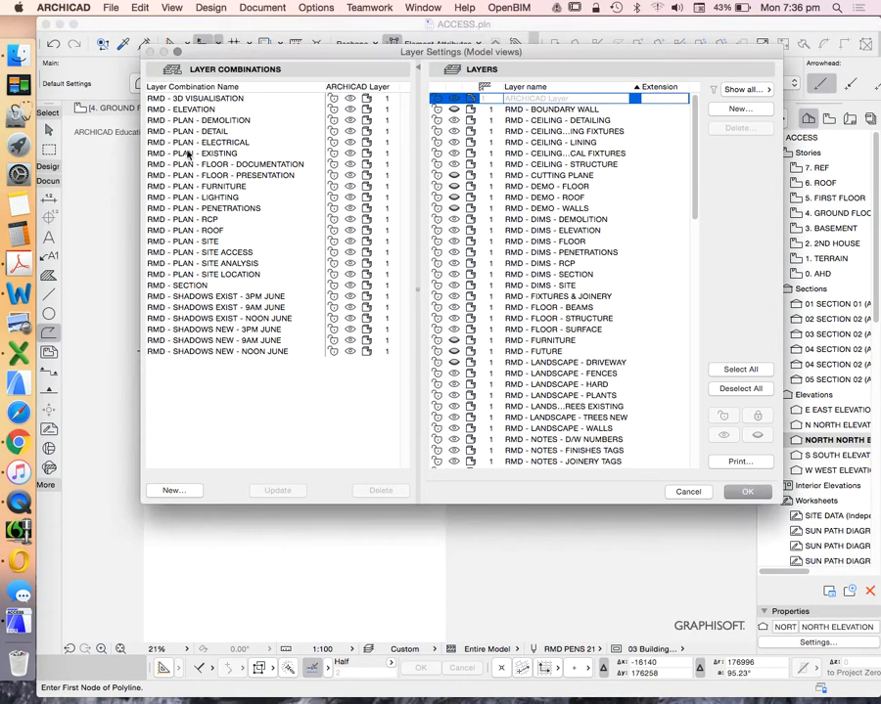
{"action": "left_click", "coordinate": [181, 108]}
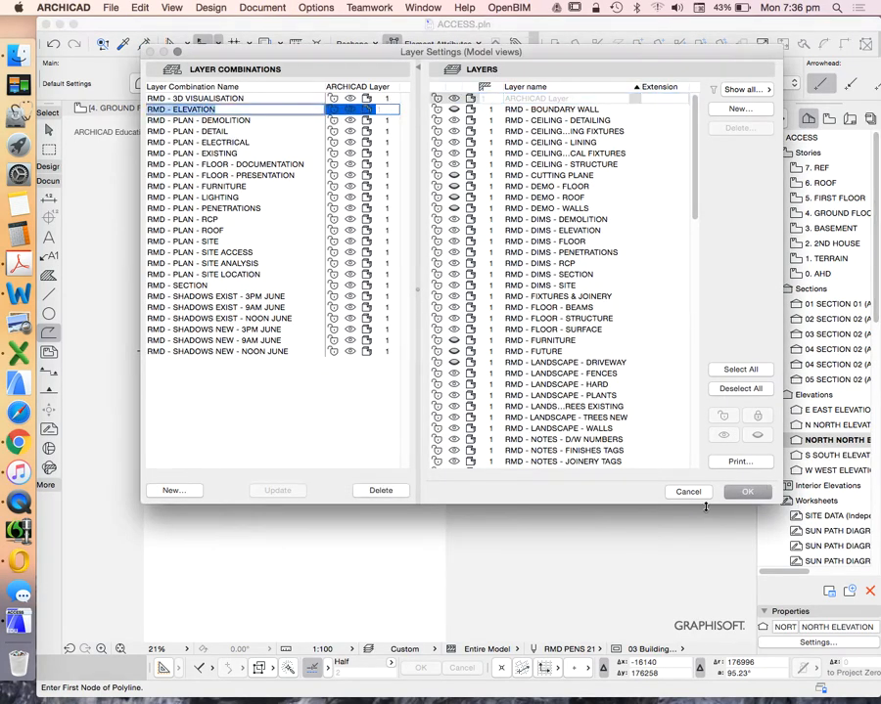
{"action": "left_click", "coordinate": [747, 492]}
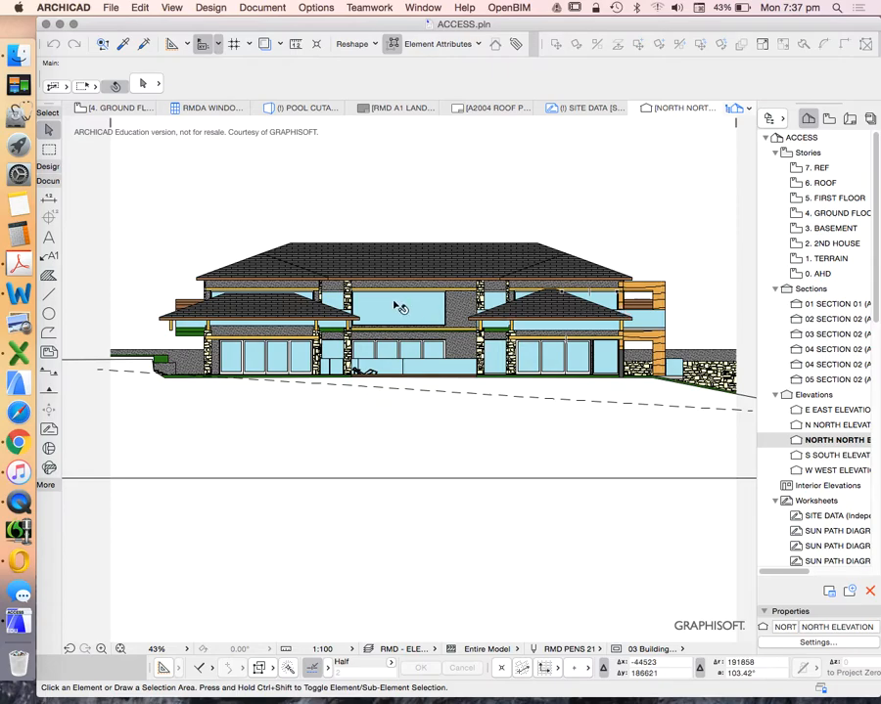
{"action": "mouse_move", "coordinate": [486, 305]}
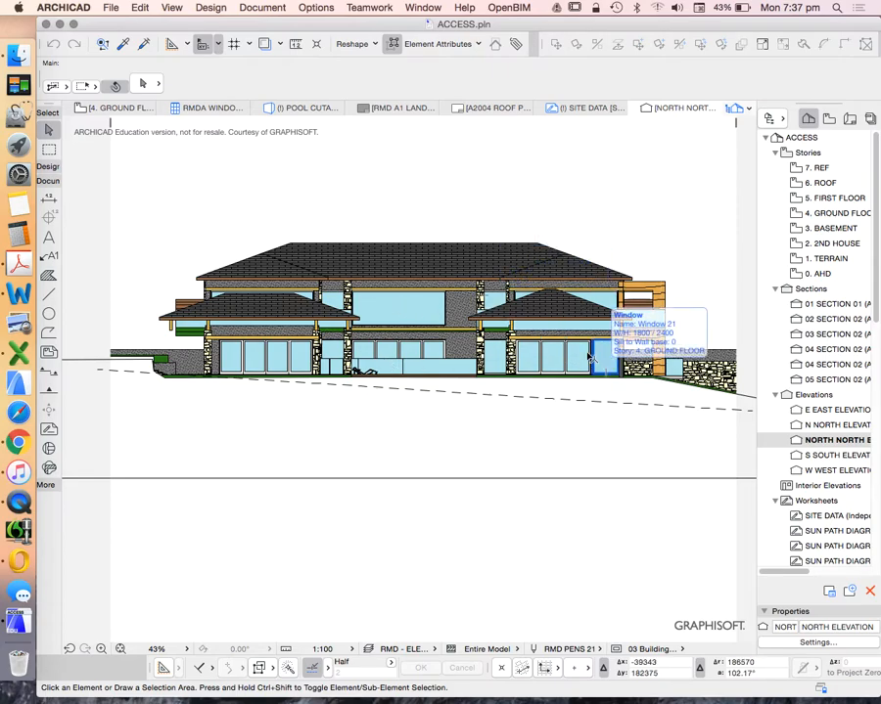
{"action": "mouse_move", "coordinate": [836, 253]}
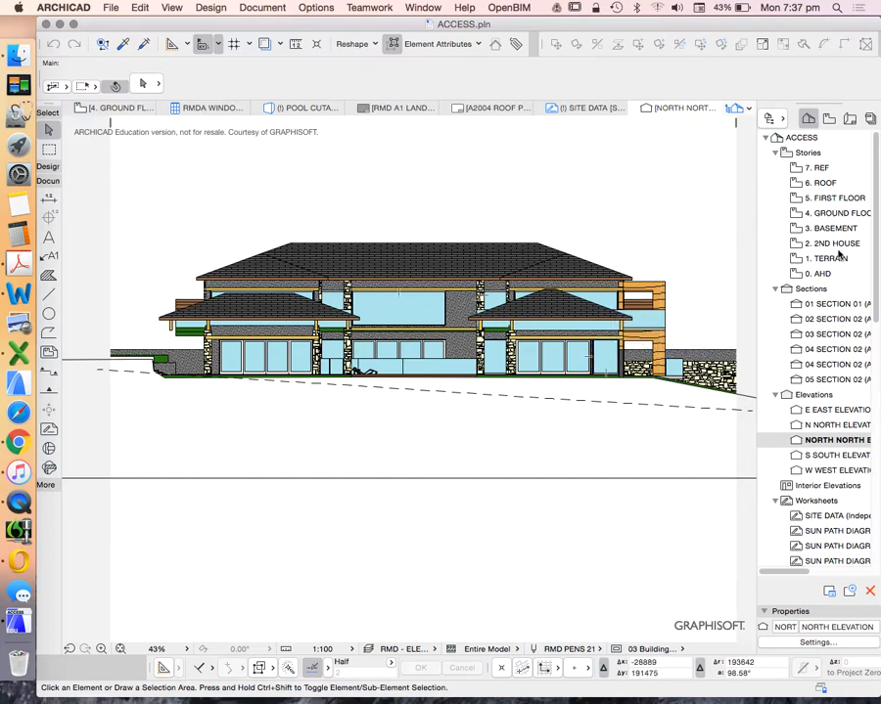
{"action": "left_click", "coordinate": [832, 212]}
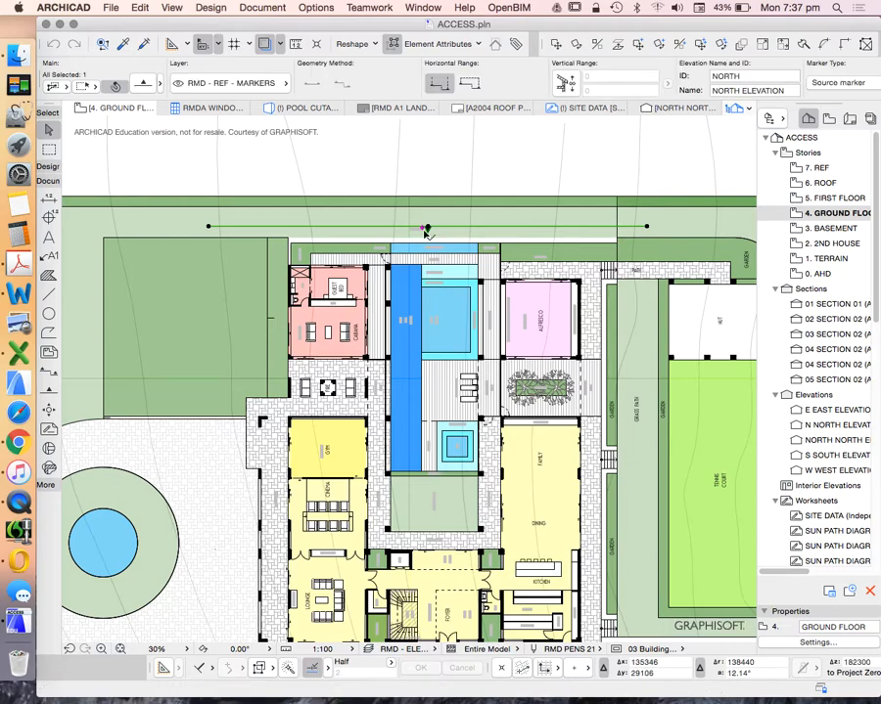
{"action": "mouse_move", "coordinate": [424, 230]}
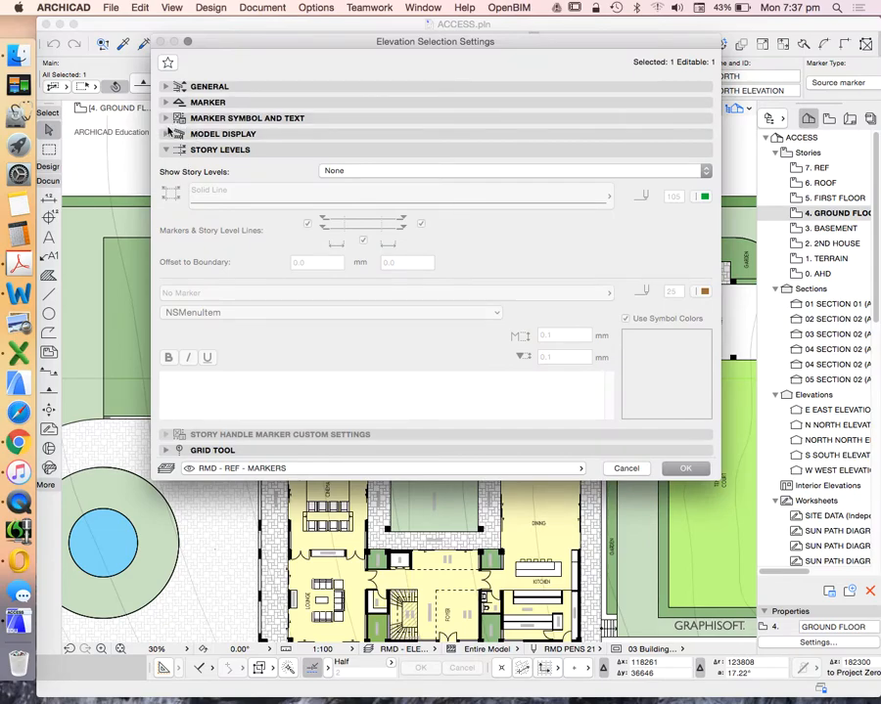
Enable Marked Distant Area on the North elevation, filling uncut surfaces with Uniform Pen Color
{"action": "left_click", "coordinate": [166, 133]}
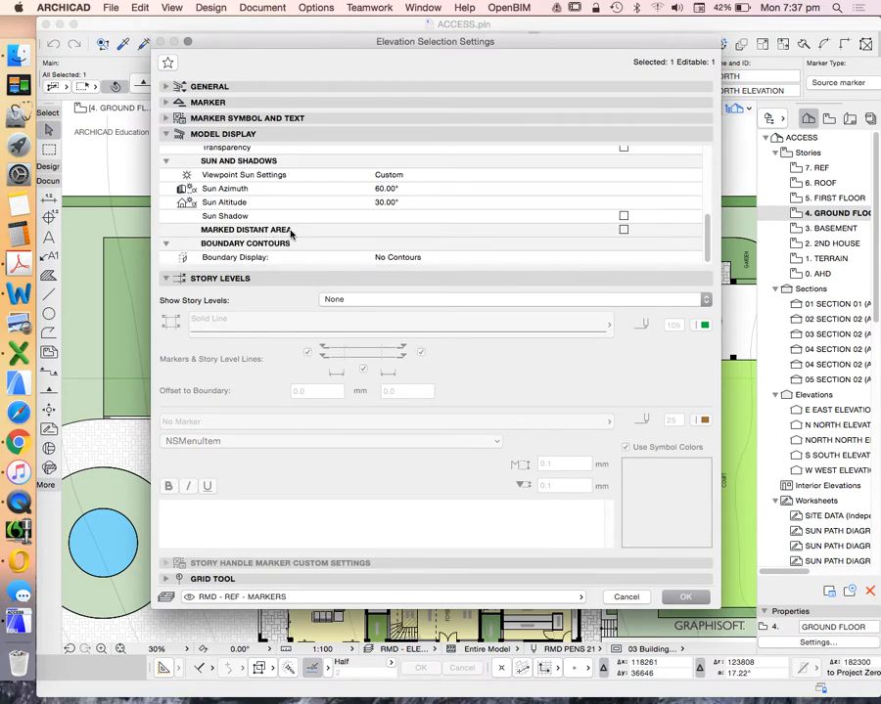
{"action": "left_click", "coordinate": [247, 229]}
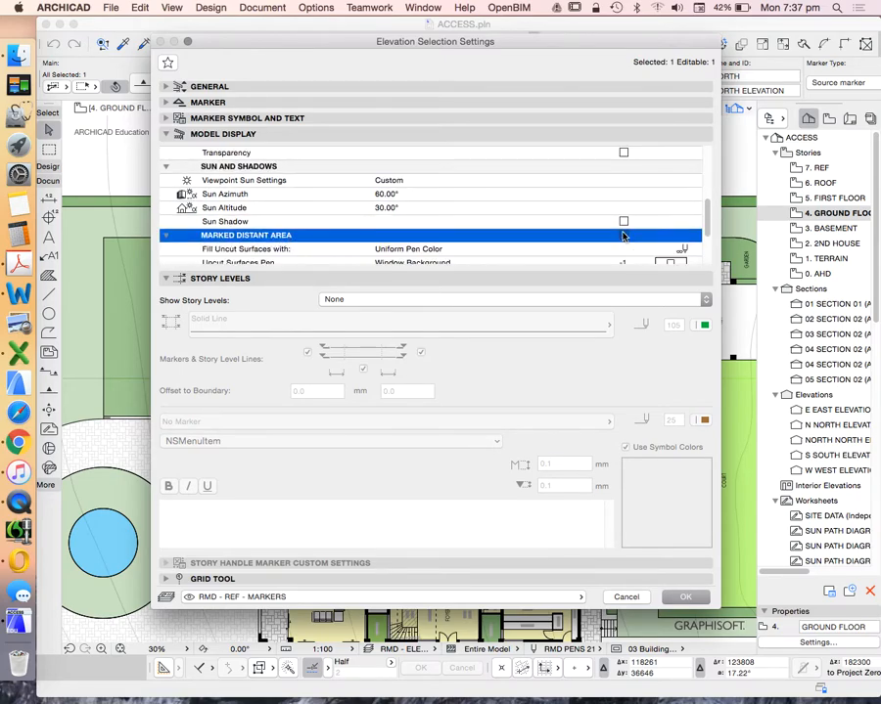
{"action": "scroll", "scroll_direction": "down", "scroll_amount": 3}
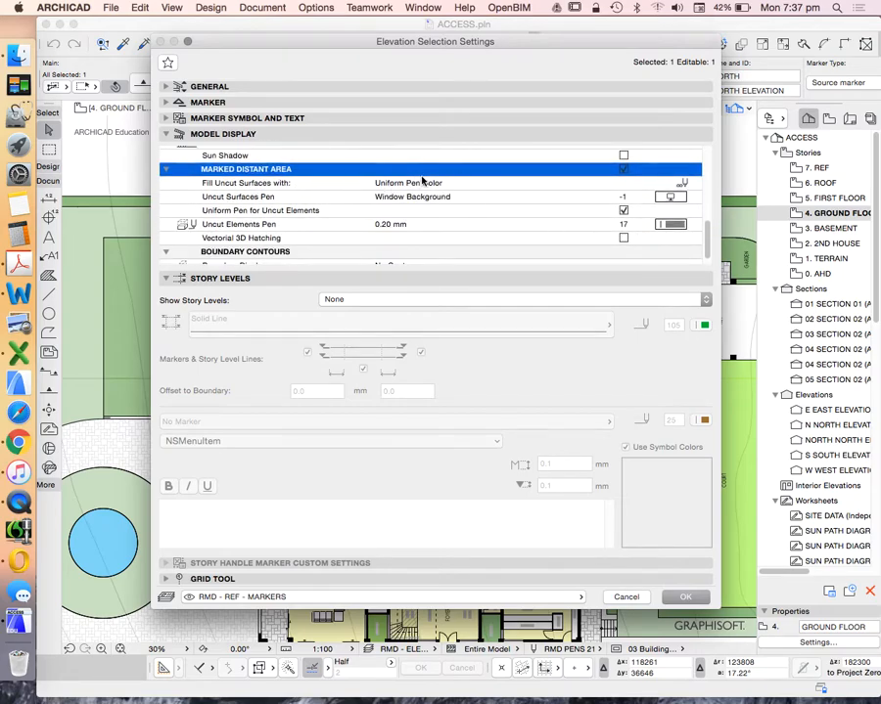
{"action": "left_click", "coordinate": [408, 183]}
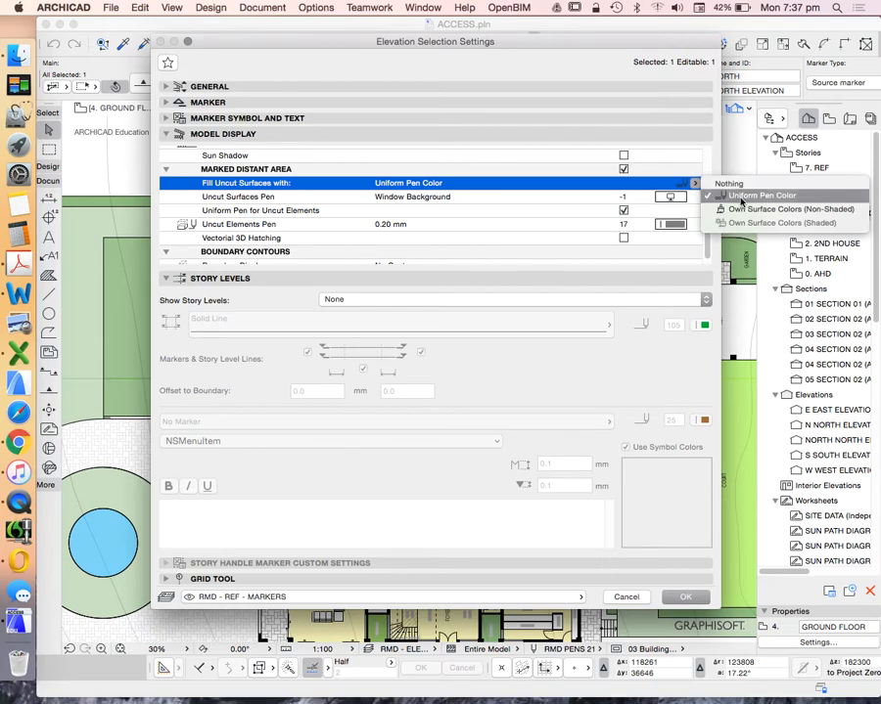
{"action": "left_click", "coordinate": [762, 195]}
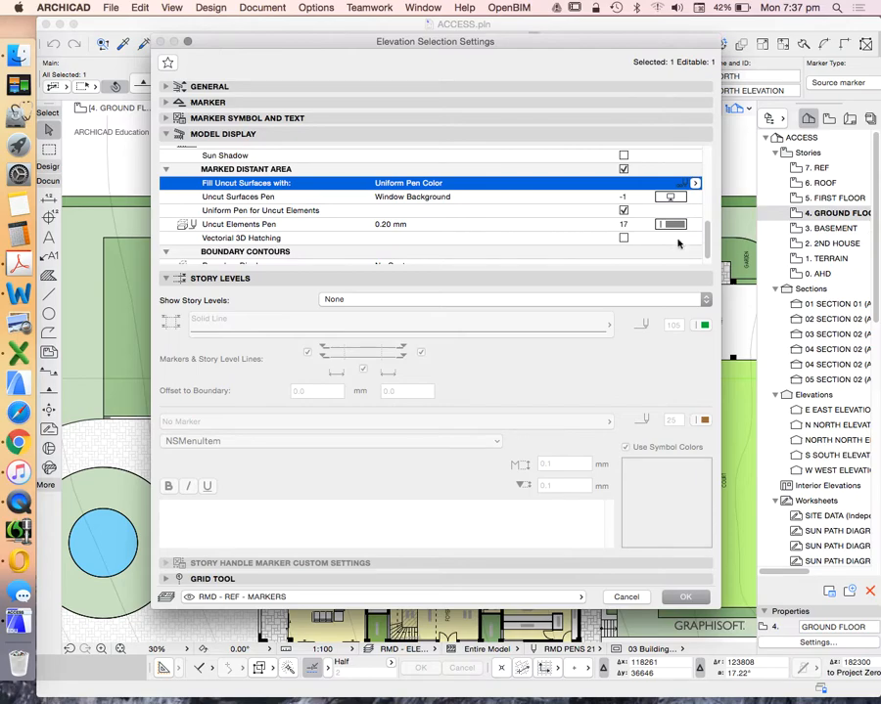
{"action": "left_click", "coordinate": [670, 217]}
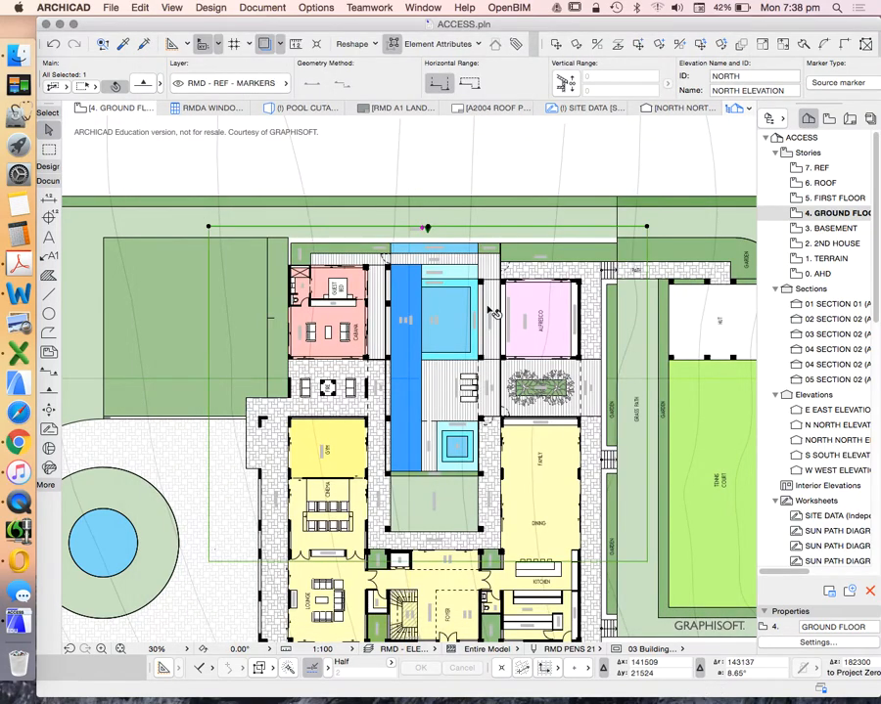
Offset the North elevation's distant-area boundary further south, past the front pavilion roofs
{"action": "scroll", "scroll_direction": "down", "scroll_amount": 3}
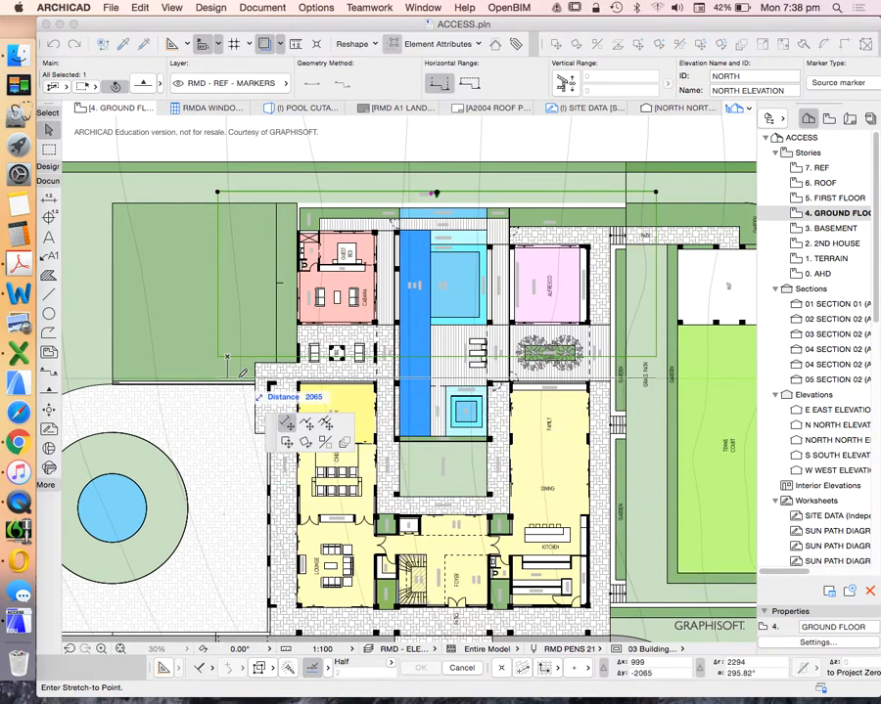
{"action": "left_click", "coordinate": [820, 183]}
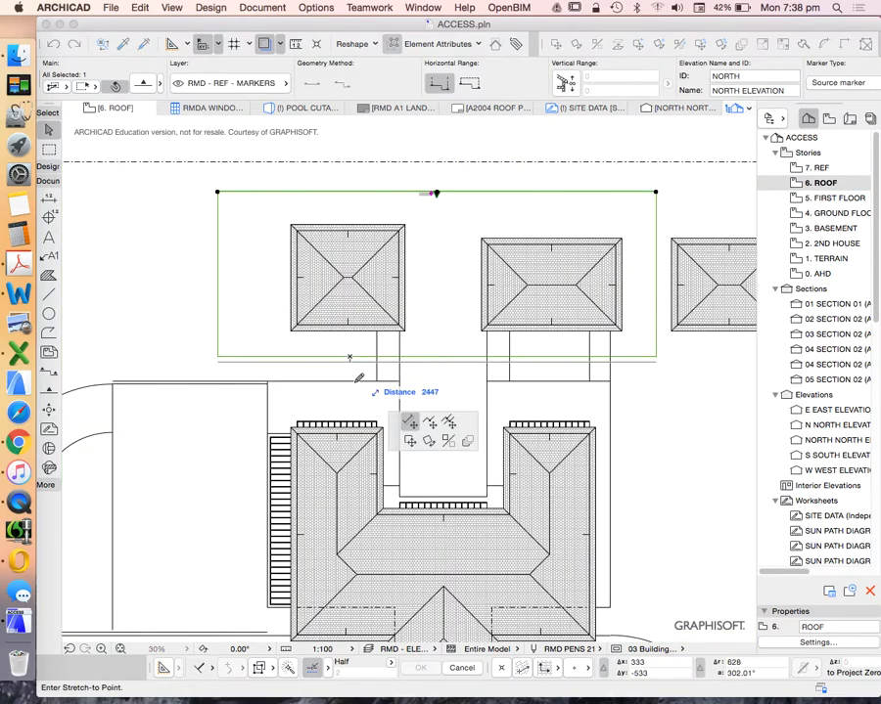
{"action": "mouse_move", "coordinate": [349, 404]}
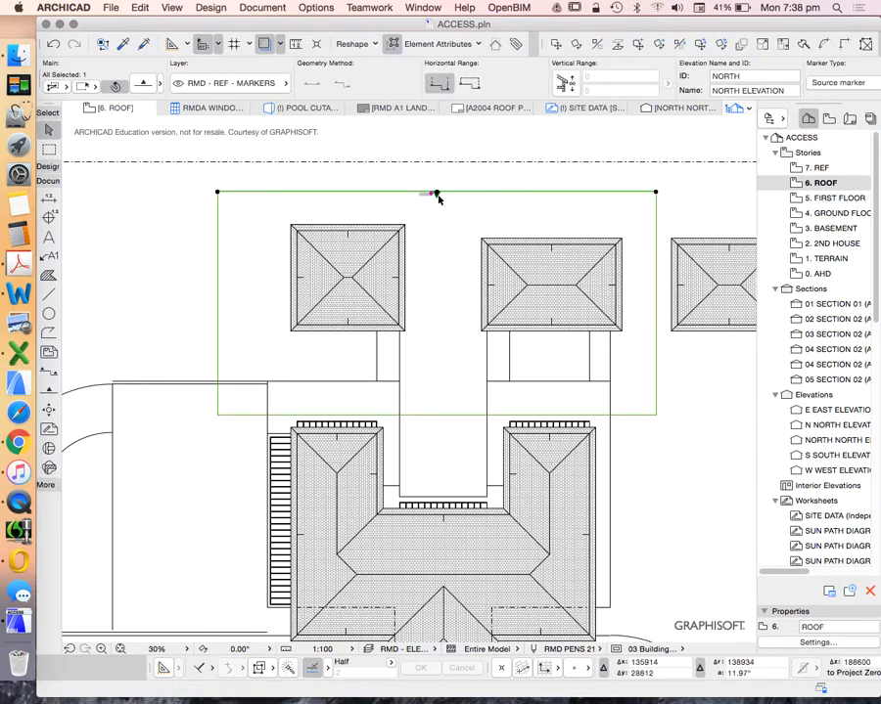
{"action": "right_click", "coordinate": [436, 194]}
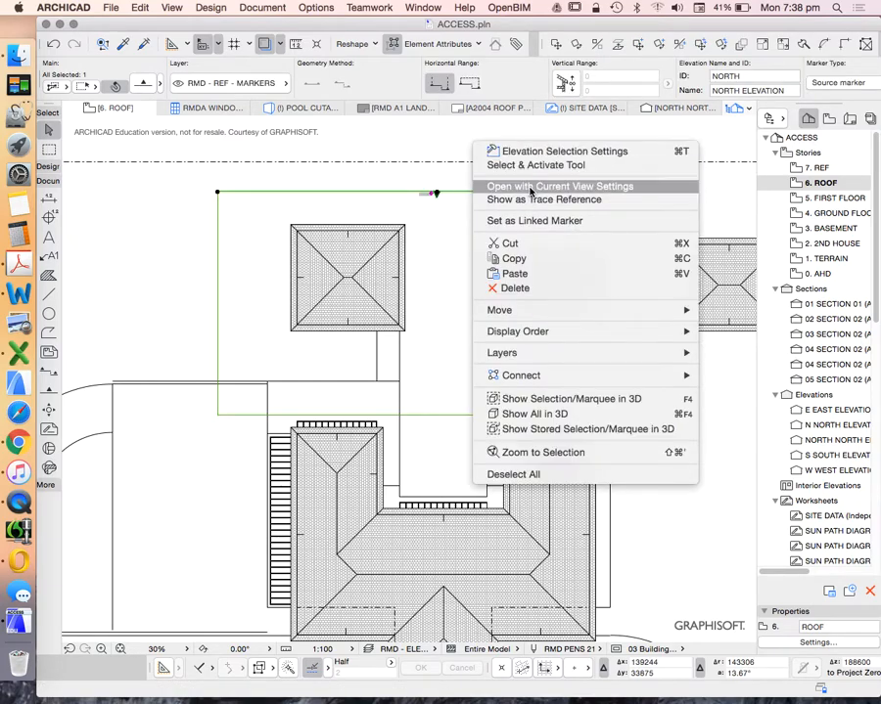
Open the North Elevation using Open with Current View Settings
{"action": "left_click", "coordinate": [558, 186]}
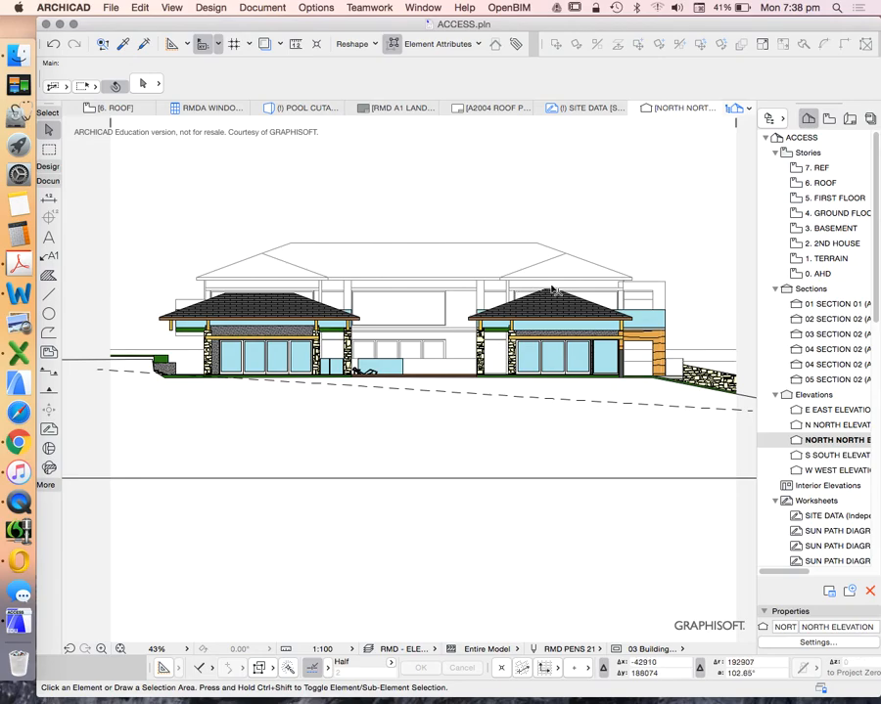
{"action": "mouse_move", "coordinate": [470, 313]}
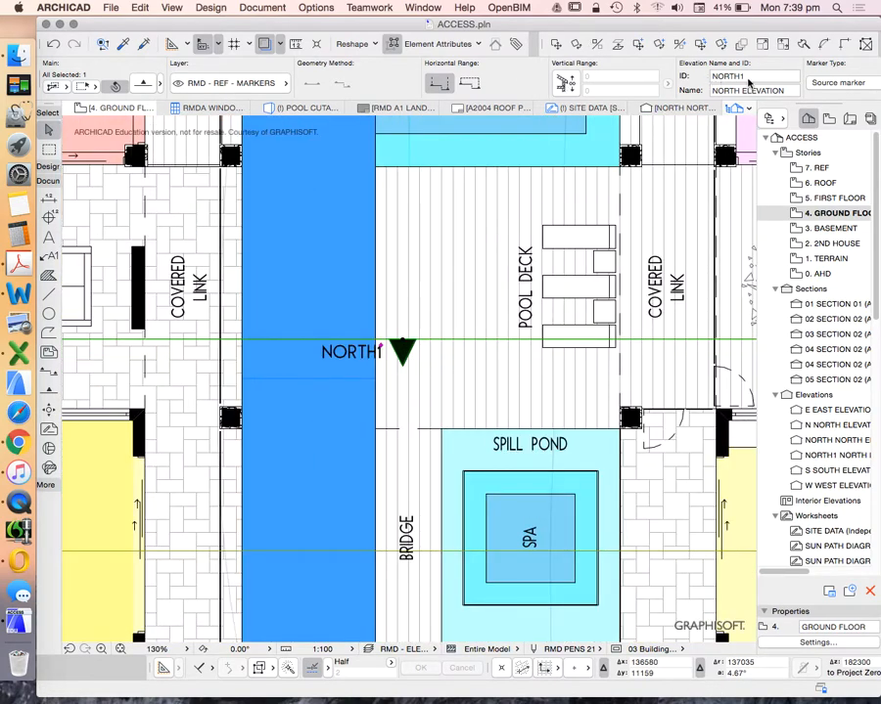
Name the new elevation NORTH 2 and view the rear house in colour
{"action": "type", "text": "NORTH 2"}
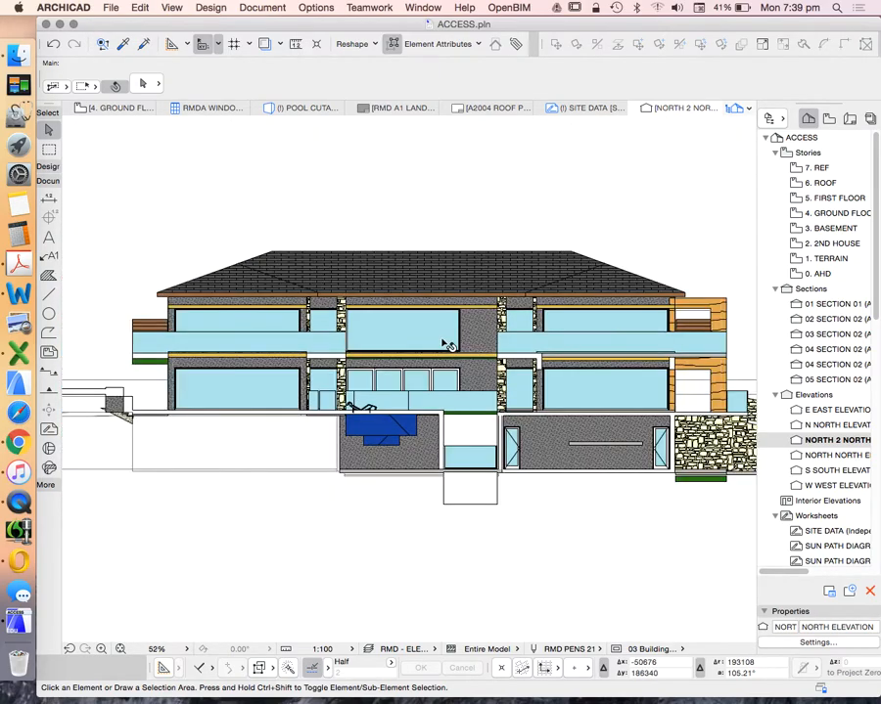
{"action": "scroll", "scroll_direction": "down", "scroll_amount": 3}
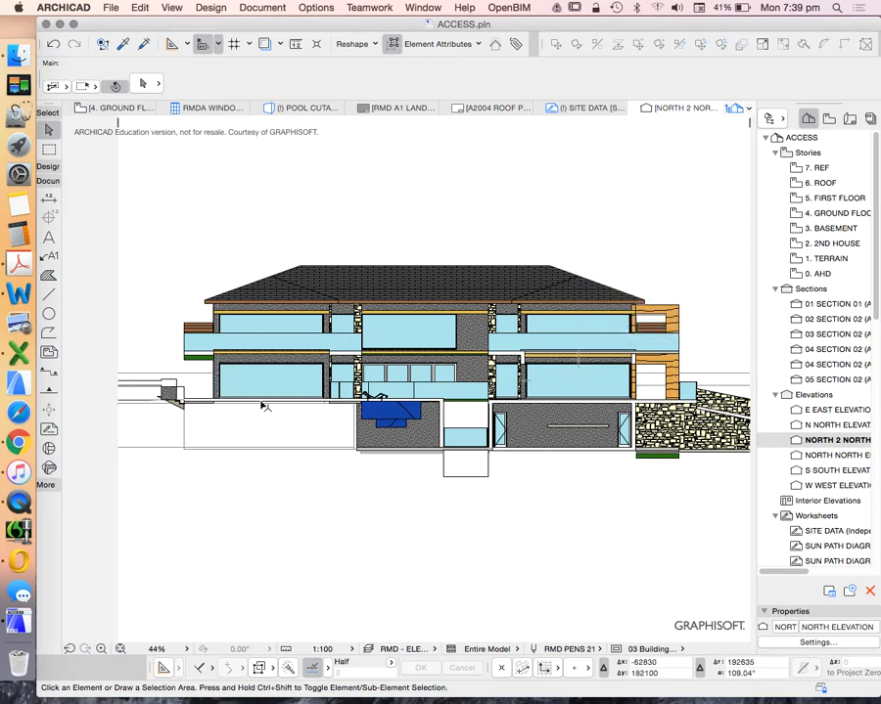
{"action": "mouse_move", "coordinate": [582, 417]}
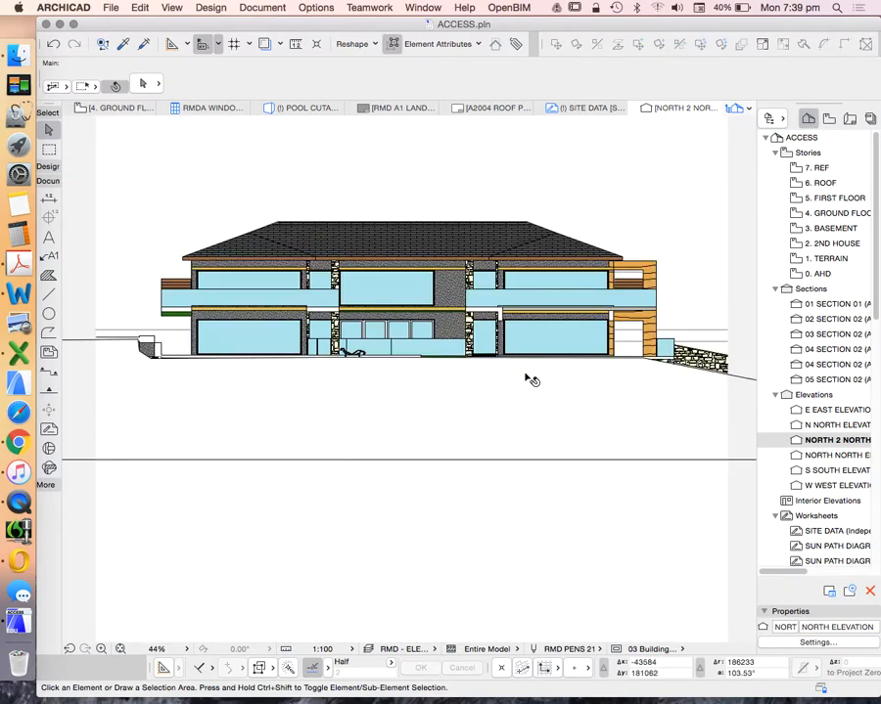
{"action": "scroll", "scroll_direction": "down", "scroll_amount": 3}
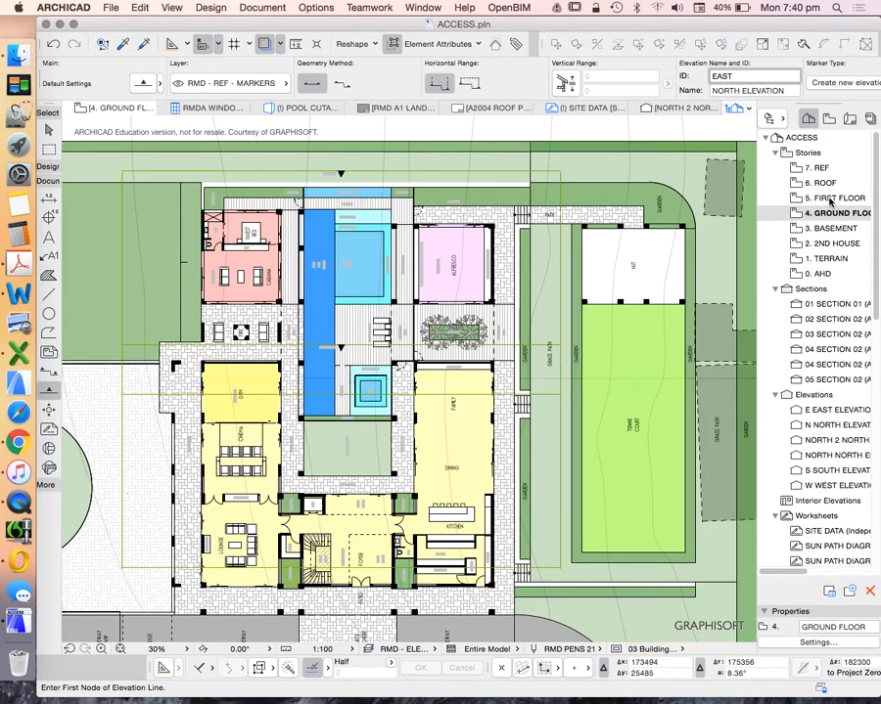
Place the first node of the EAST elevation line on the ground floor plan
{"action": "left_click", "coordinate": [832, 198]}
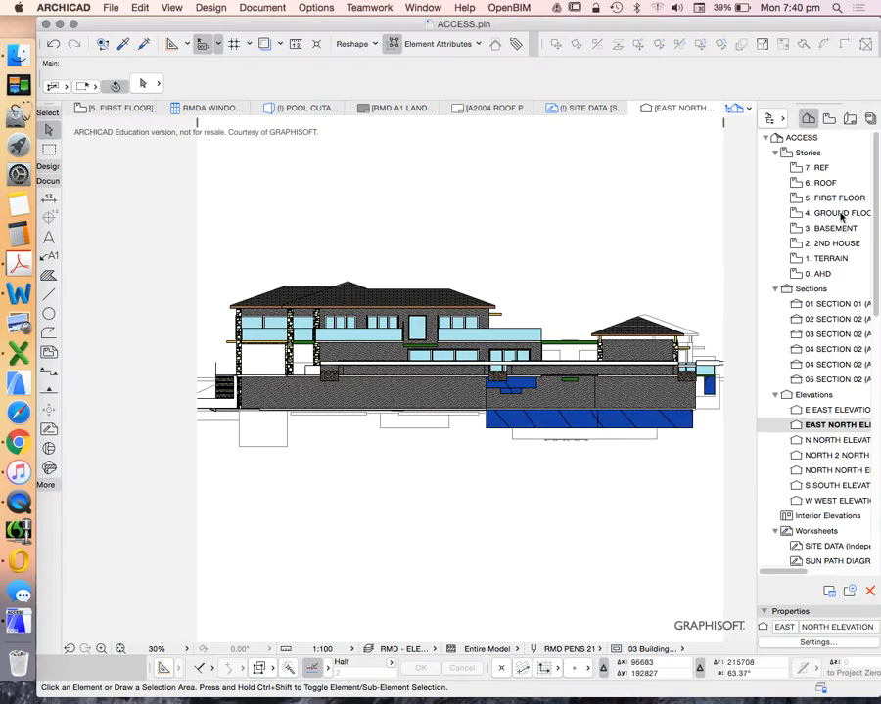
{"action": "mouse_move", "coordinate": [712, 357]}
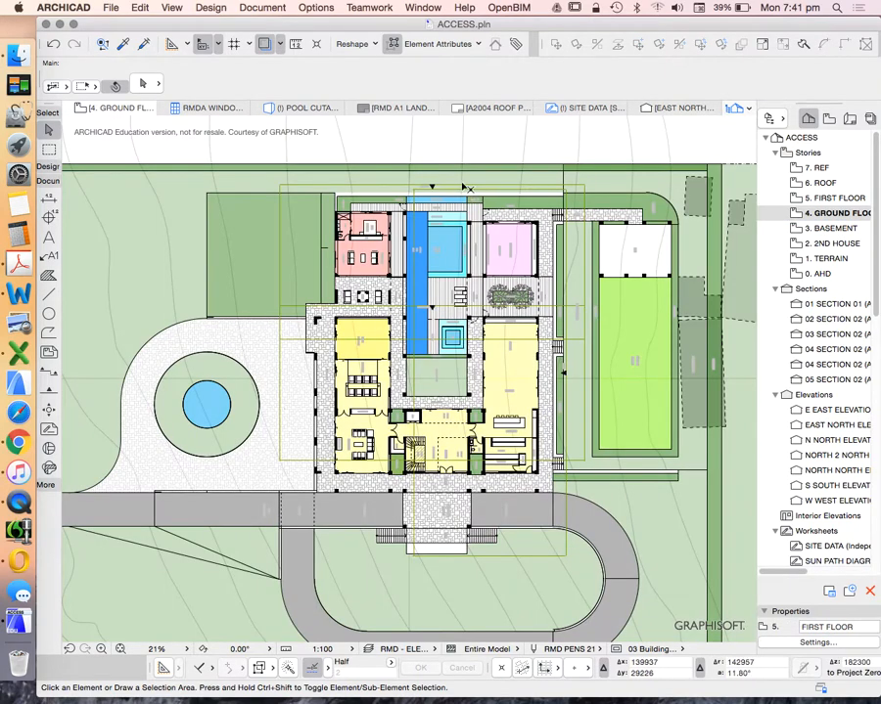
Select the original NORTH elevation marker on the ground floor plan
{"action": "left_click", "coordinate": [431, 185]}
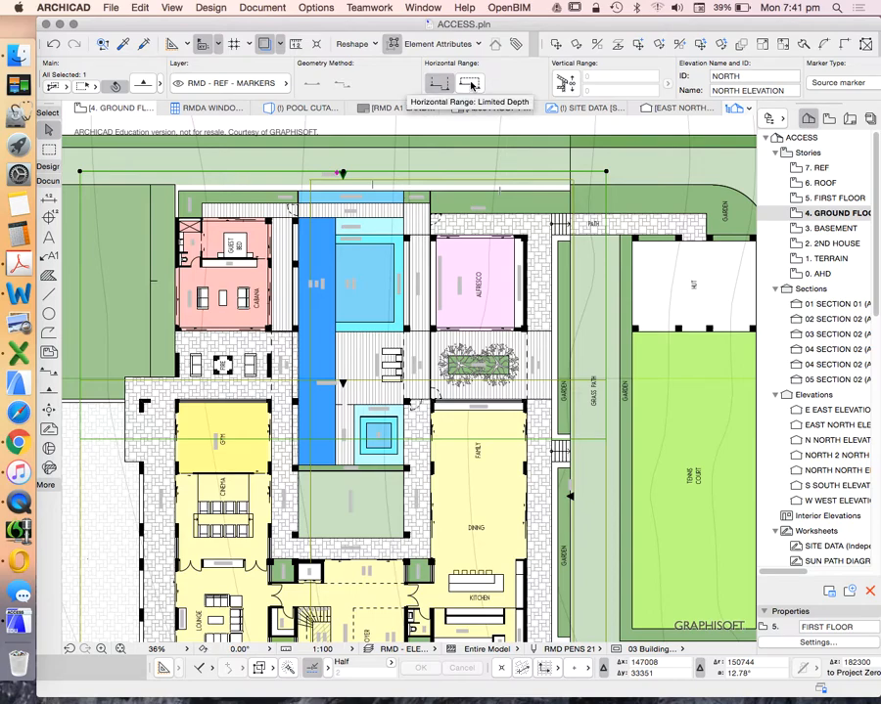
{"action": "mouse_move", "coordinate": [467, 174]}
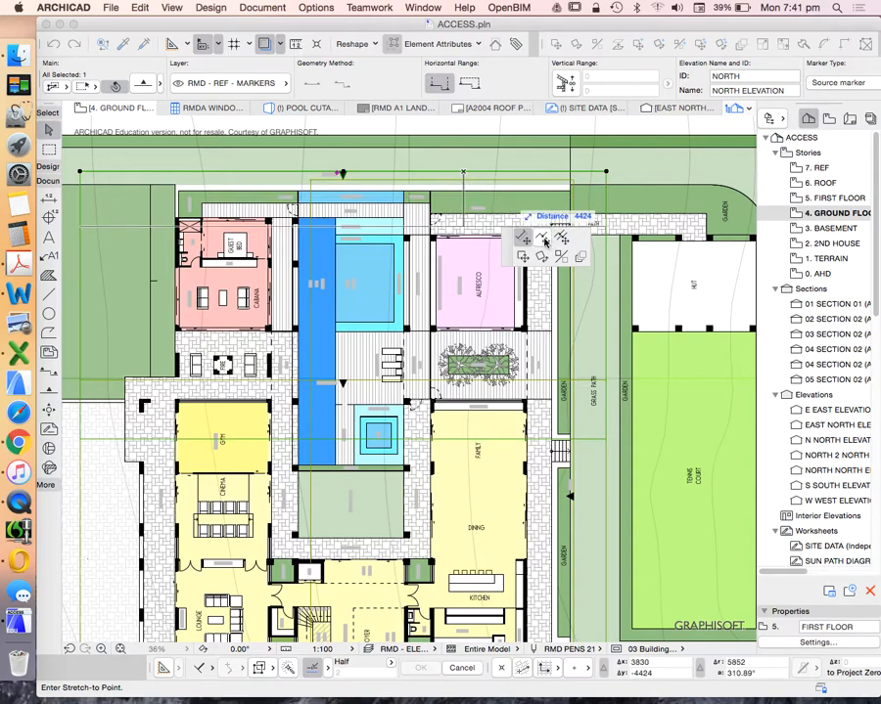
{"action": "mouse_move", "coordinate": [543, 238]}
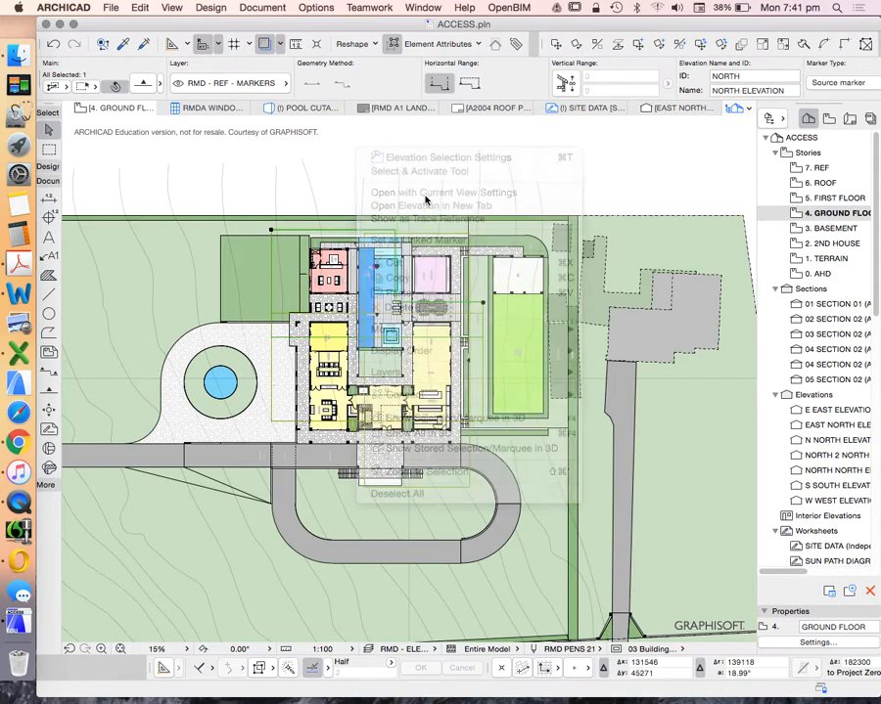
Review the plan on 5. FIRST FLOOR, then reopen the original North elevation
{"action": "left_click", "coordinate": [432, 205]}
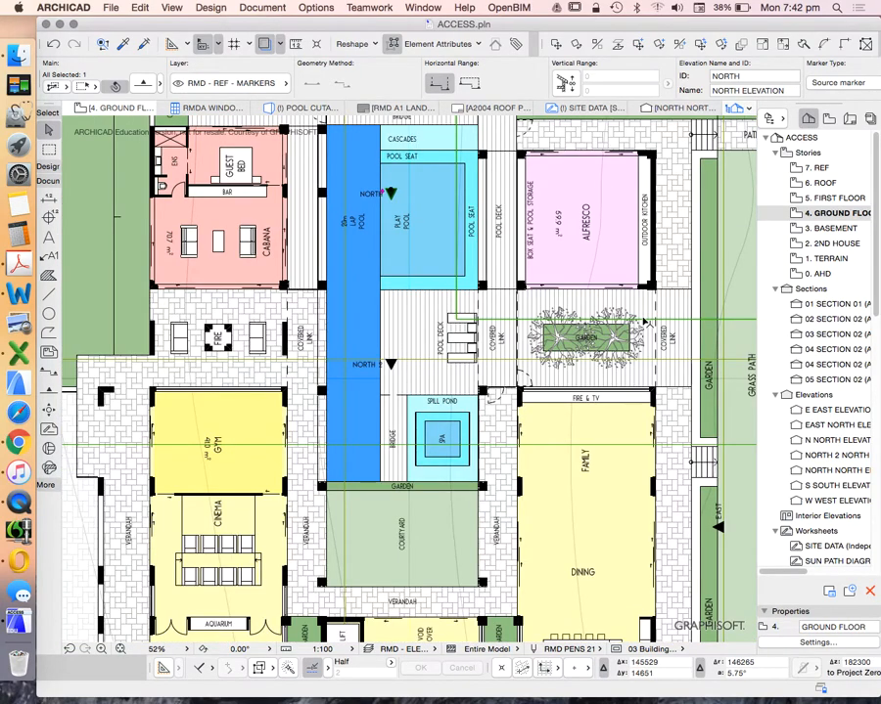
{"action": "scroll", "scroll_direction": "down", "scroll_amount": 3}
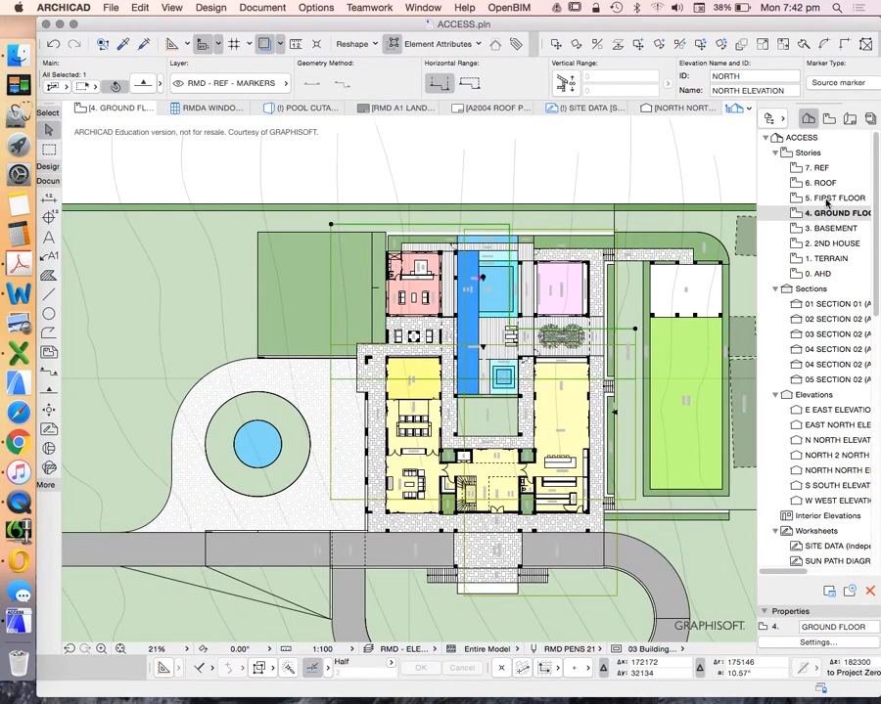
{"action": "left_click", "coordinate": [832, 198]}
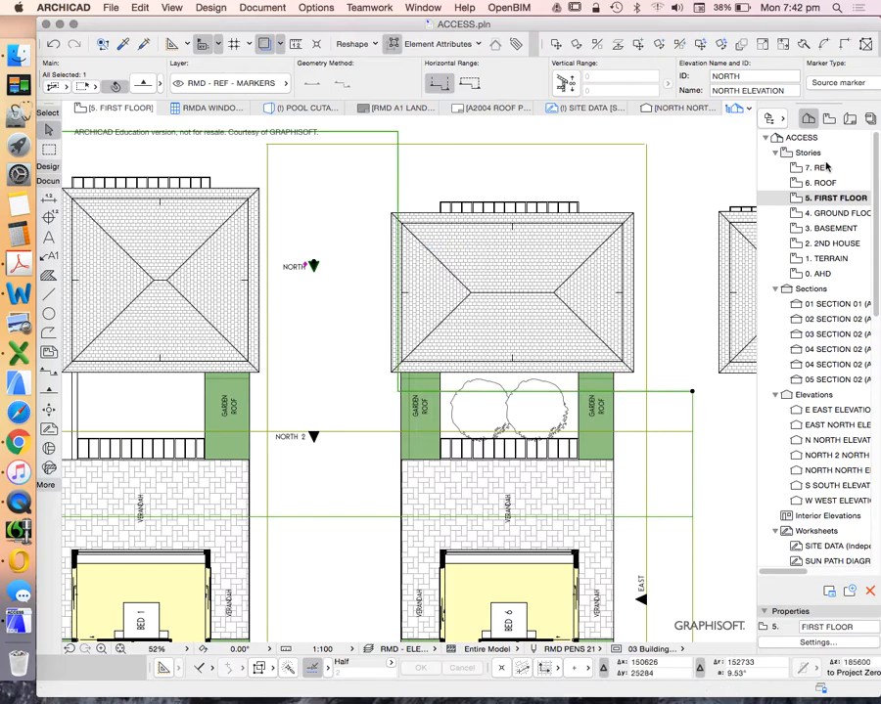
{"action": "left_click", "coordinate": [832, 213]}
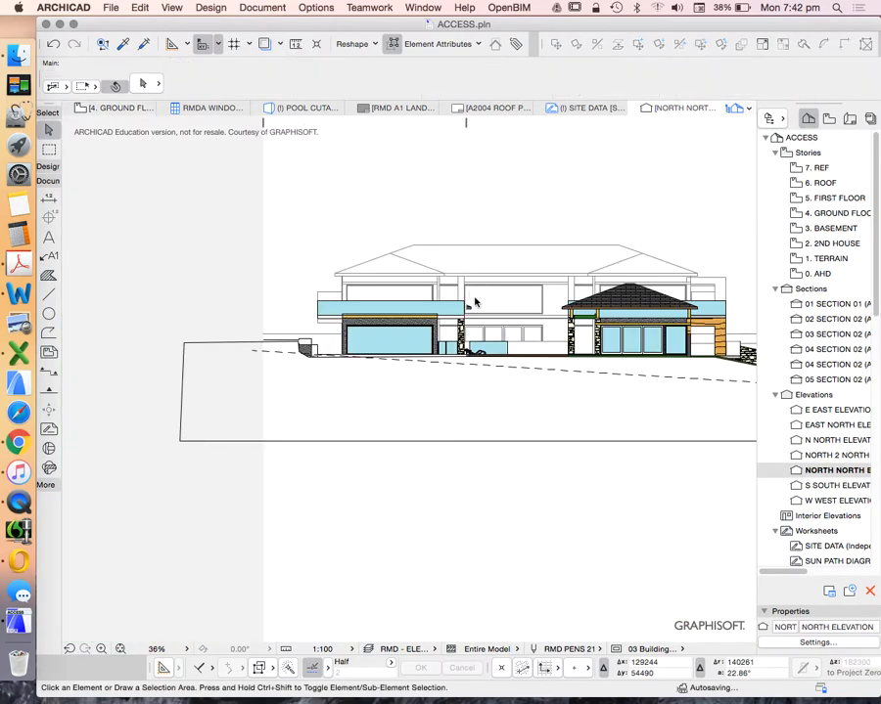
Zoom out on the 5. FIRST FLOOR plan to review elevation boundaries
{"action": "scroll", "scroll_direction": "down", "scroll_amount": 3}
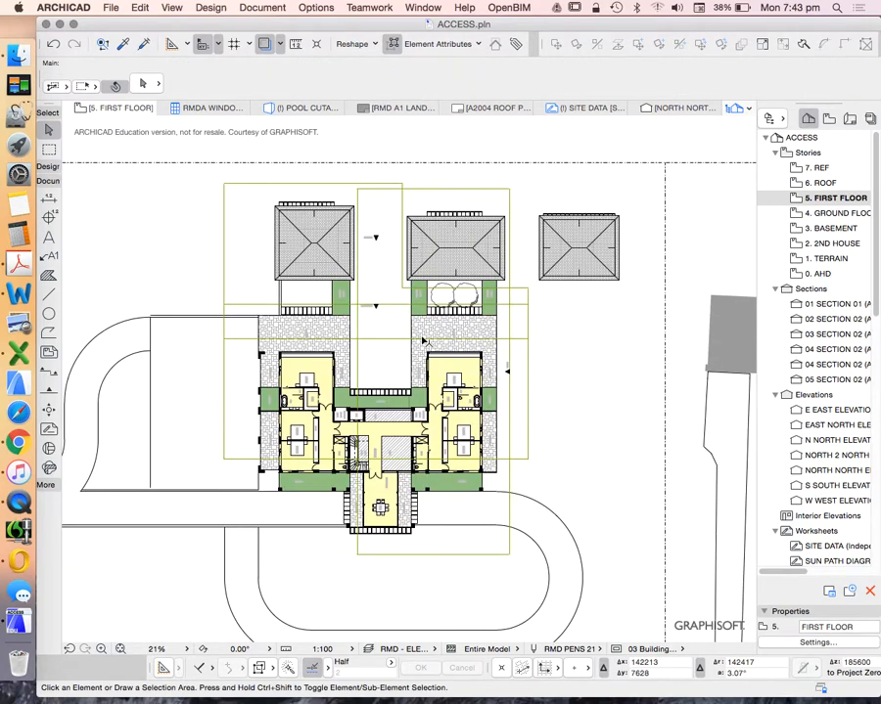
{"action": "mouse_move", "coordinate": [469, 328]}
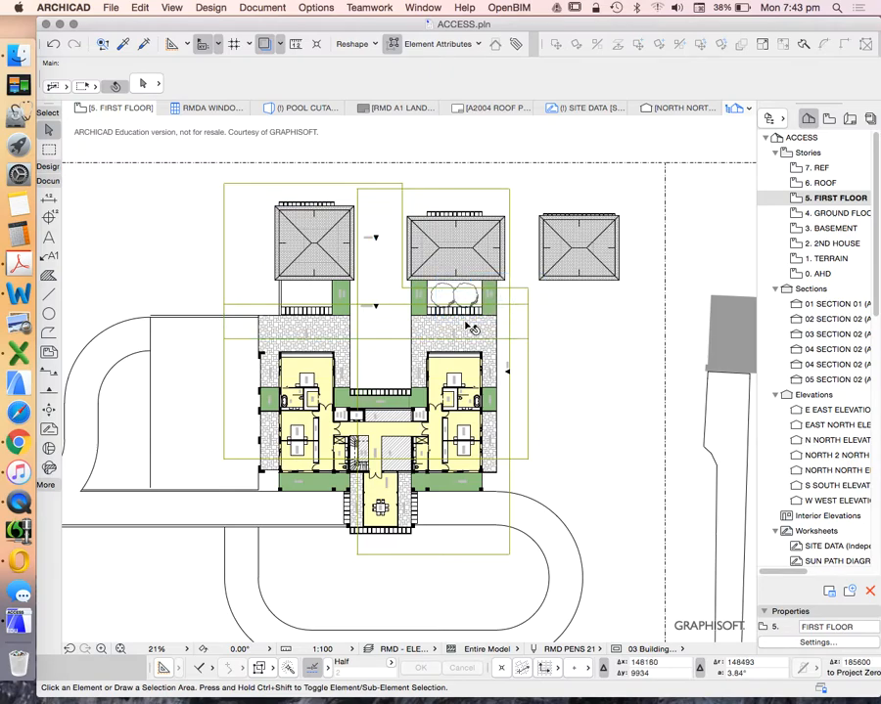